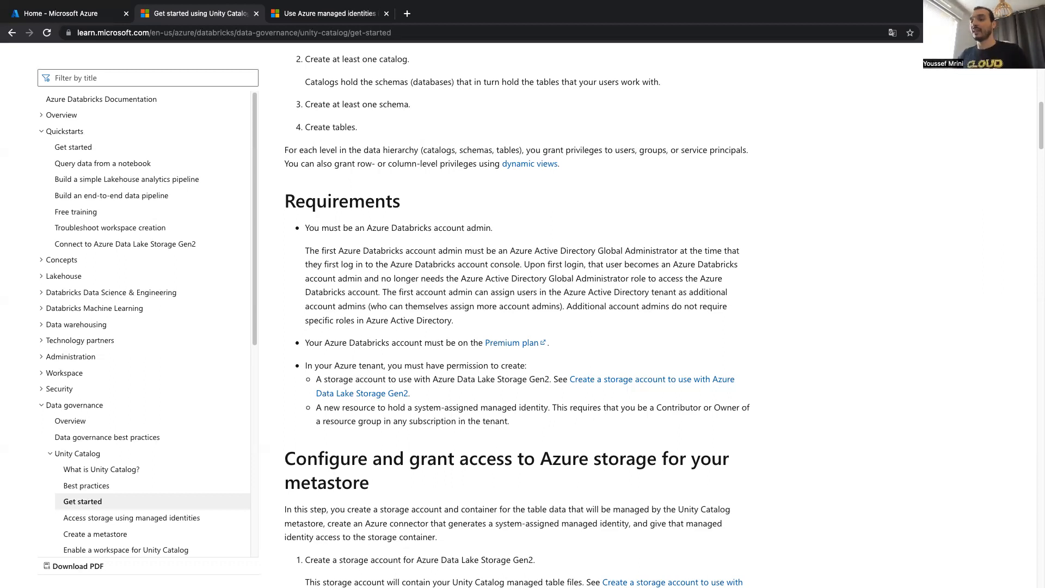
Switch from the Unity Catalog docs back to the Azure portal home tab.
left_click(63, 13)
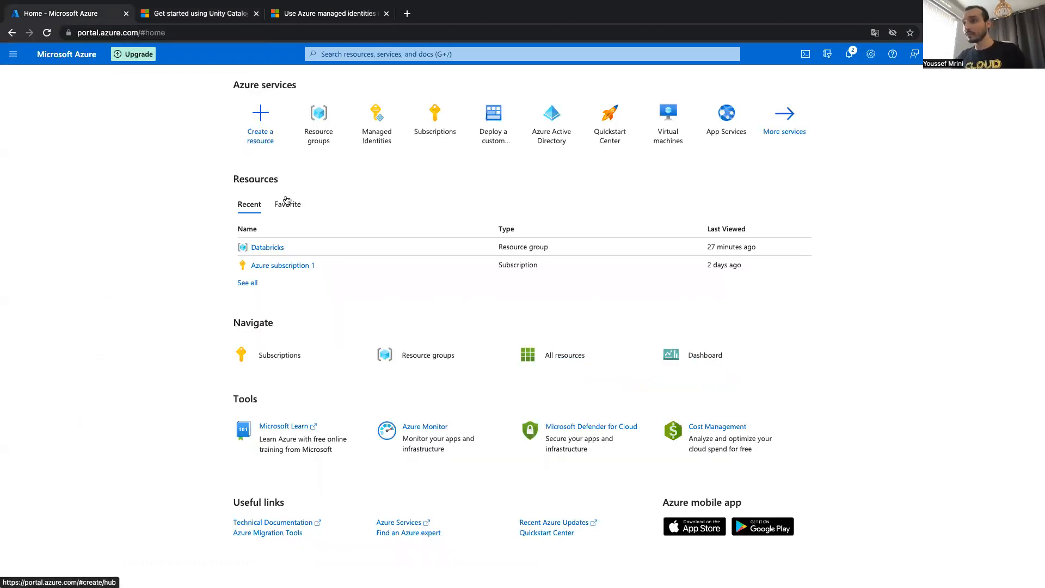
Deploy Azure Databricks workspace 'youssefmrini' (Premium, West US) in the Databricks resource group.
left_click(267, 247)
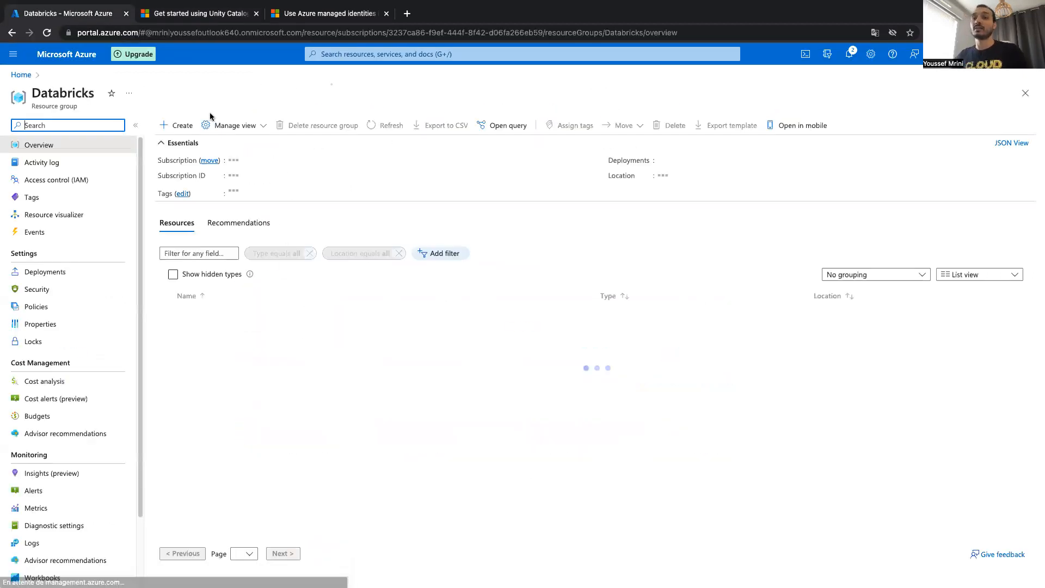
left_click(178, 125)
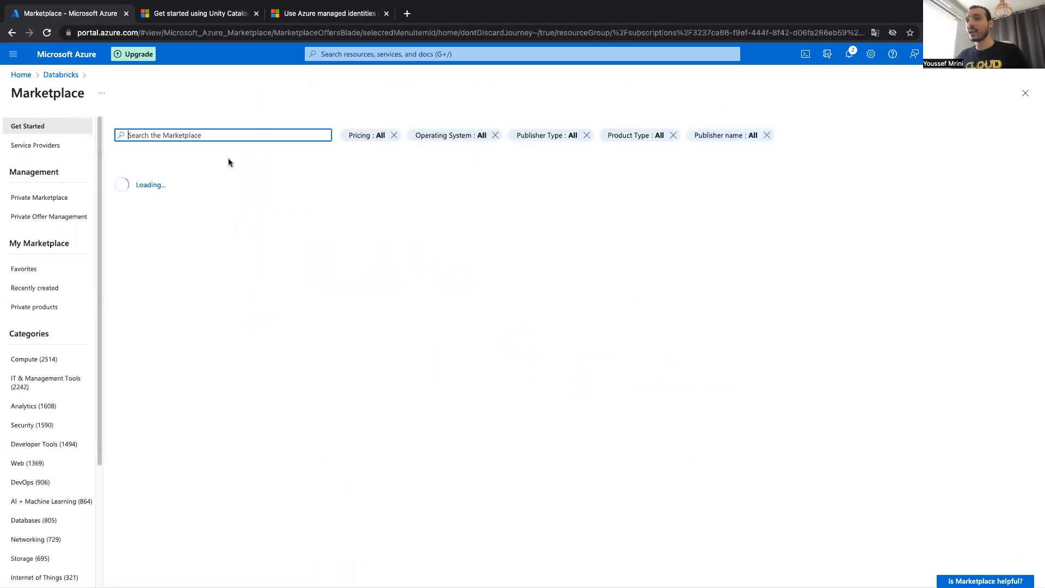
type("azur")
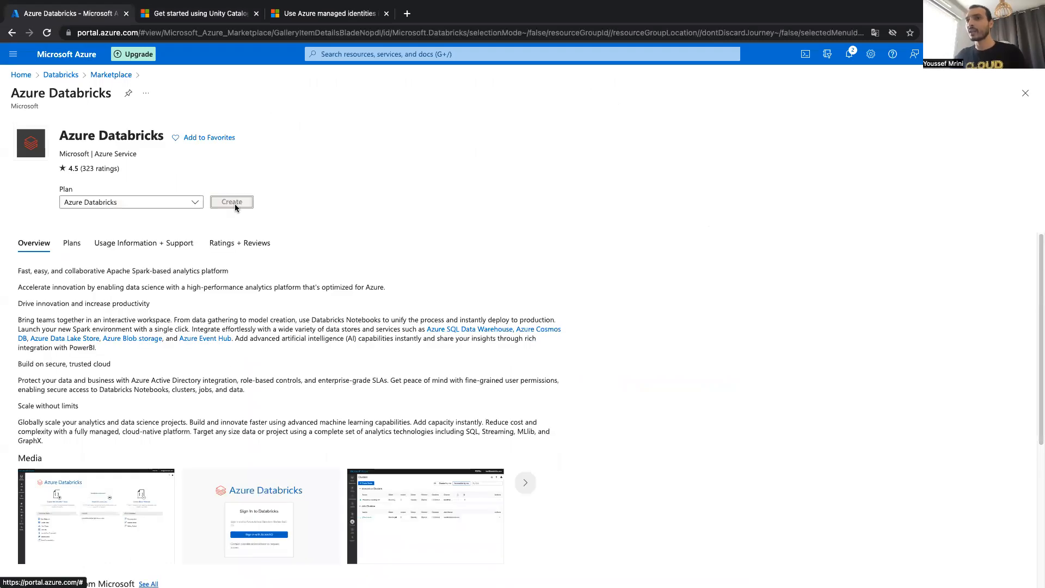
left_click(231, 202)
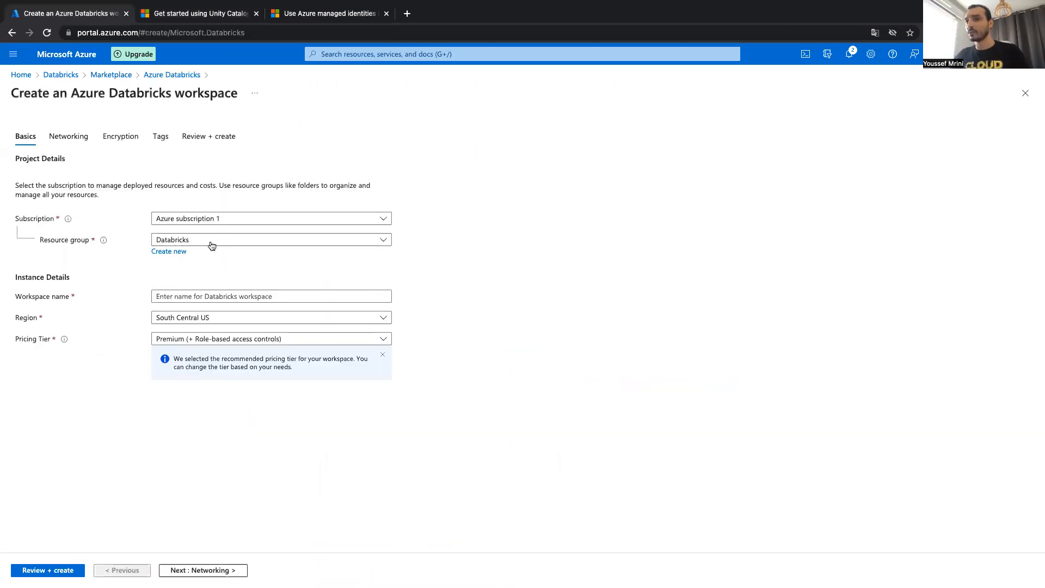
type("youssefmrini")
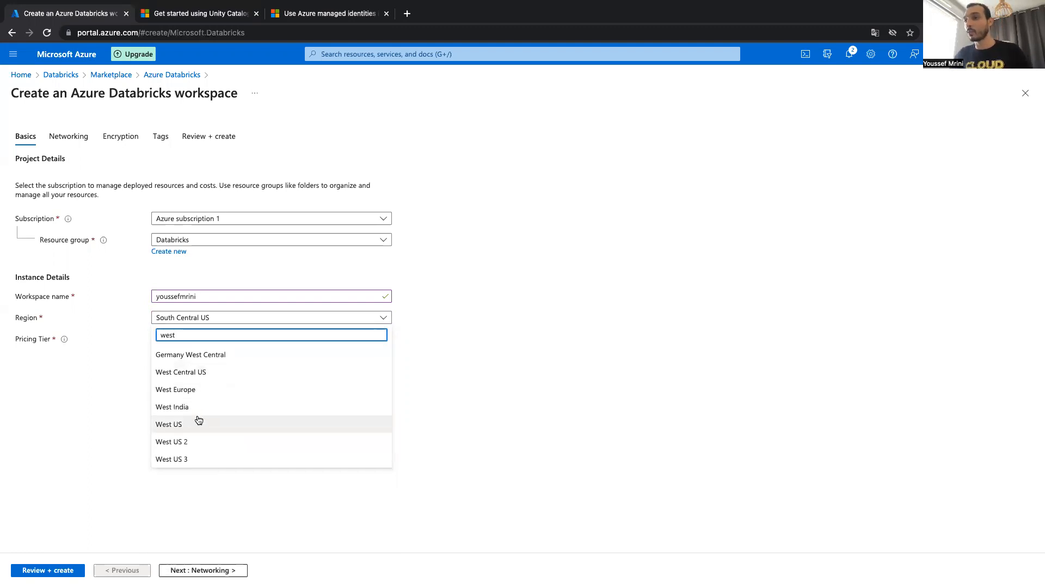
left_click(168, 424)
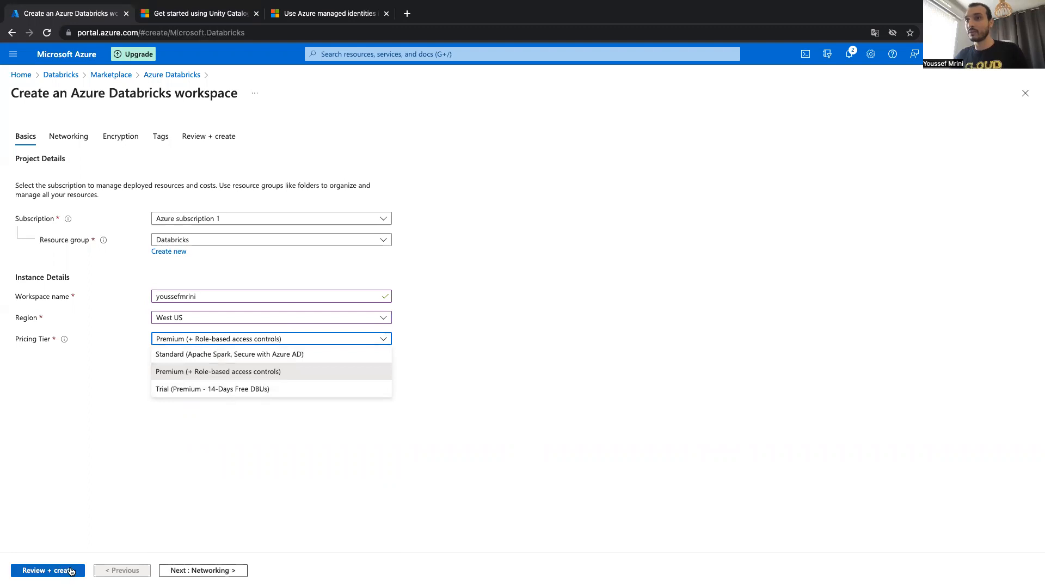
left_click(47, 570)
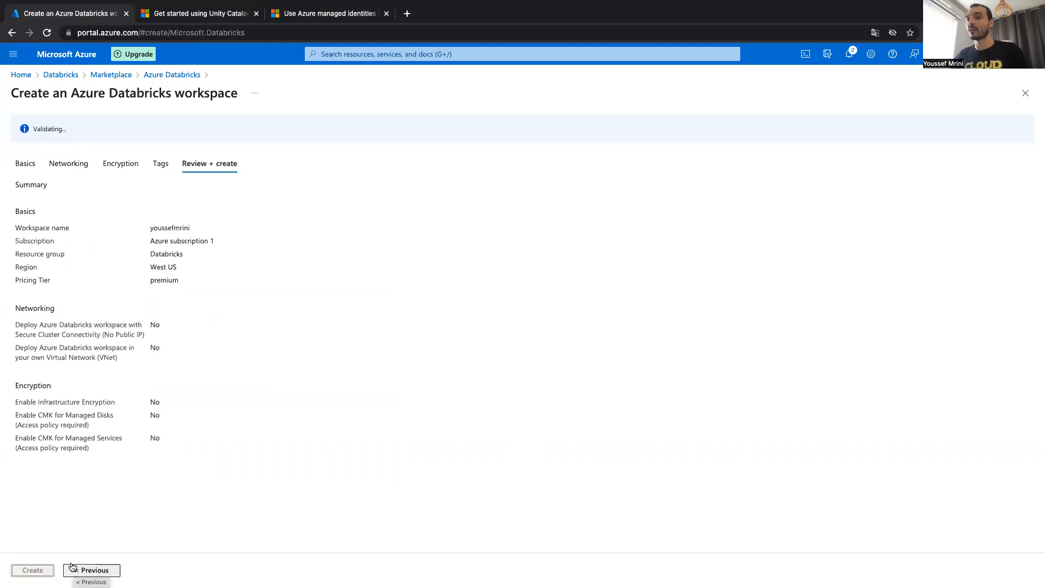
mouse_move(38, 566)
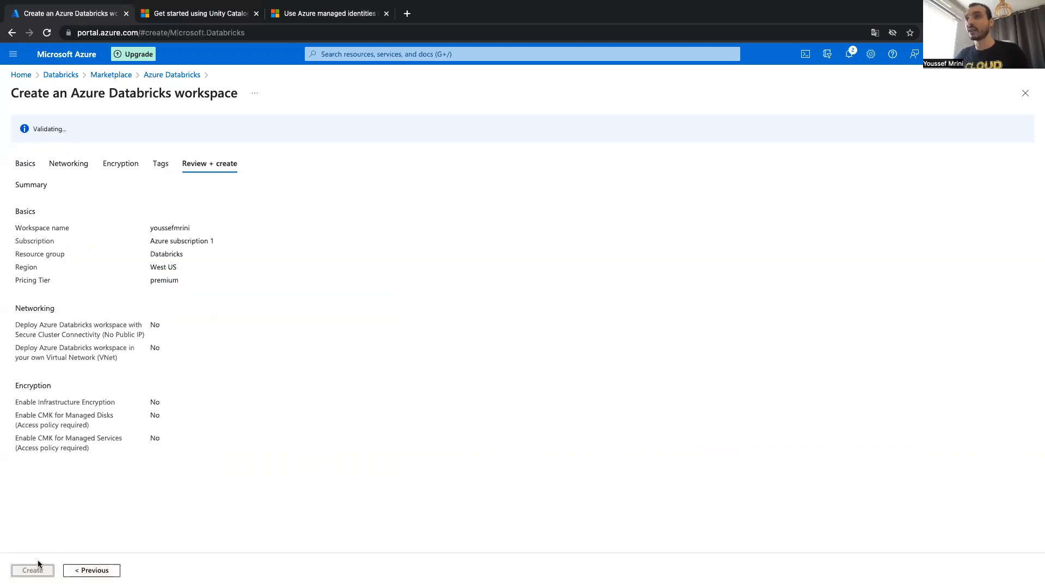
left_click(32, 570)
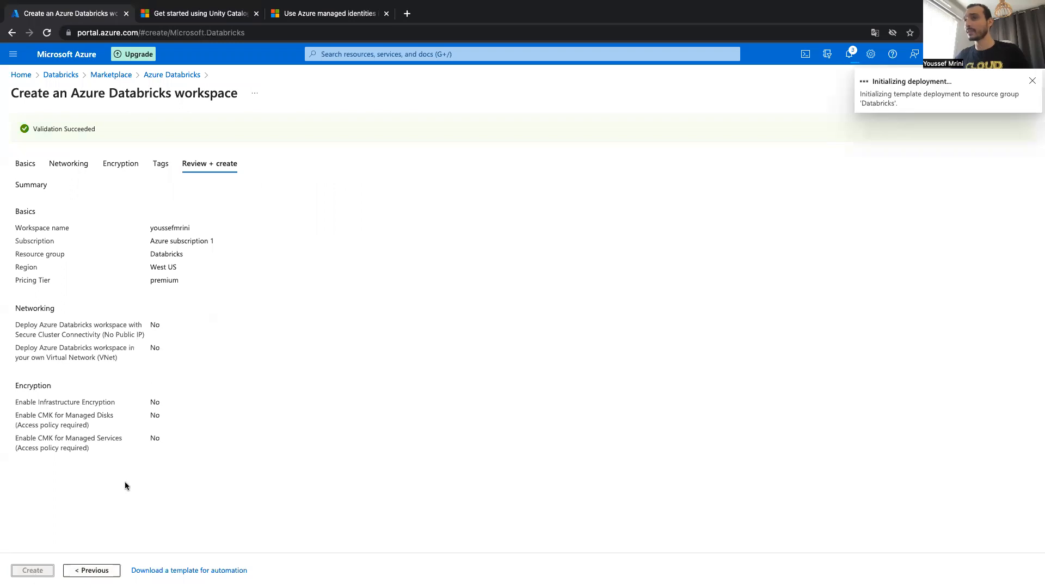
mouse_move(61, 74)
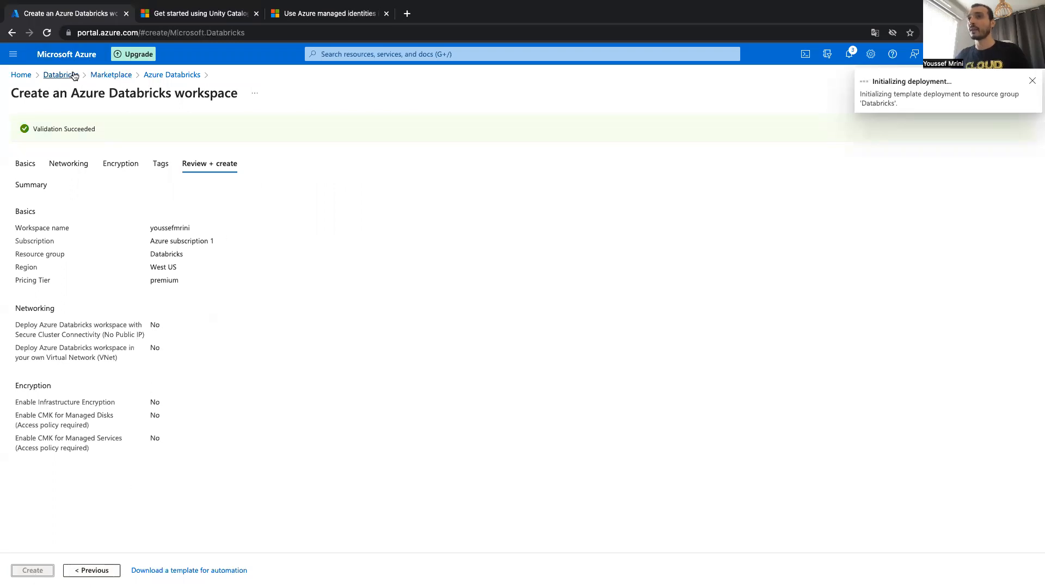
Open the Storage account creation form from the Databricks group's Marketplace search.
left_click(32, 570)
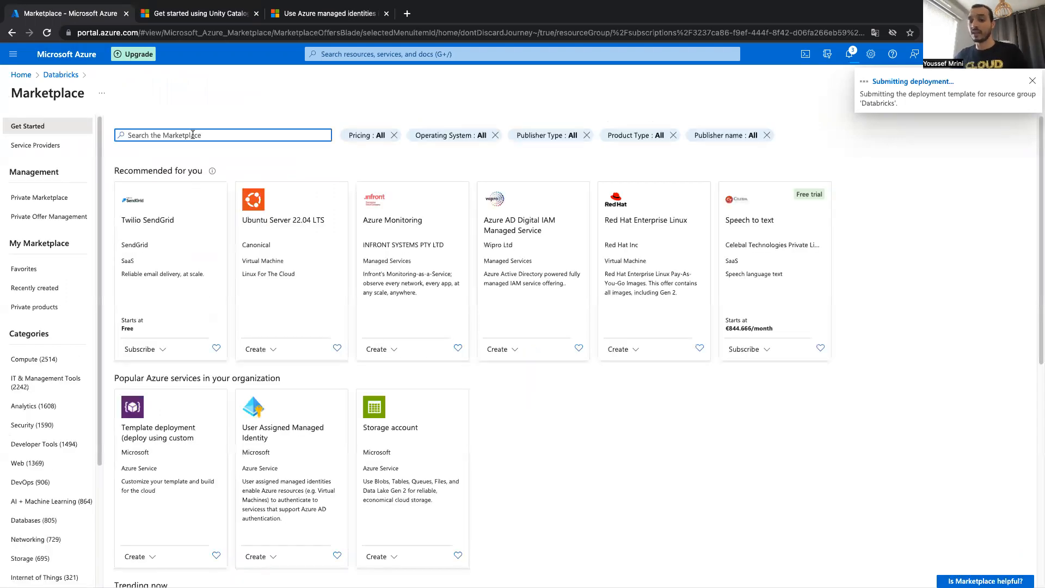
type("azure st")
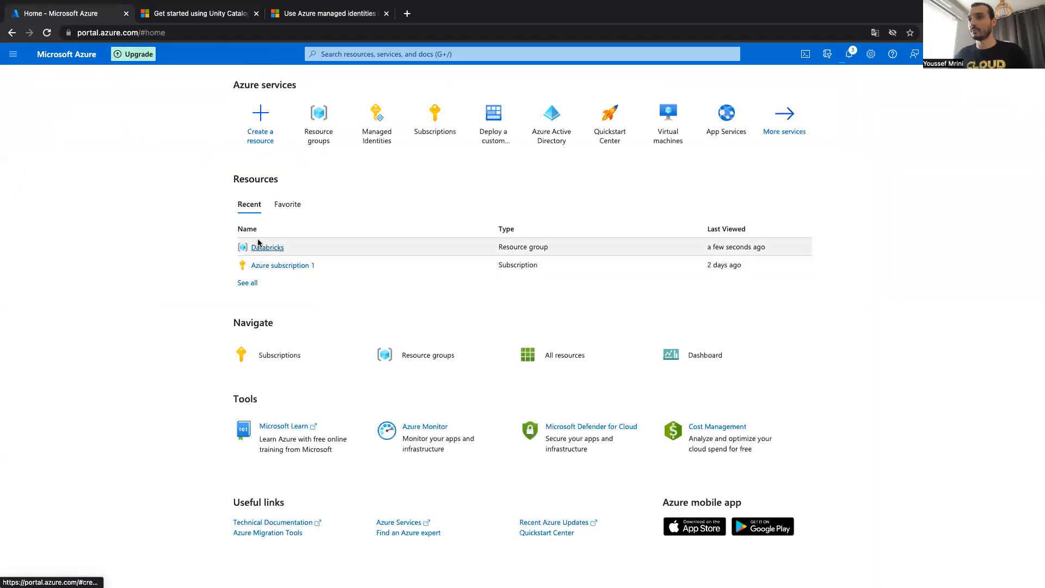
left_click(267, 246)
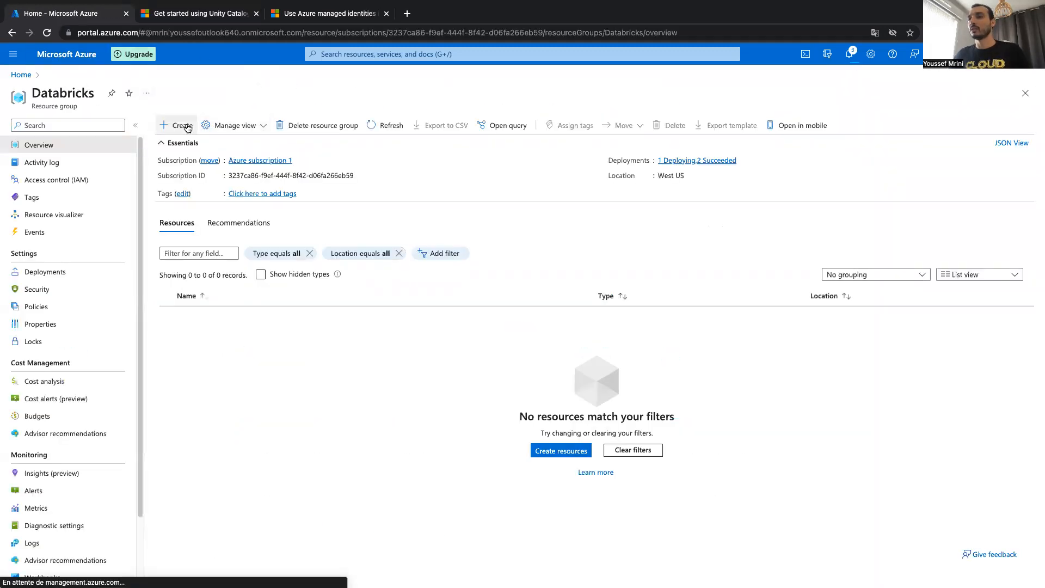
left_click(175, 125)
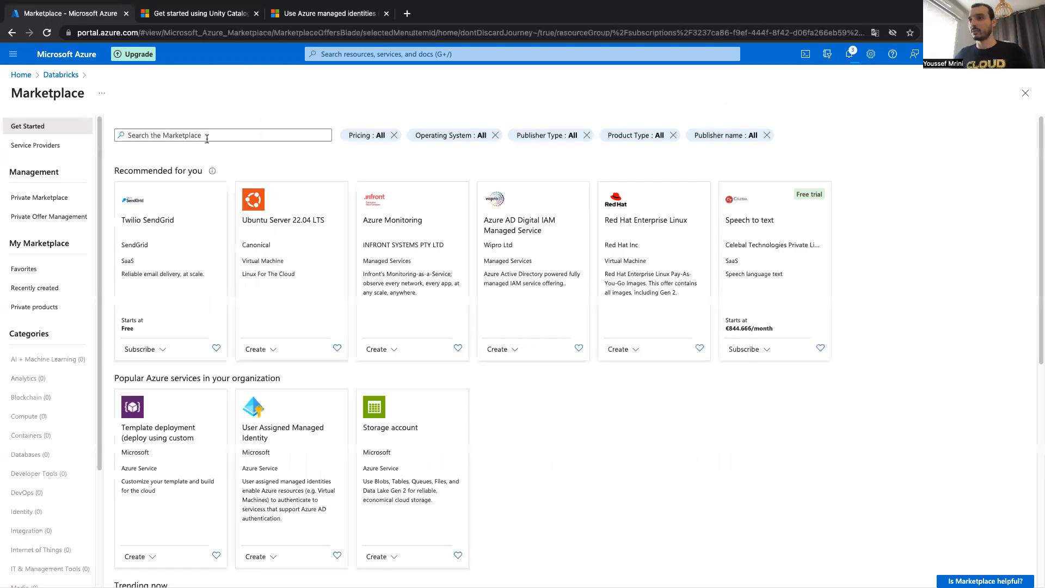
type("azure sto")
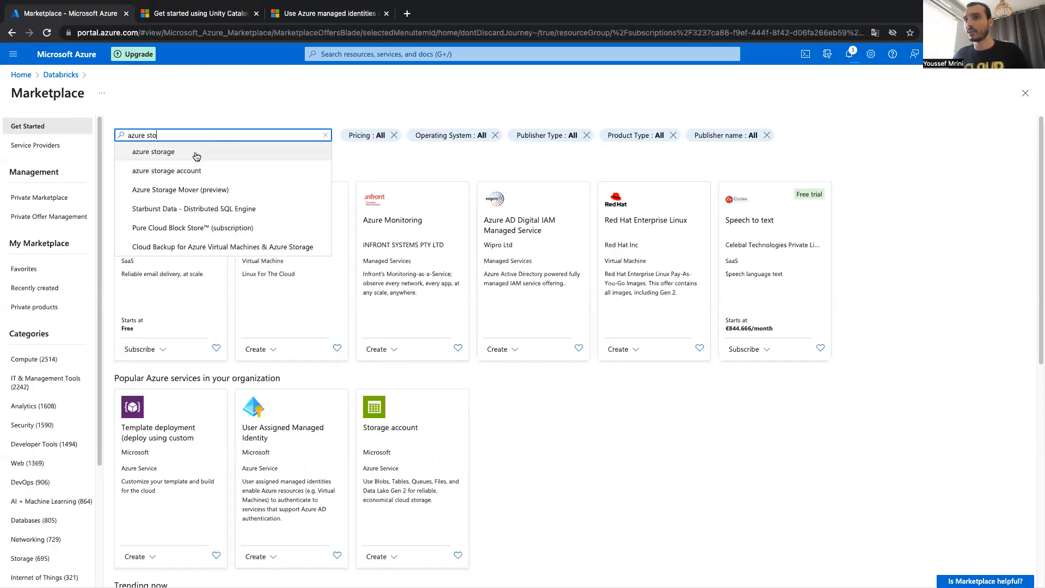
left_click(166, 170)
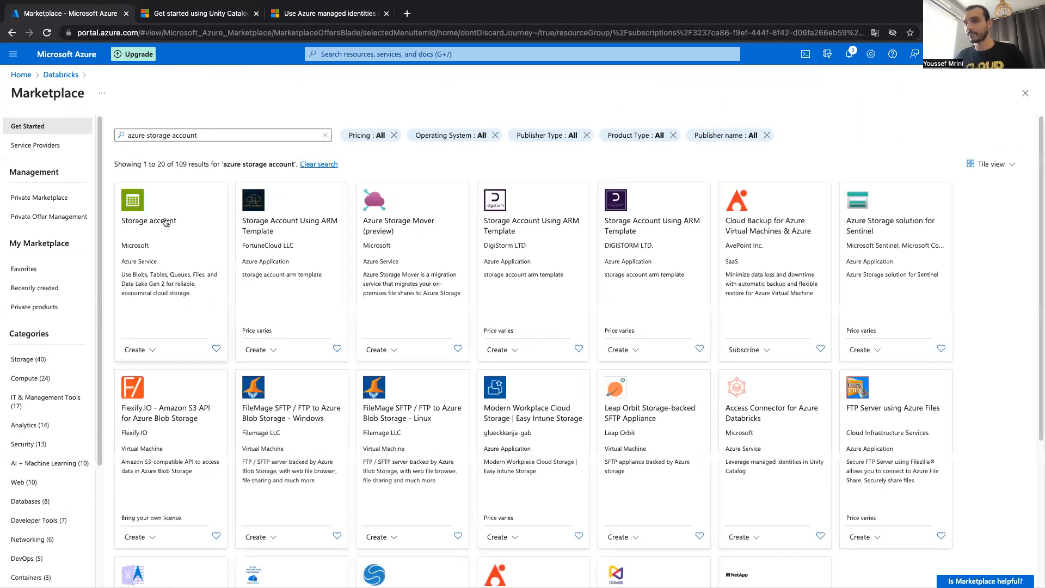
left_click(148, 220)
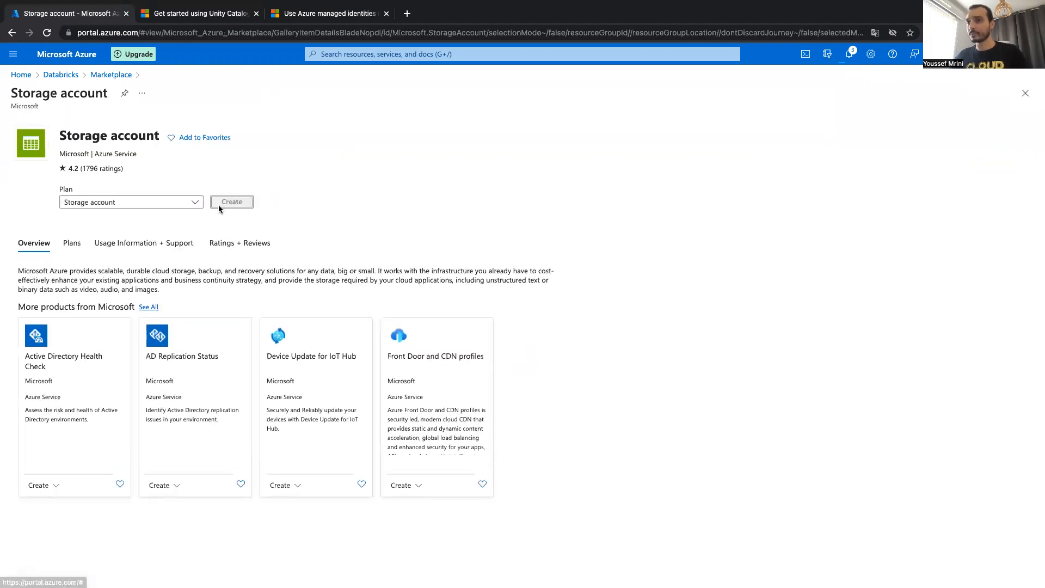
left_click(232, 202)
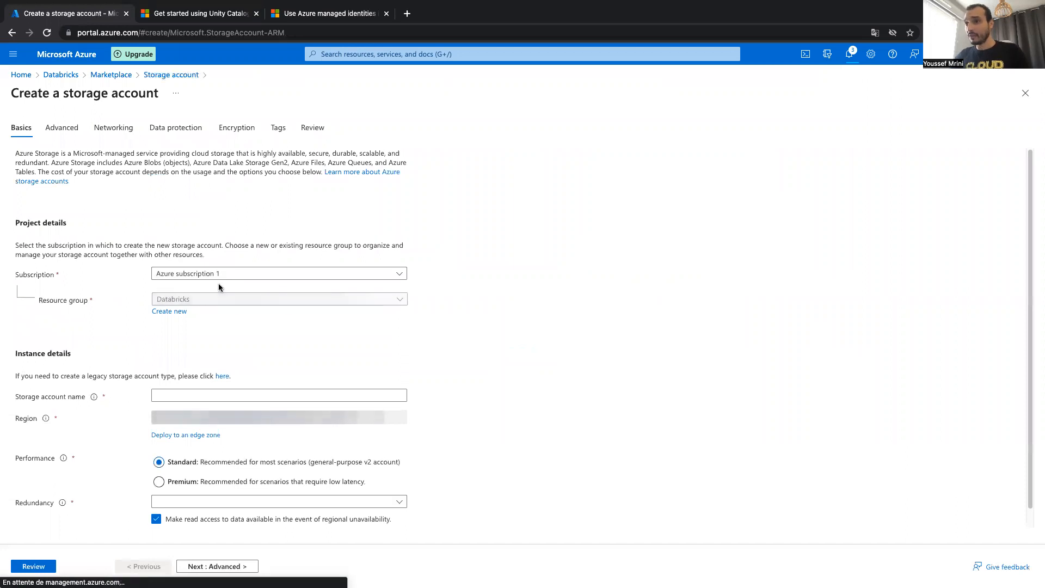
Name the storage account 'youssefmrini', pick its region and Premium block blobs type.
left_click(278, 395)
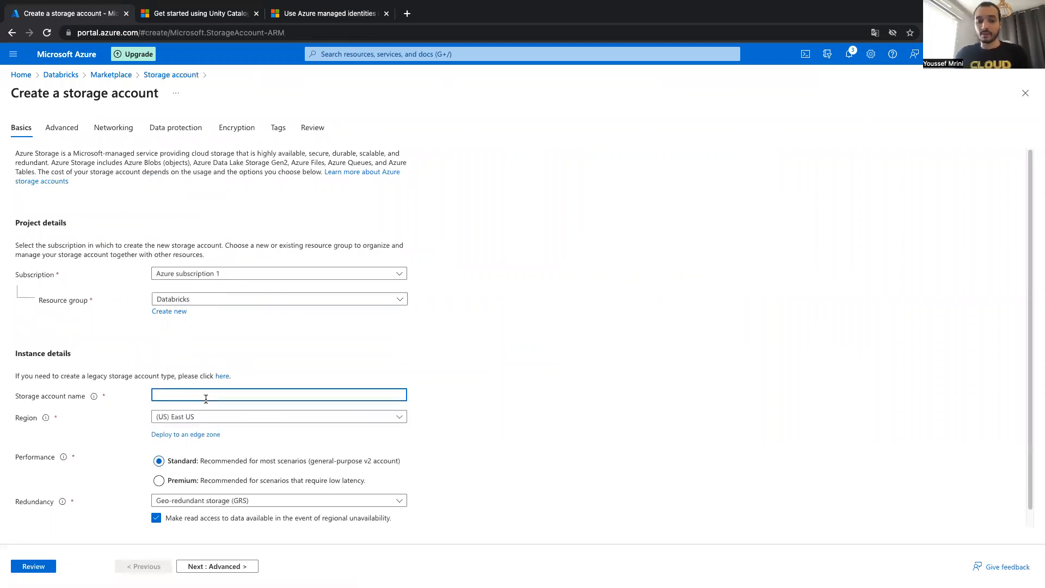
type("youssefmrini")
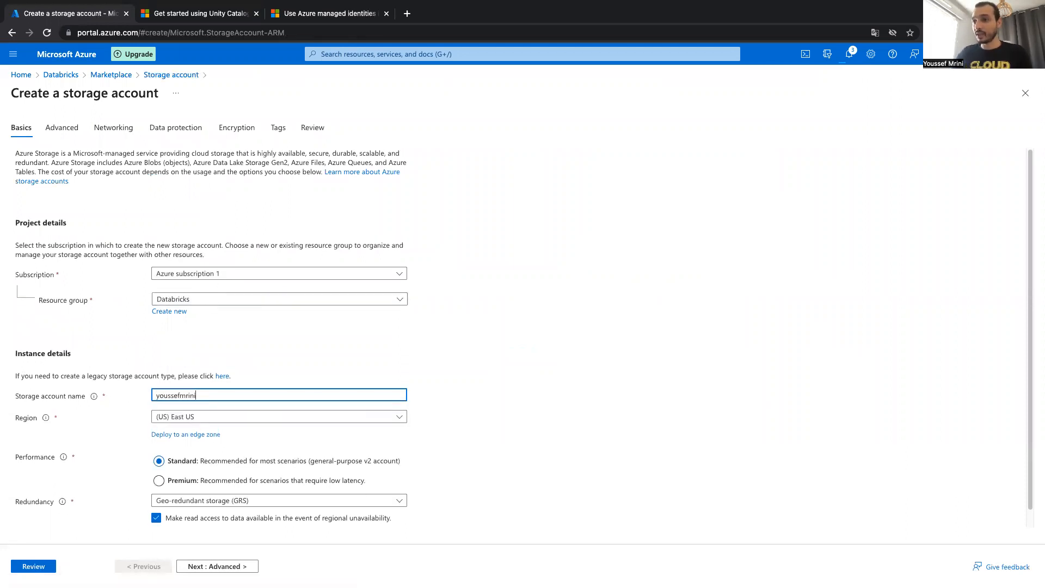
left_click(279, 416)
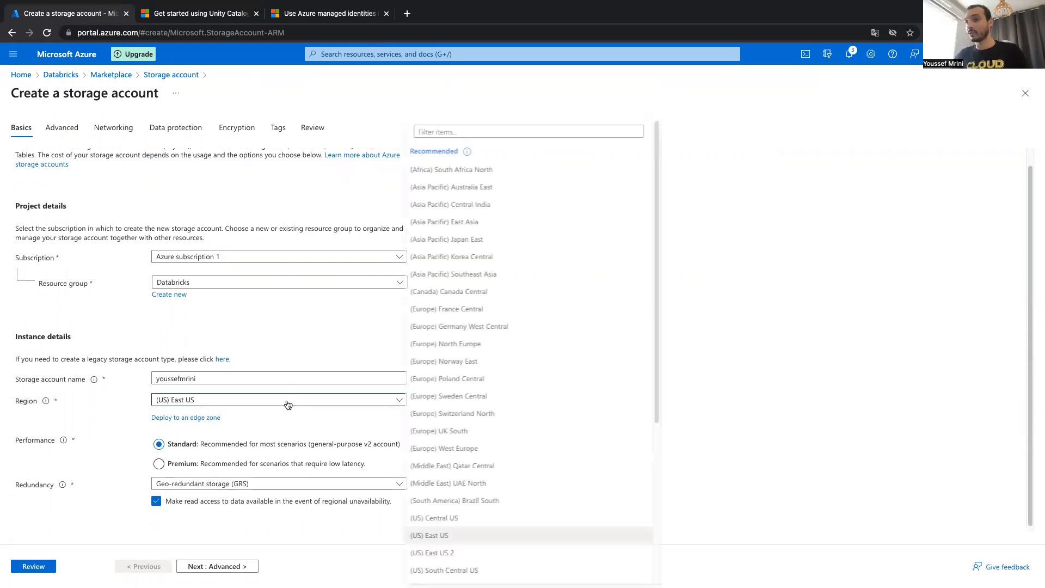
scroll("down", 3)
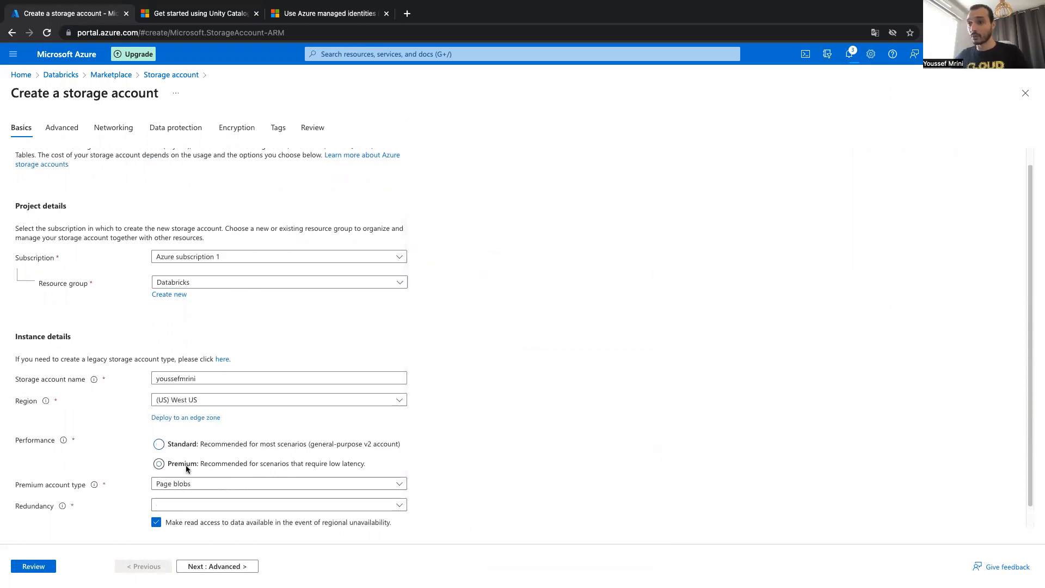
left_click(278, 462)
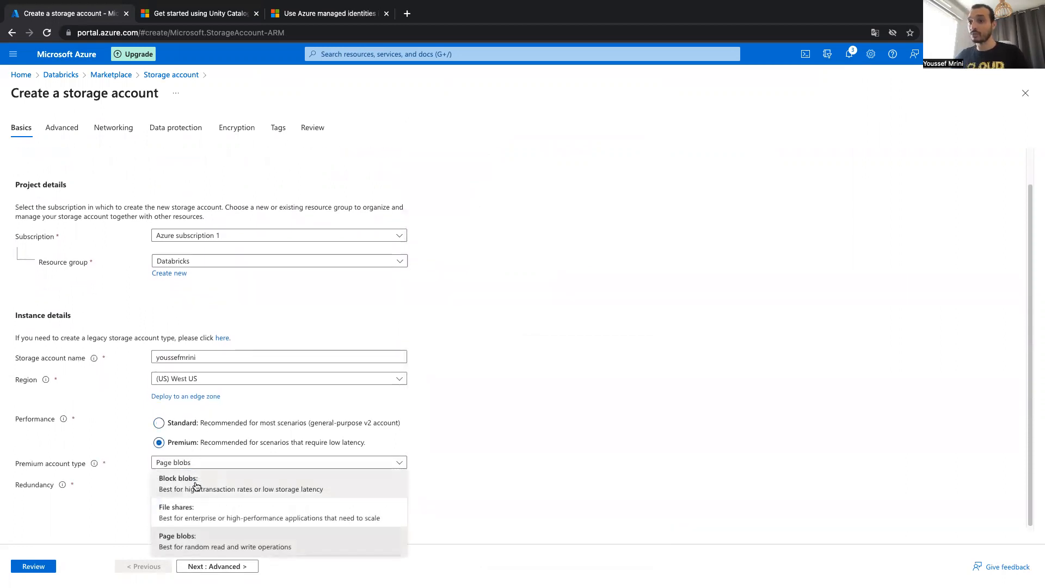
left_click(194, 484)
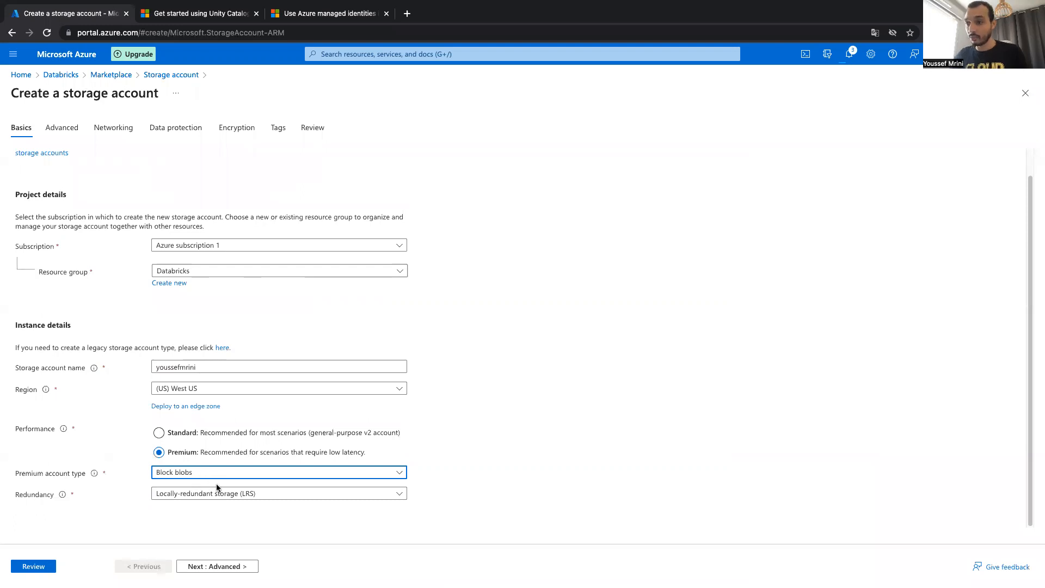
mouse_move(75, 140)
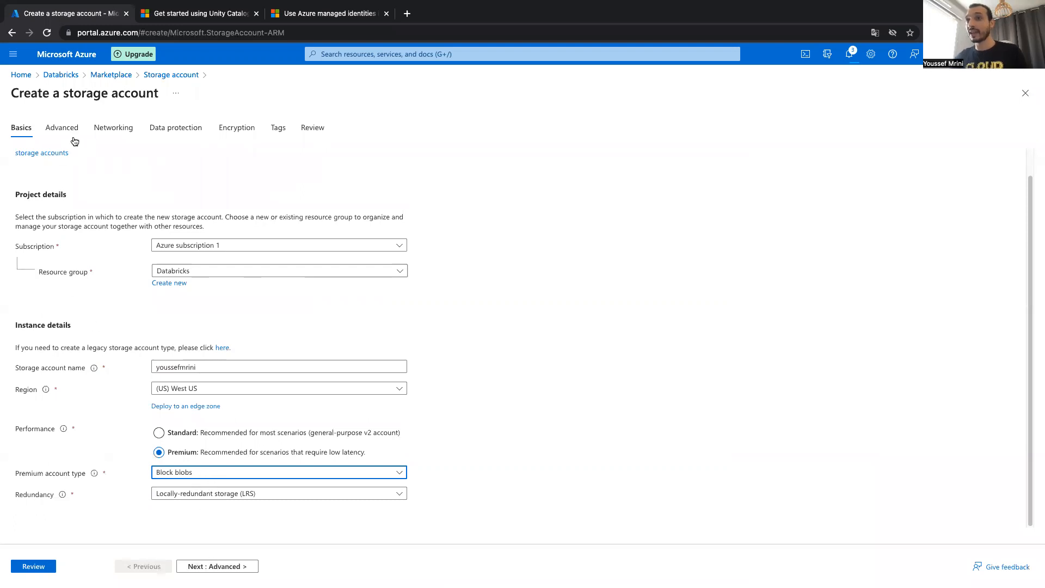
Keep hierarchical namespace enabled under Advanced, then review and create the account.
left_click(61, 128)
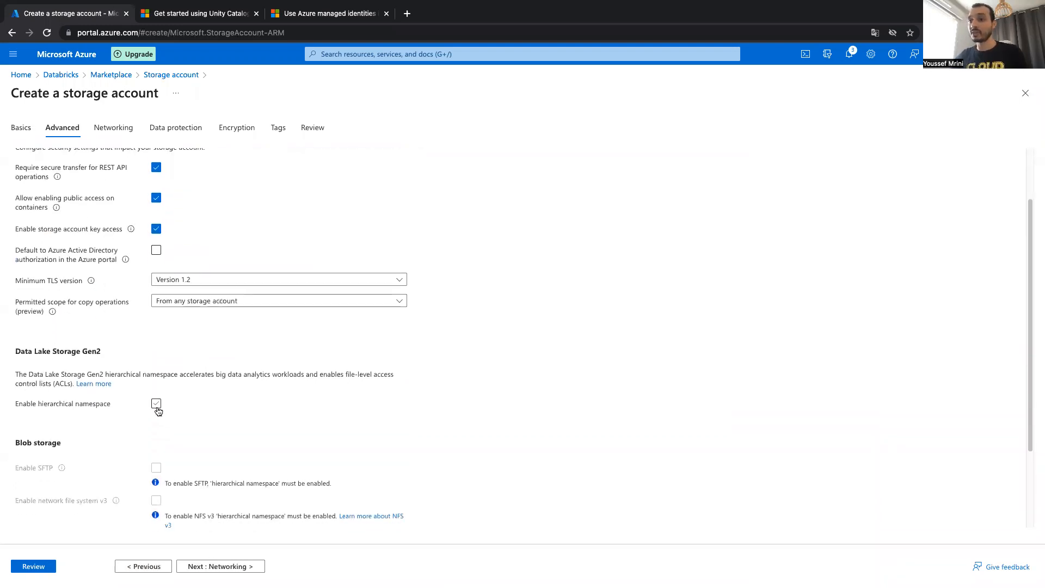
left_click(157, 403)
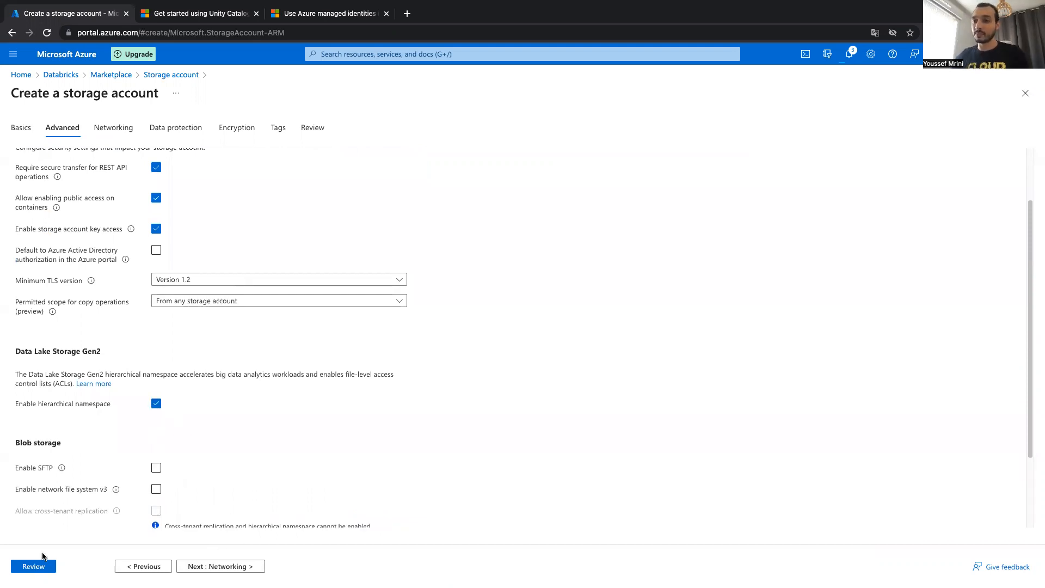
left_click(33, 567)
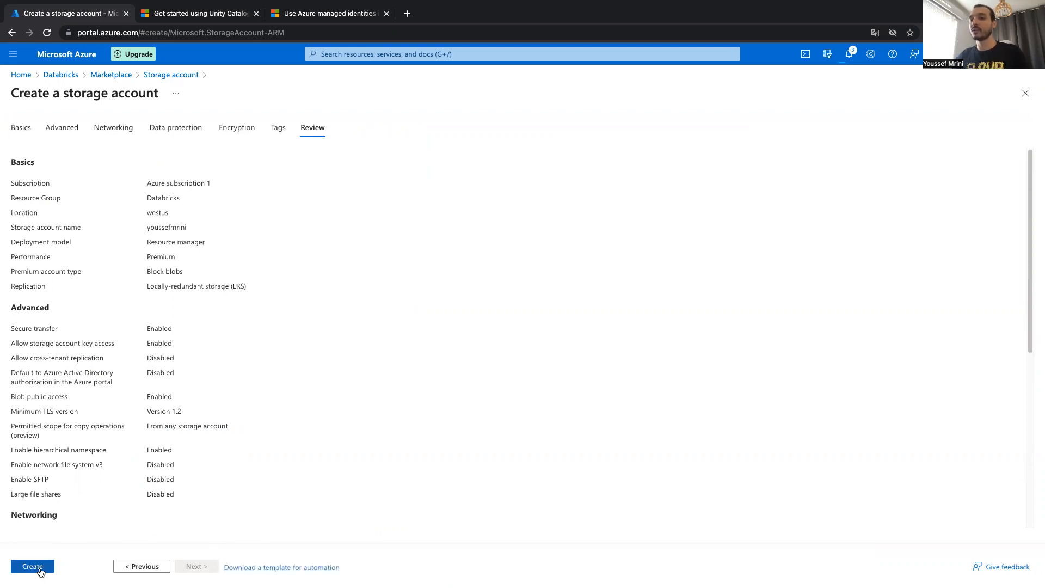
left_click(32, 566)
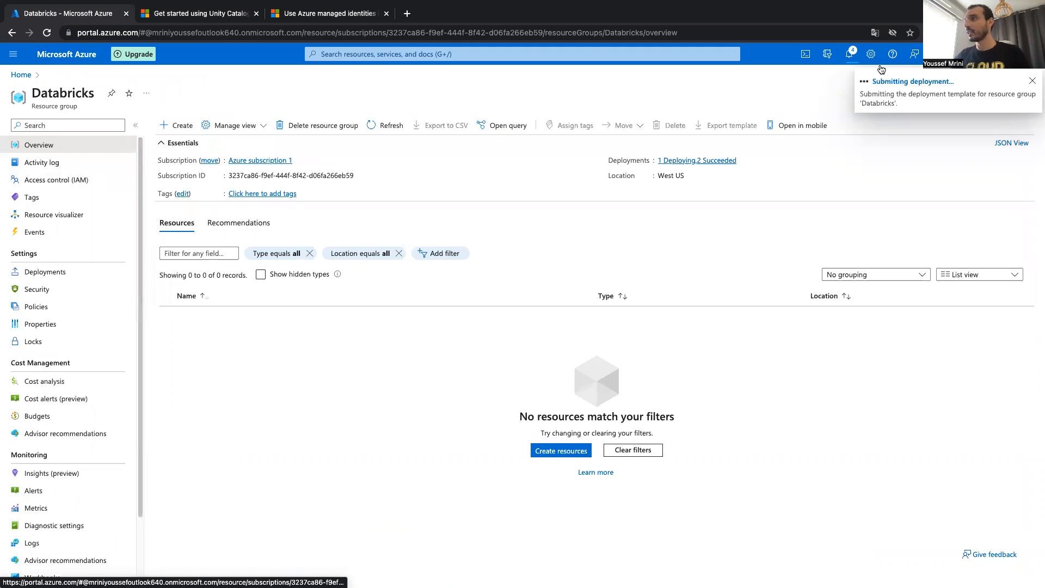
Return to the Databricks group and search Marketplace for the Azure Databricks access connector.
left_click(849, 54)
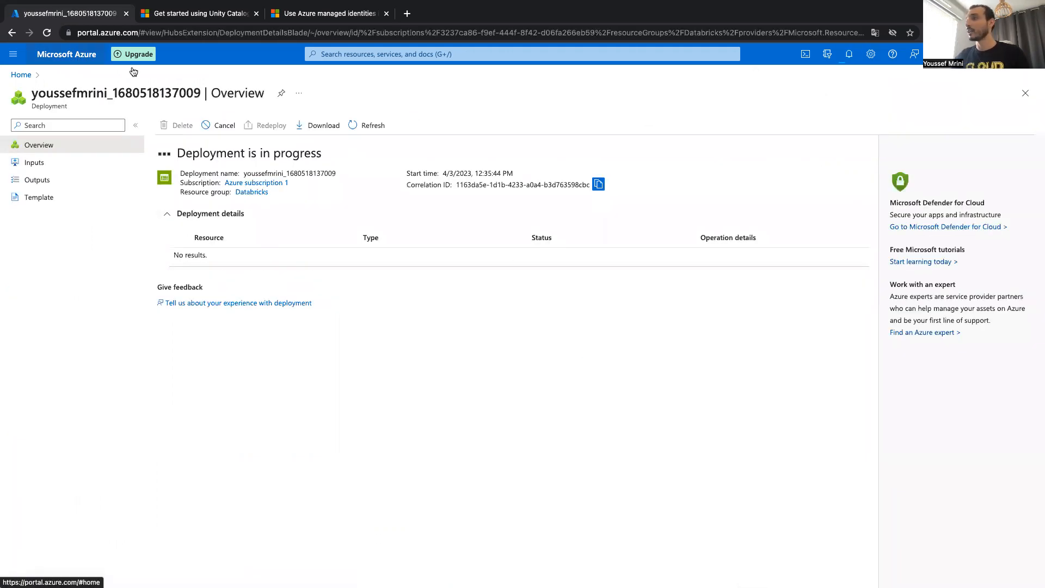
mouse_move(87, 54)
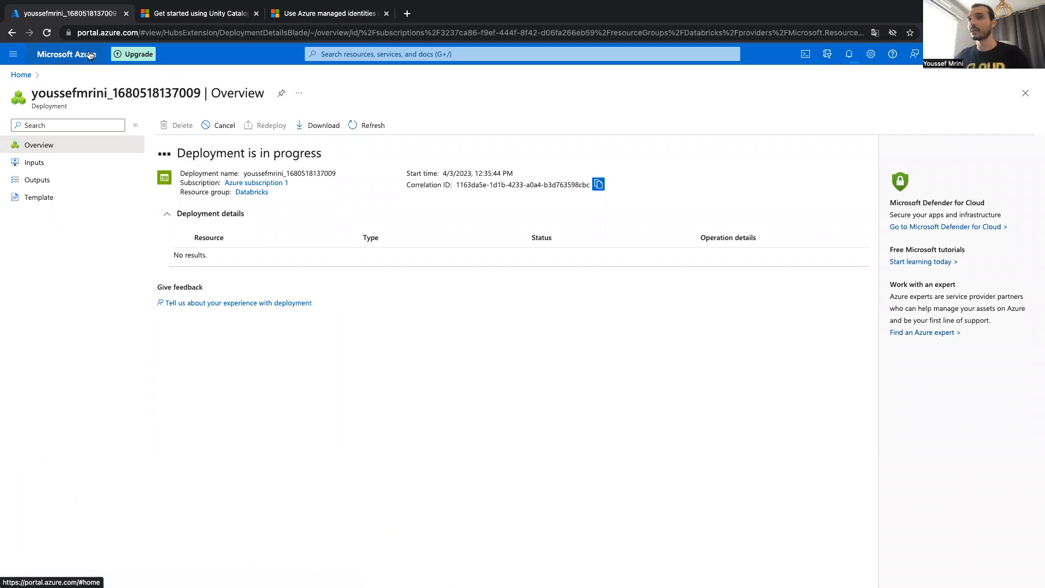
left_click(251, 192)
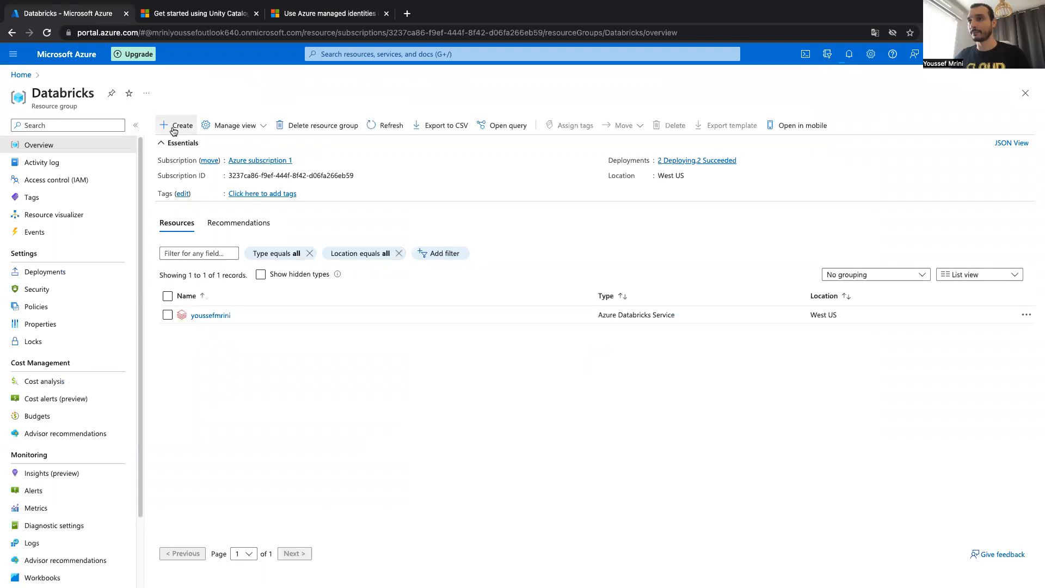
left_click(179, 125)
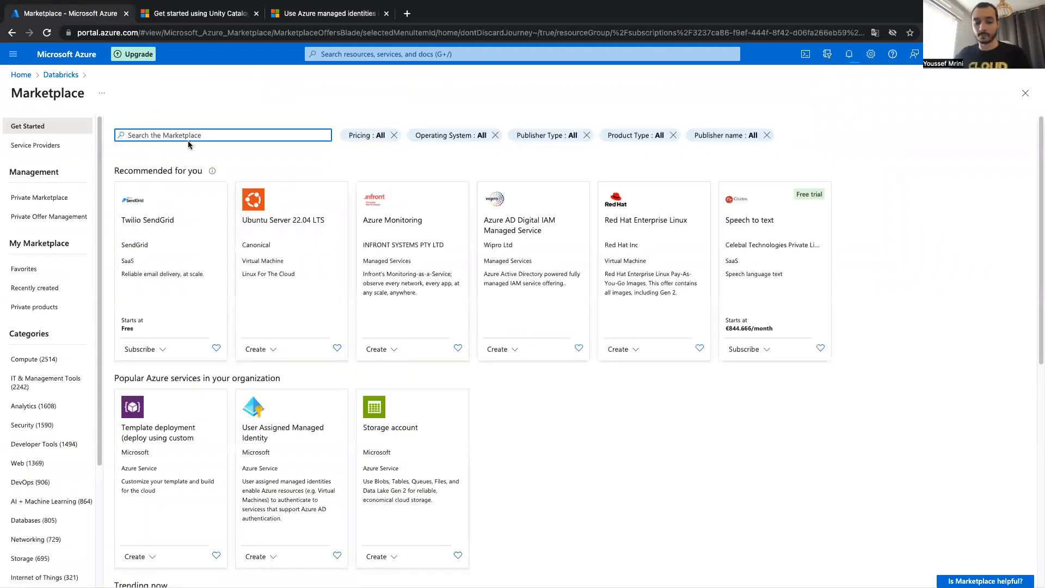
type("azure conn")
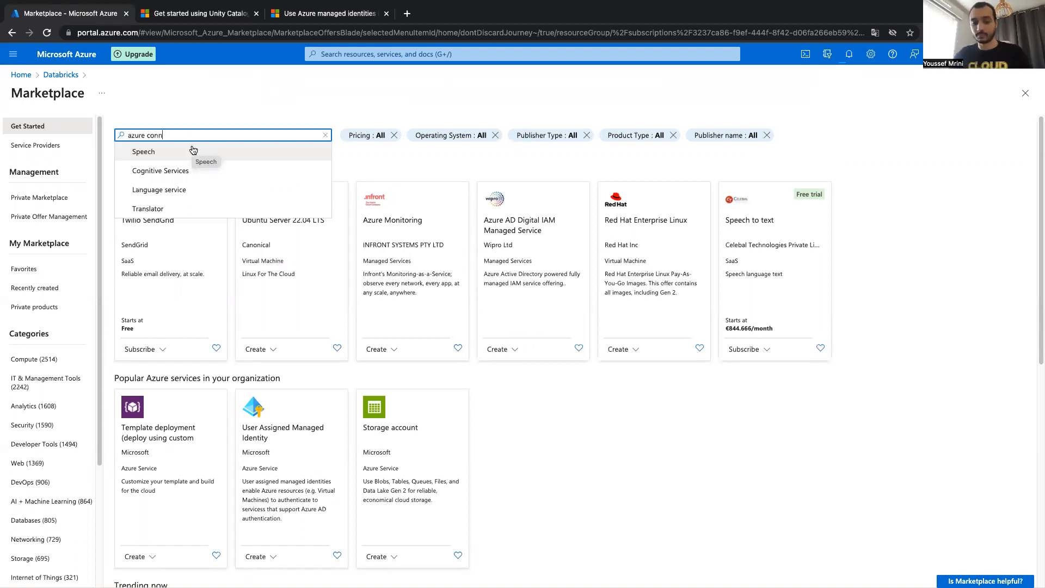
type("ector")
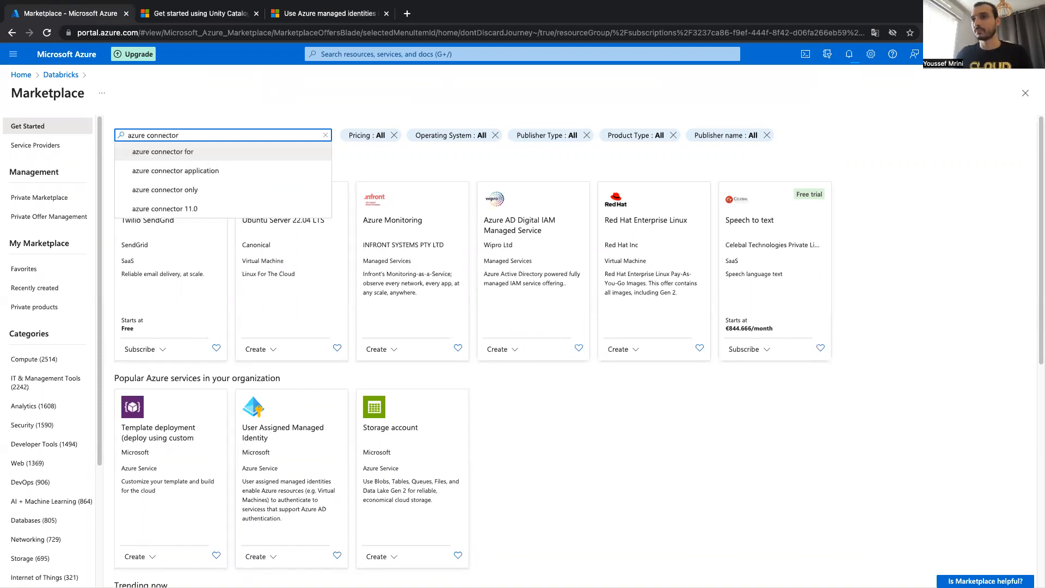
type("data")
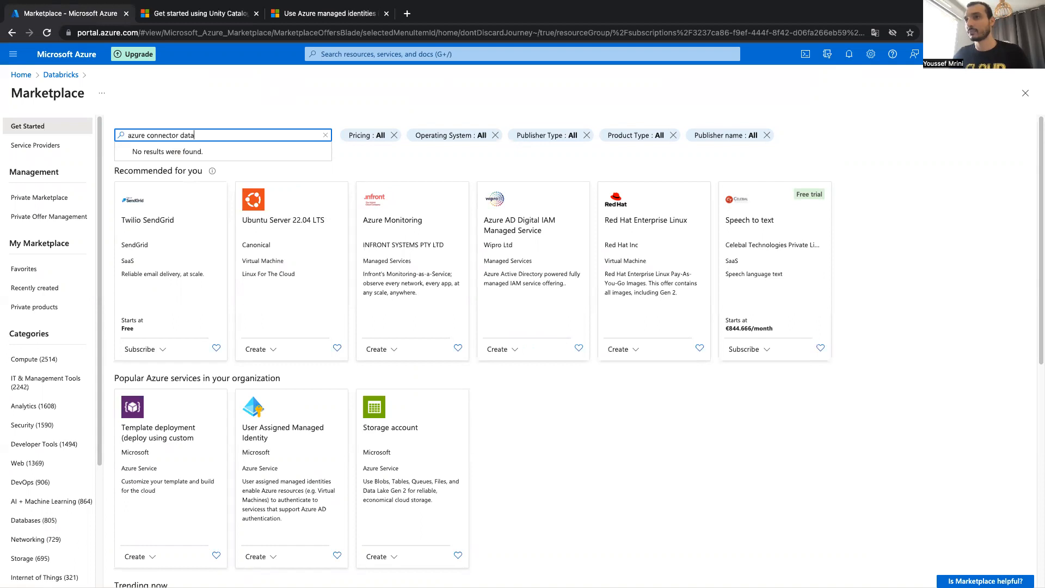
key("Backspace")
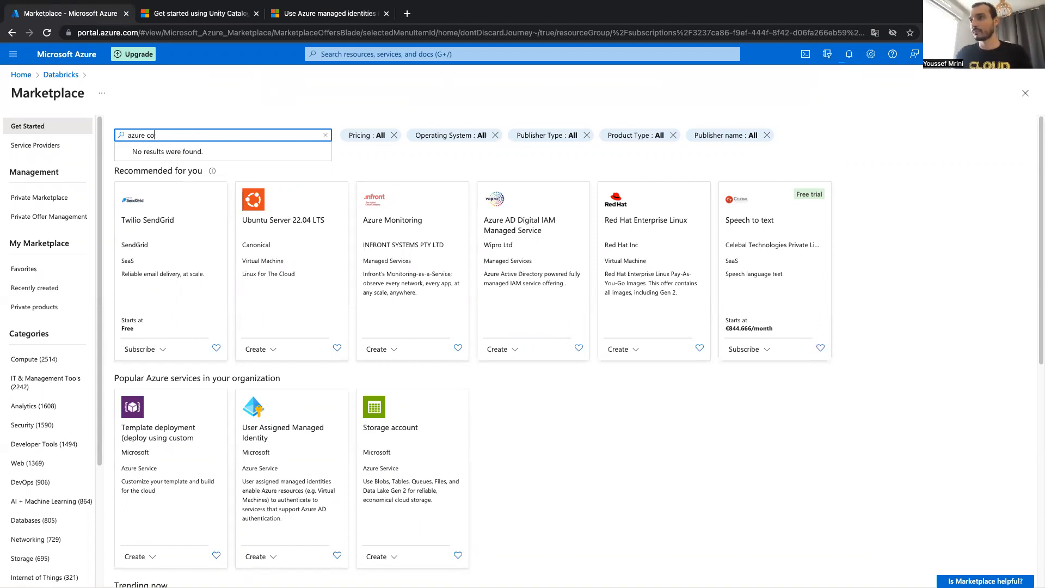
type("connector")
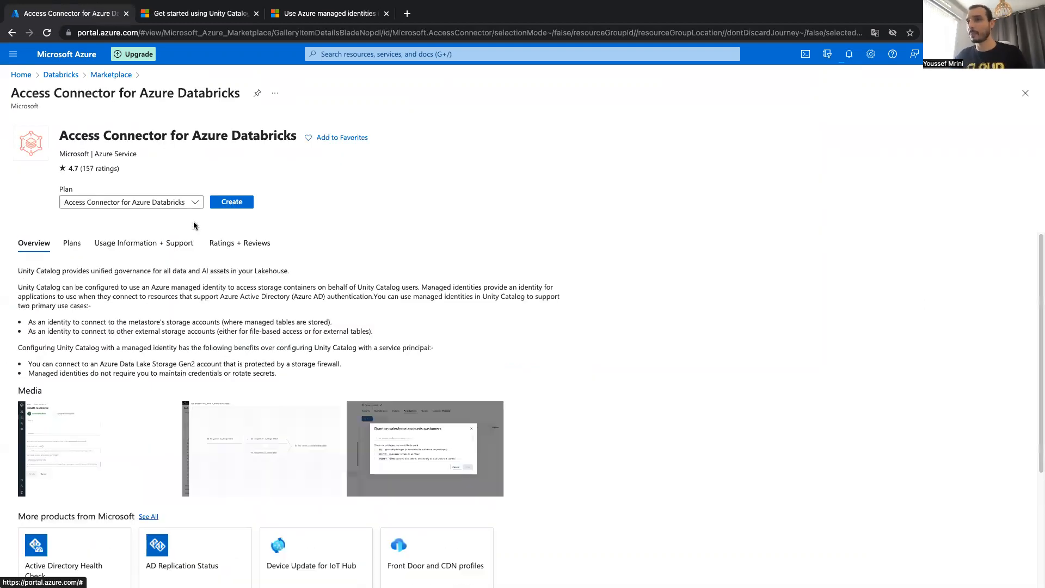
mouse_move(232, 205)
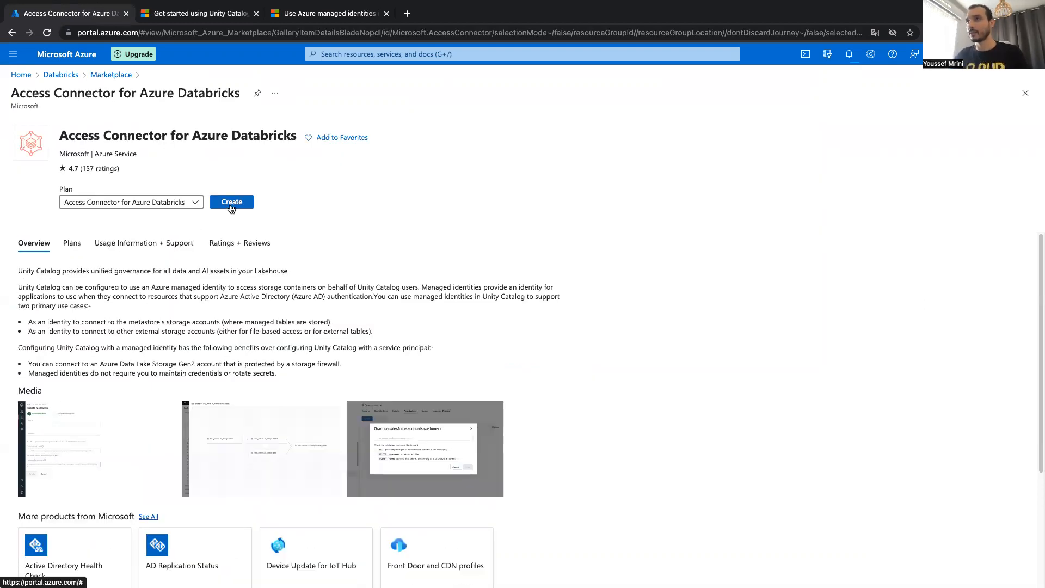
Create access connector 'connector' in West US and check its deployment status.
left_click(231, 202)
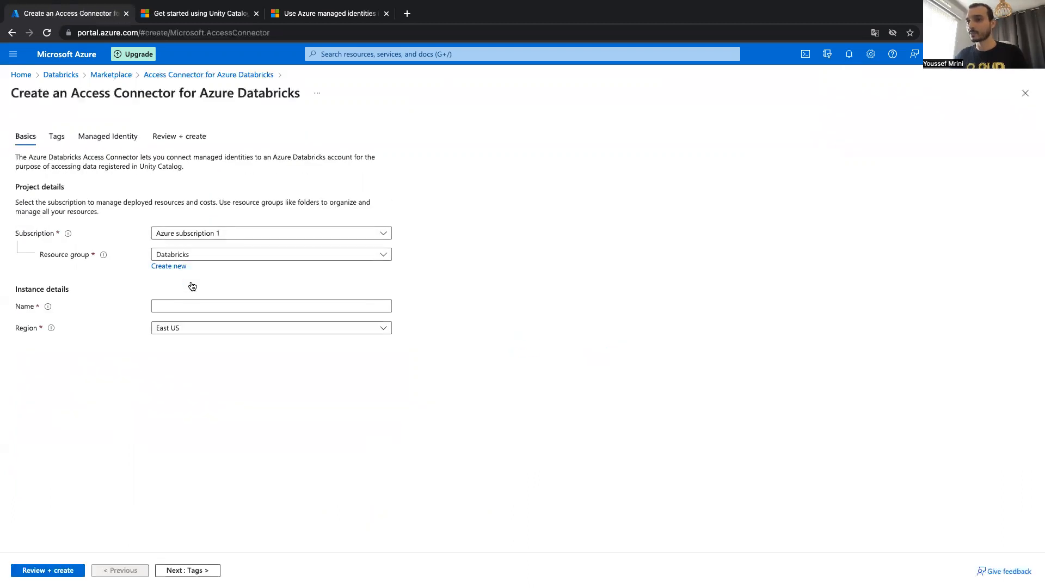
type("connector")
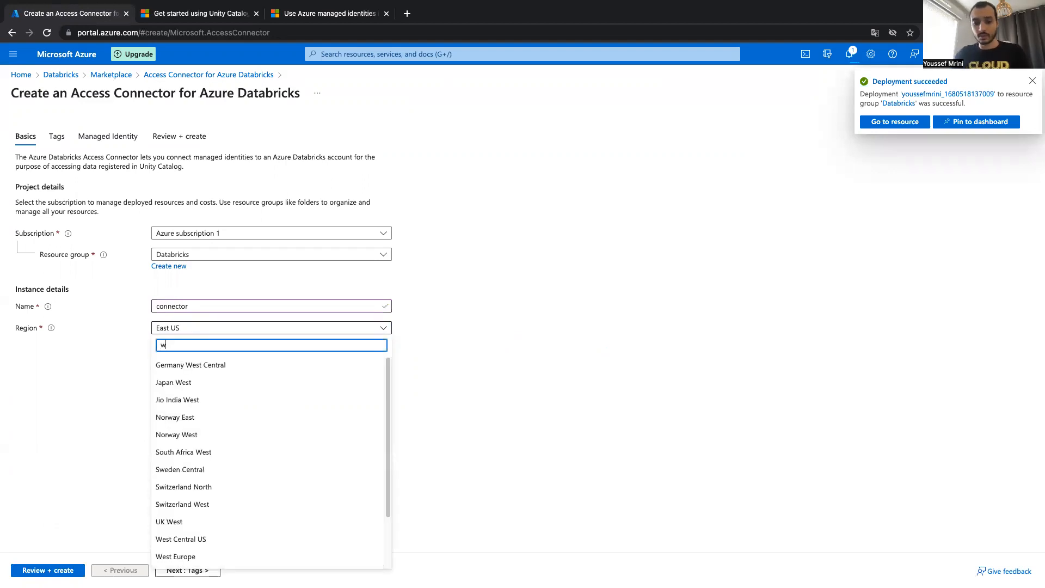
type("est")
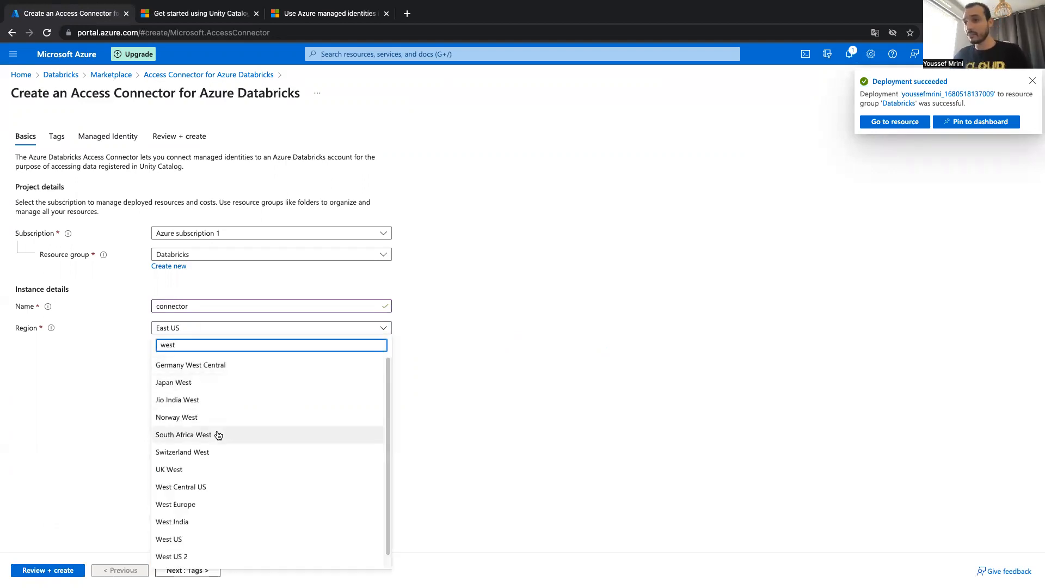
left_click(169, 538)
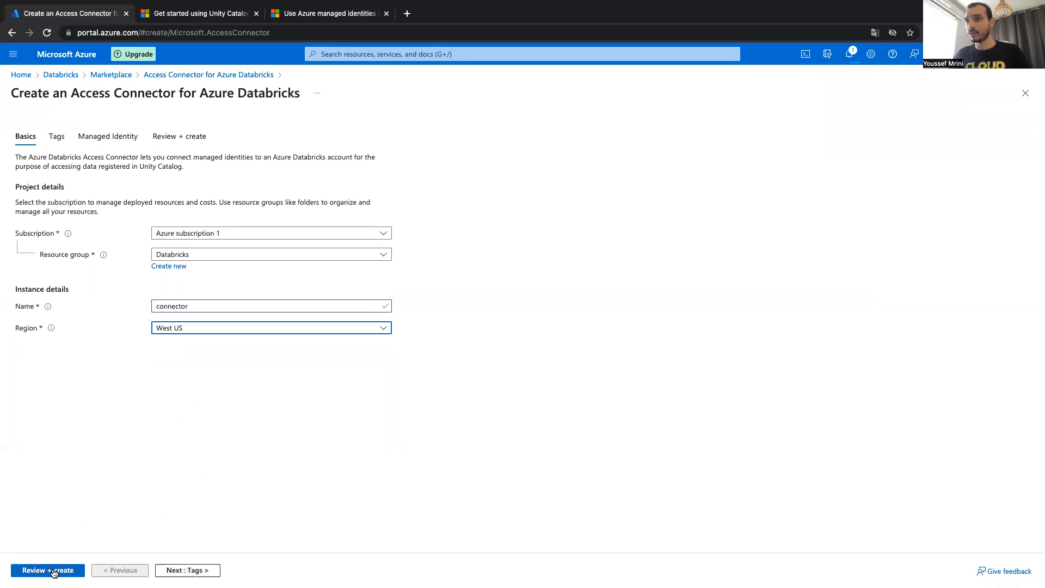
left_click(47, 570)
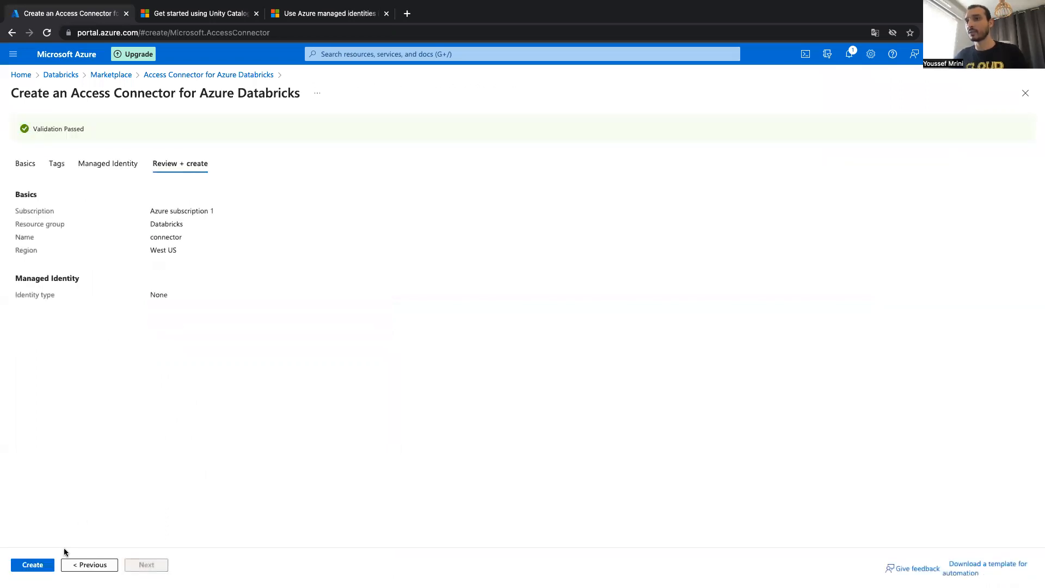
left_click(32, 564)
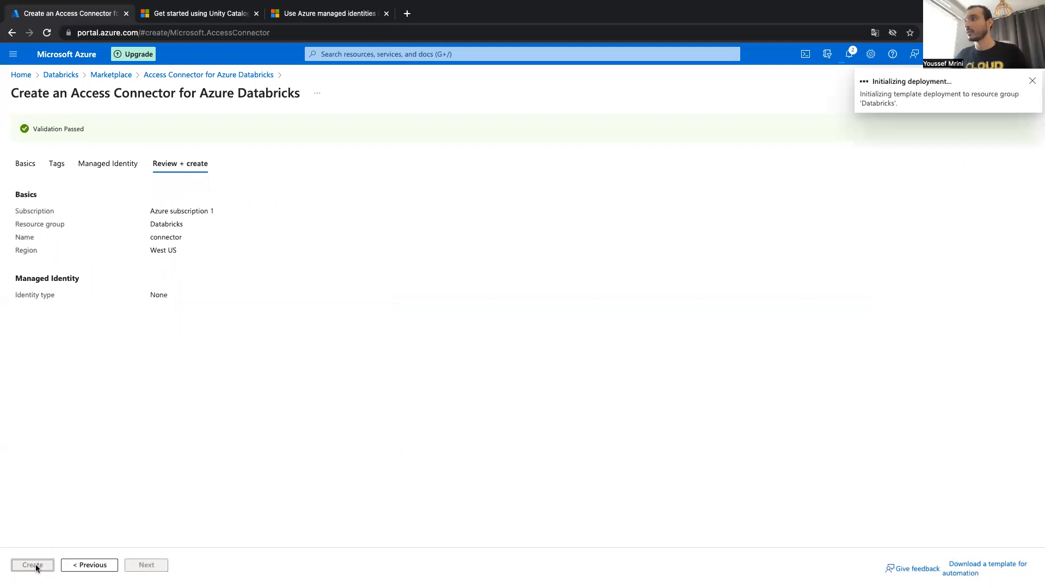
left_click(32, 564)
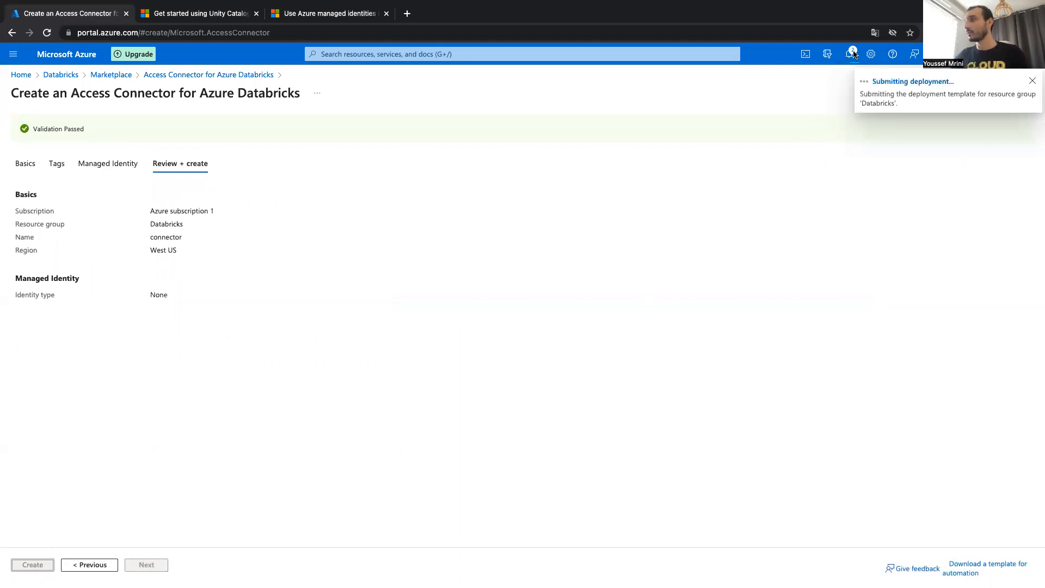
left_click(849, 54)
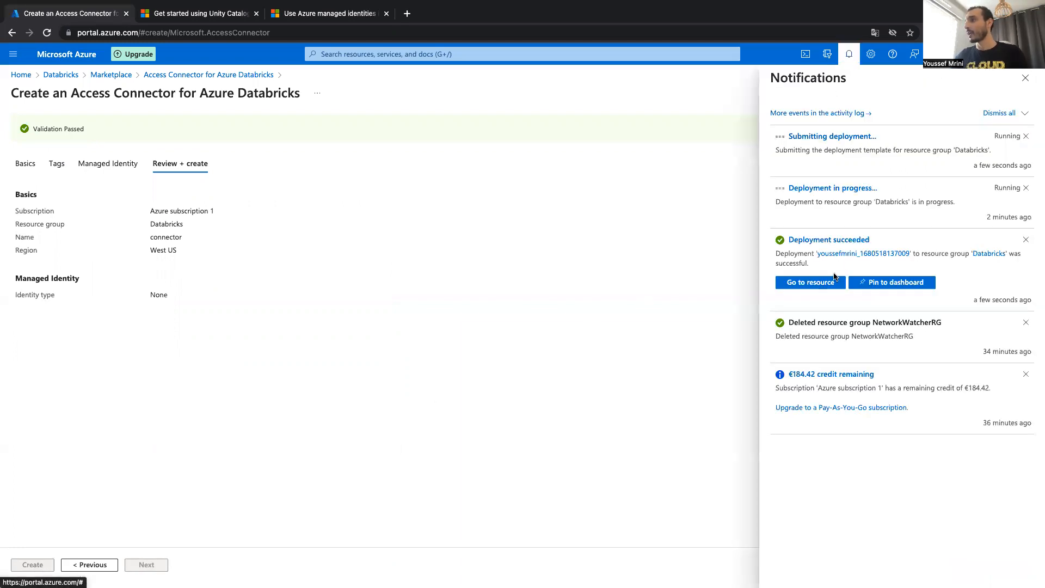
mouse_move(458, 232)
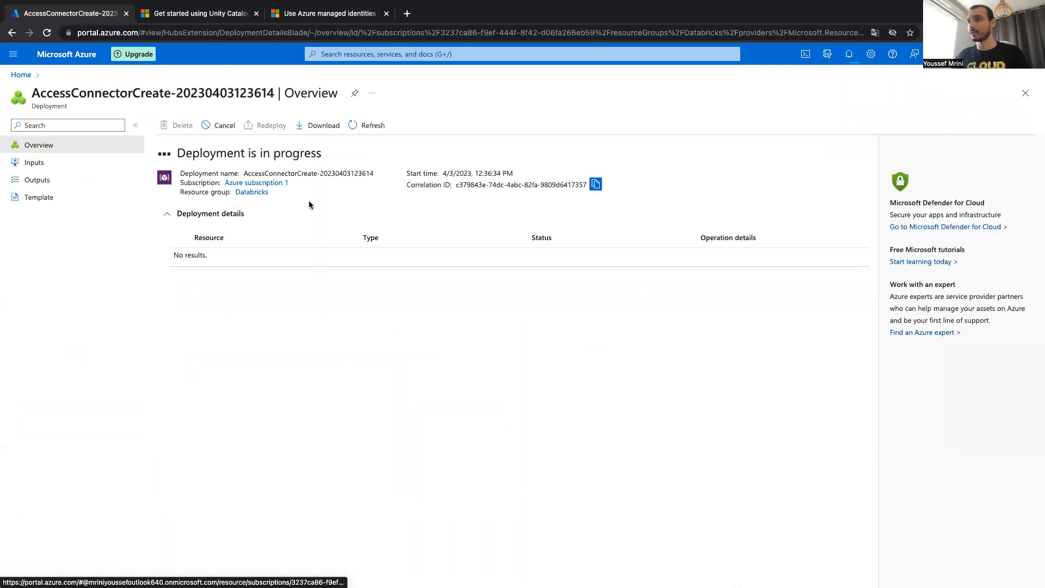
mouse_move(540, 226)
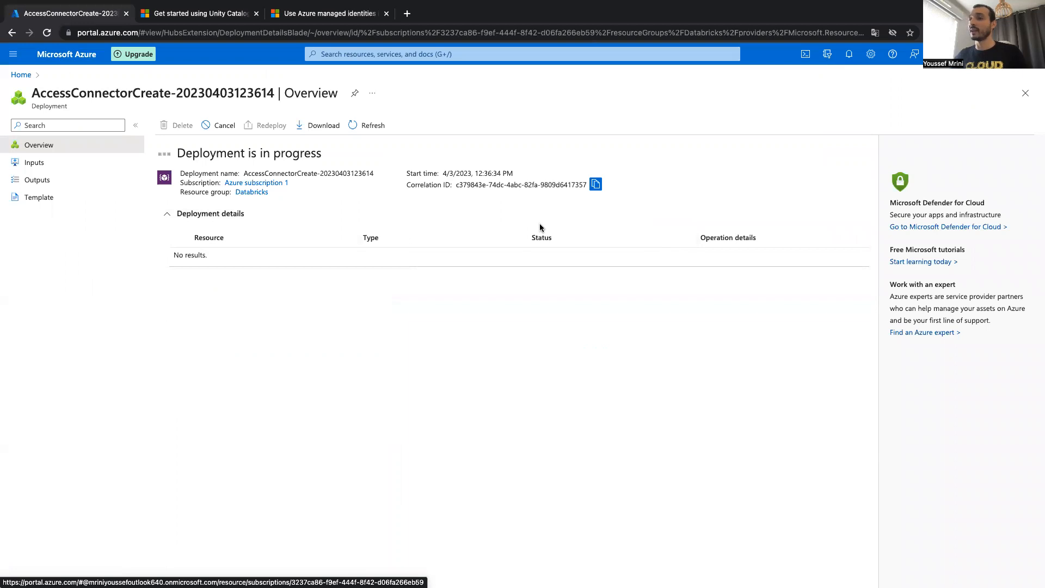
mouse_move(401, 244)
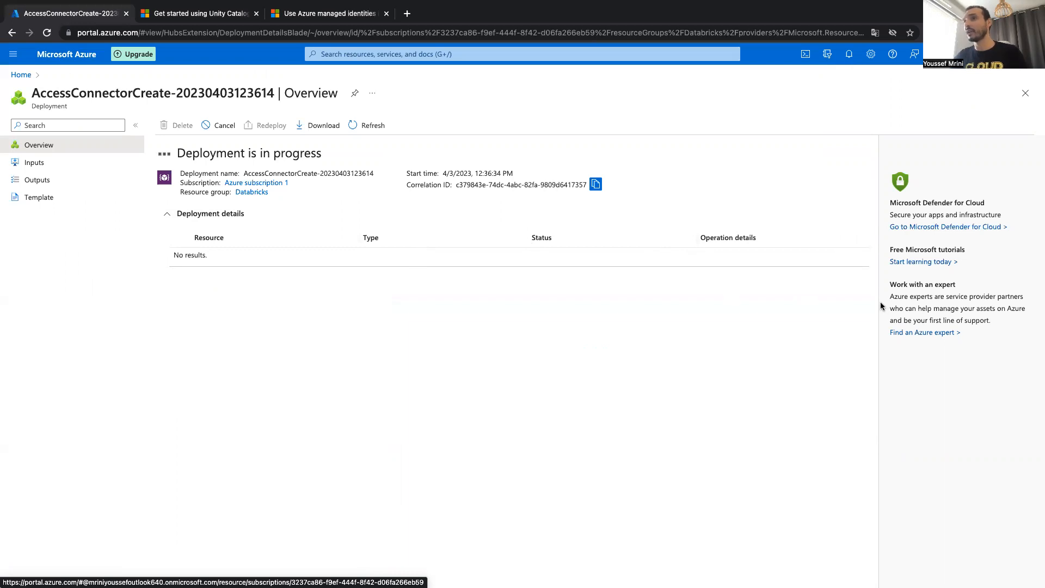
mouse_move(879, 306)
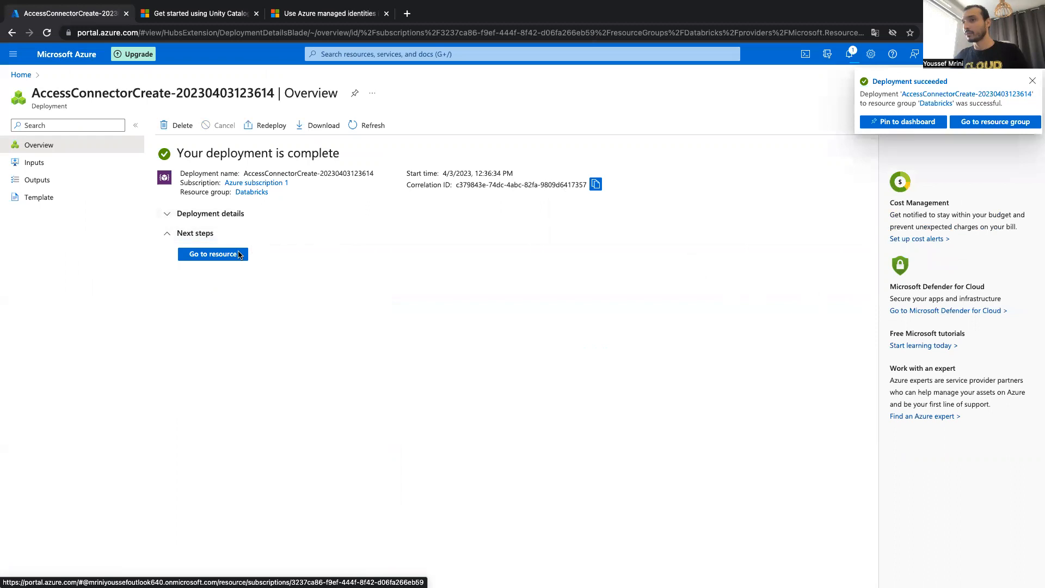
Go to the deployed 'connector' resource and select its Resource ID.
left_click(211, 213)
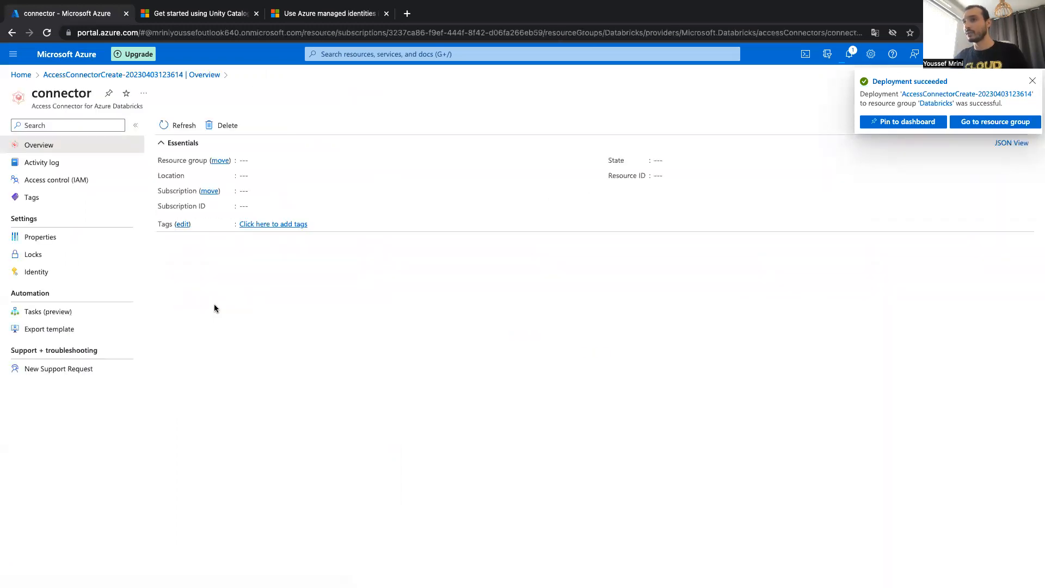
left_click(1032, 81)
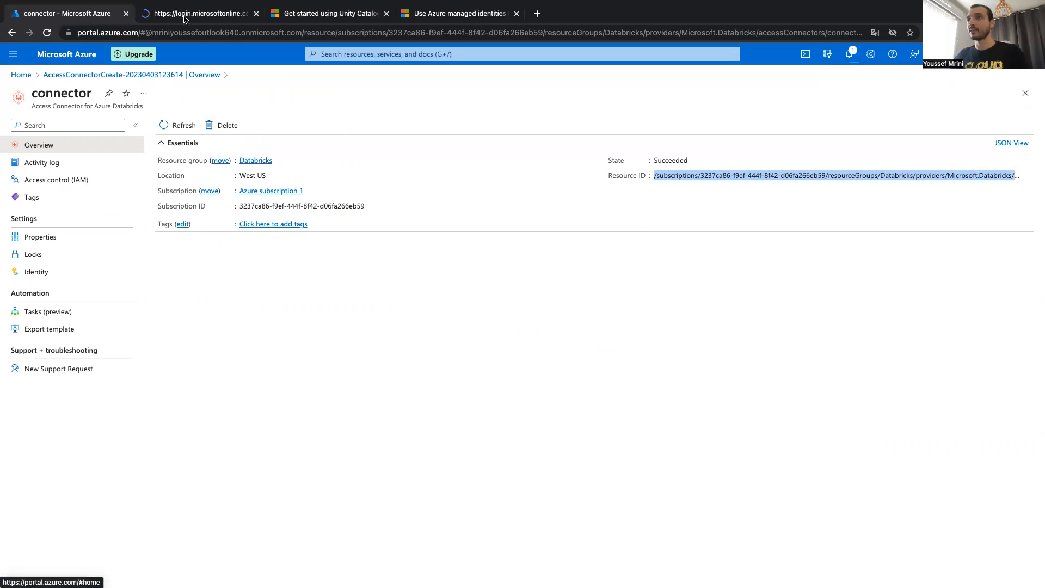
Dismiss the credit notice and all notifications, then return to the resource groups list.
left_click(197, 13)
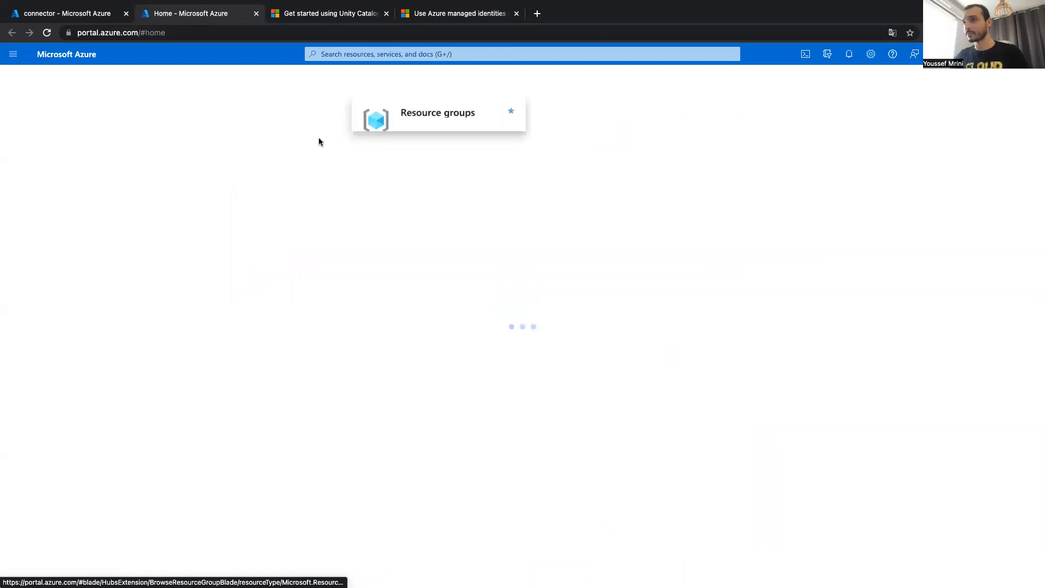
left_click(438, 112)
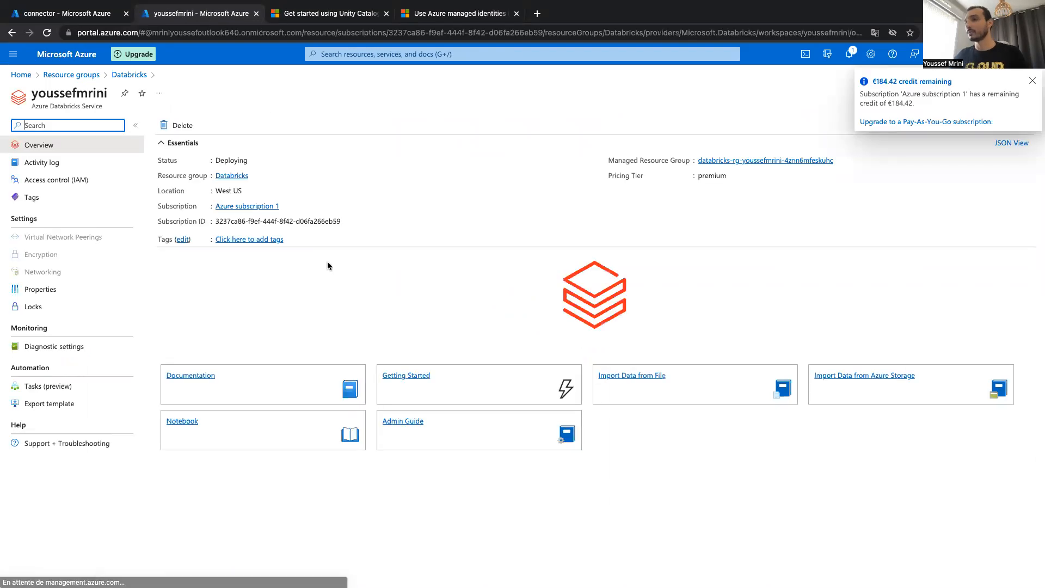
mouse_move(290, 282)
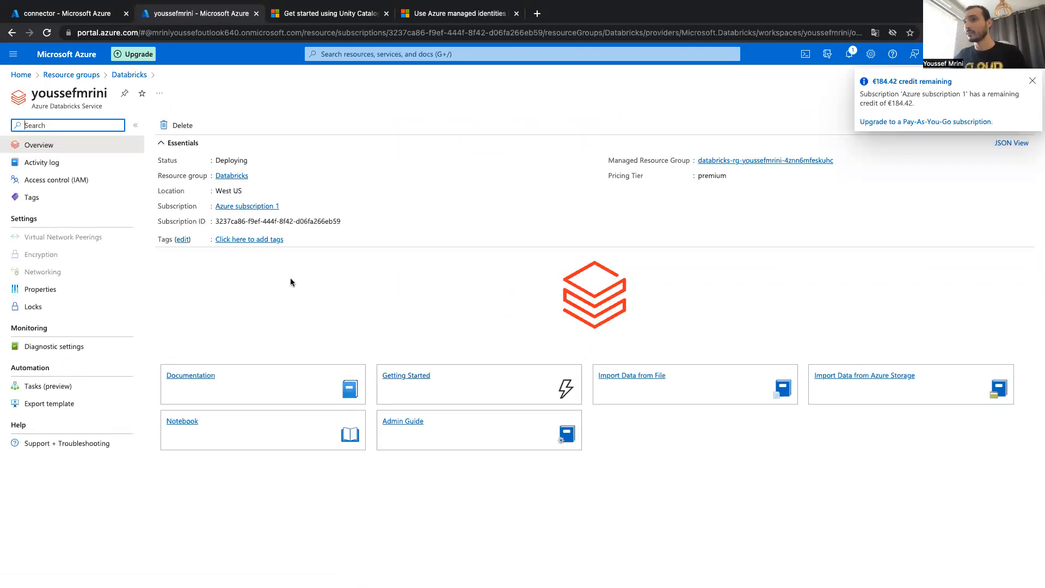
left_click(1033, 80)
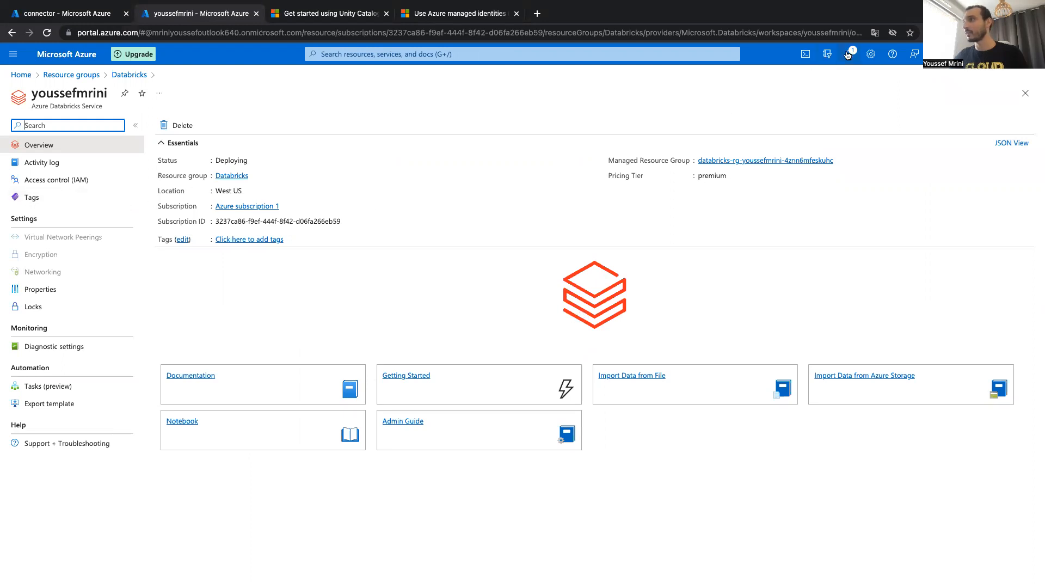
left_click(848, 54)
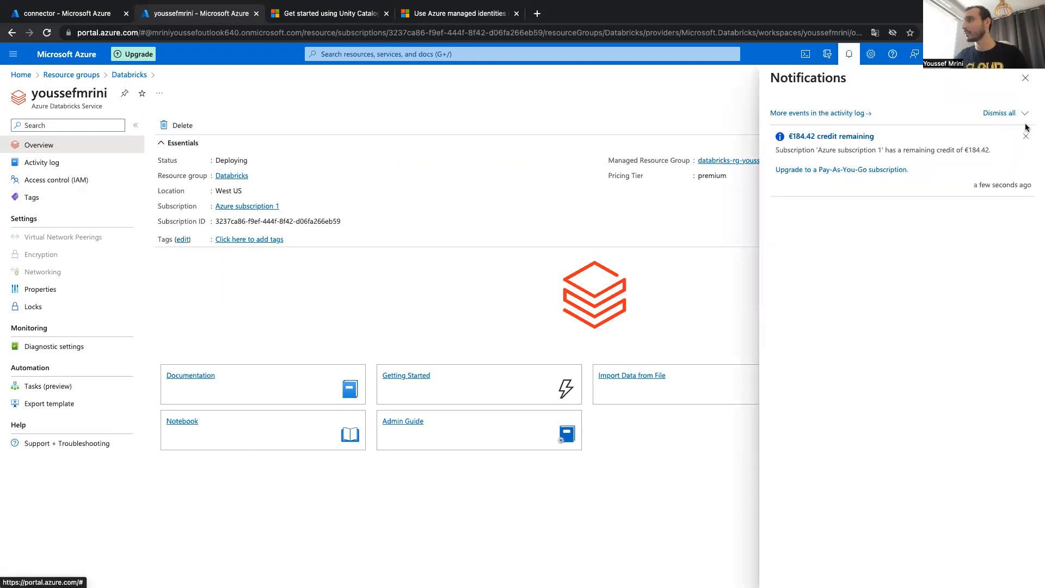
left_click(999, 112)
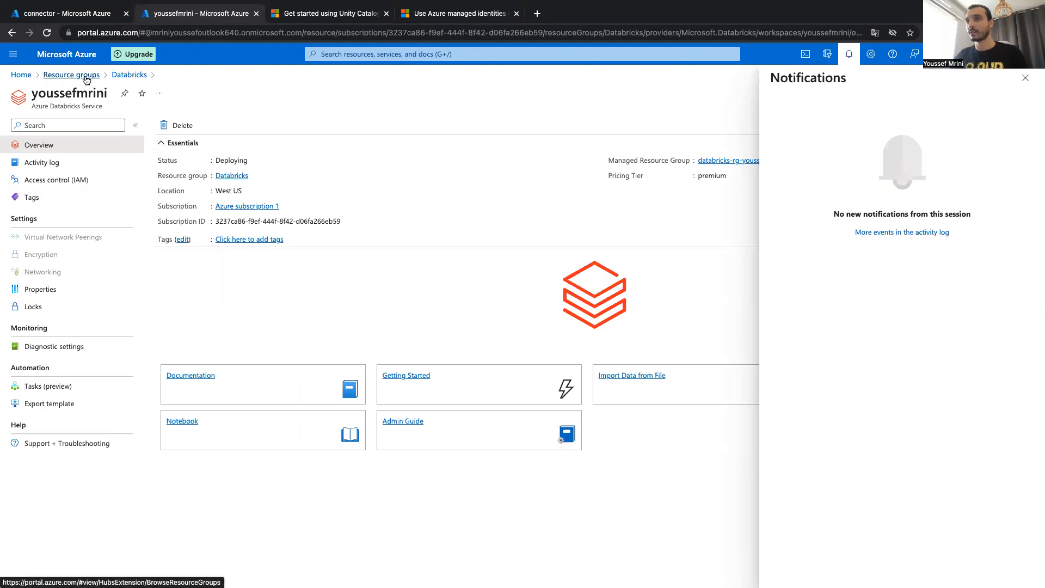
left_click(72, 75)
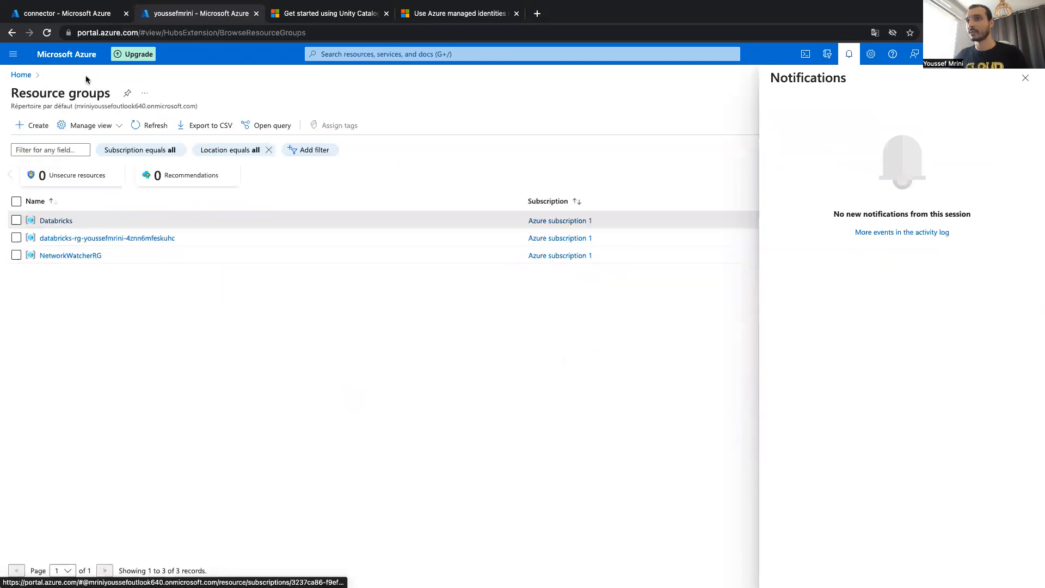
Create a private 'youssef' container in the youssefmrini storage account's Containers page.
left_click(56, 220)
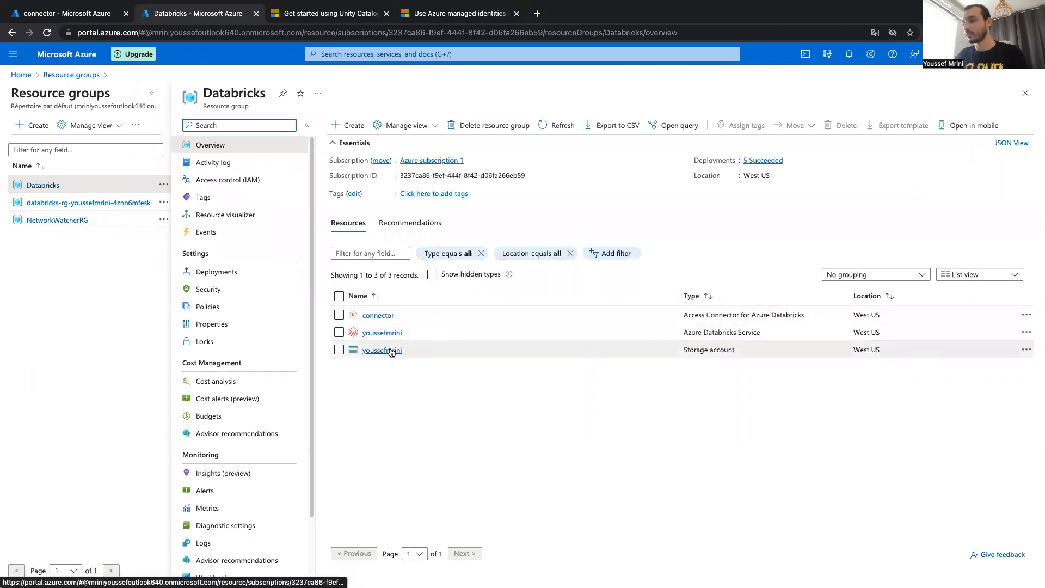
mouse_move(382, 350)
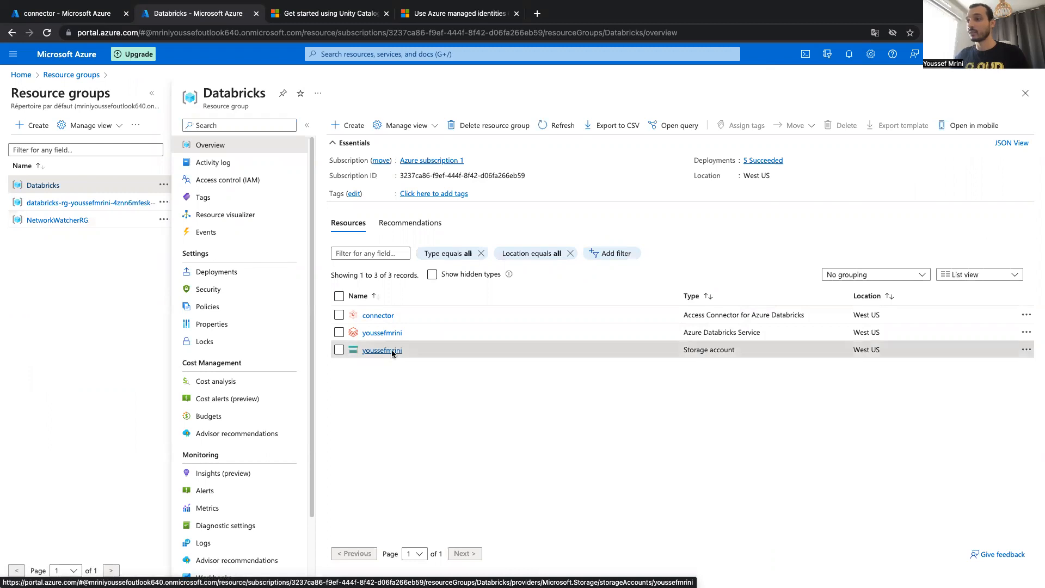
left_click(381, 350)
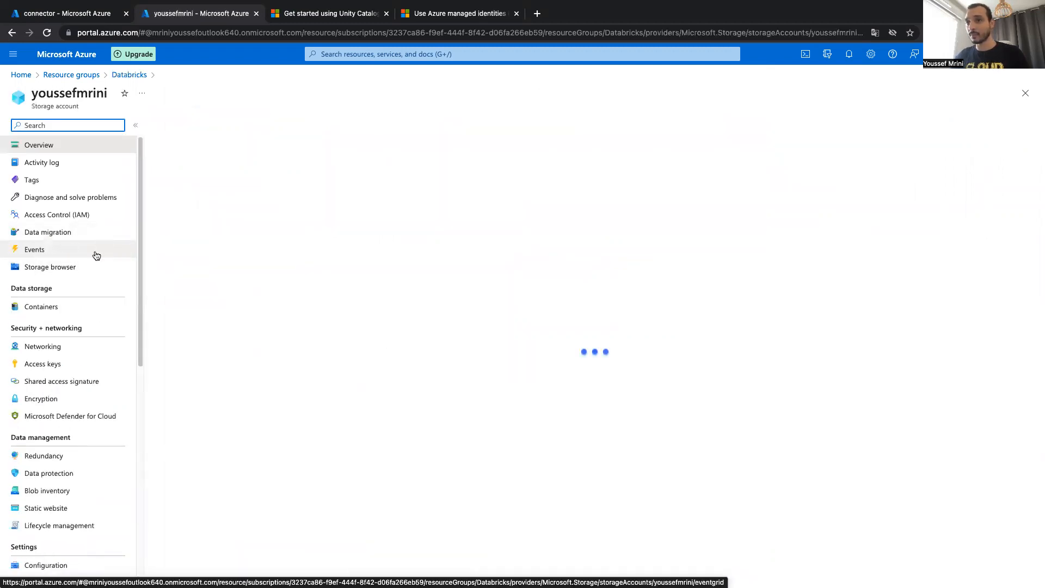
left_click(41, 306)
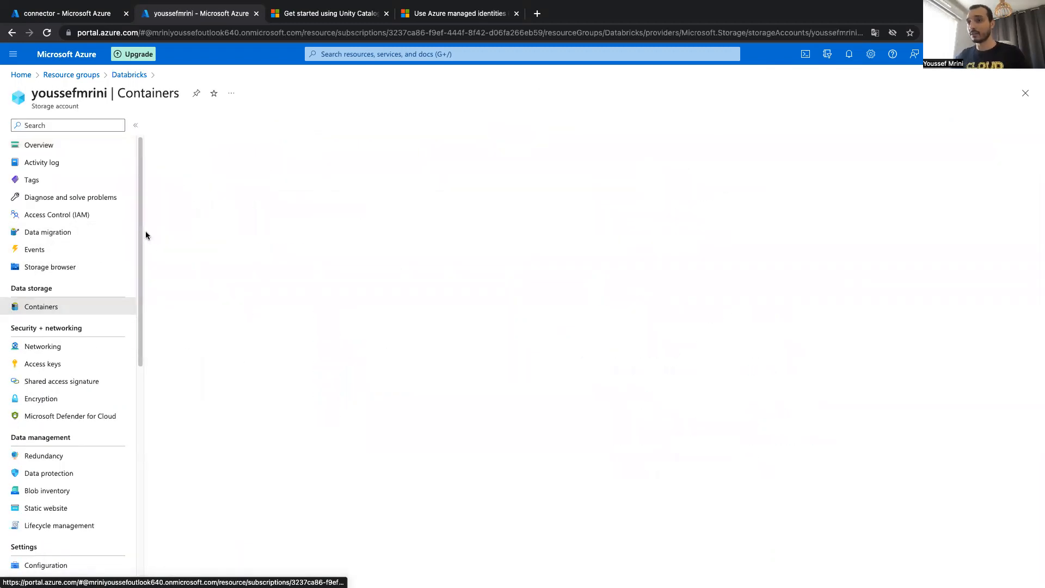
left_click(40, 306)
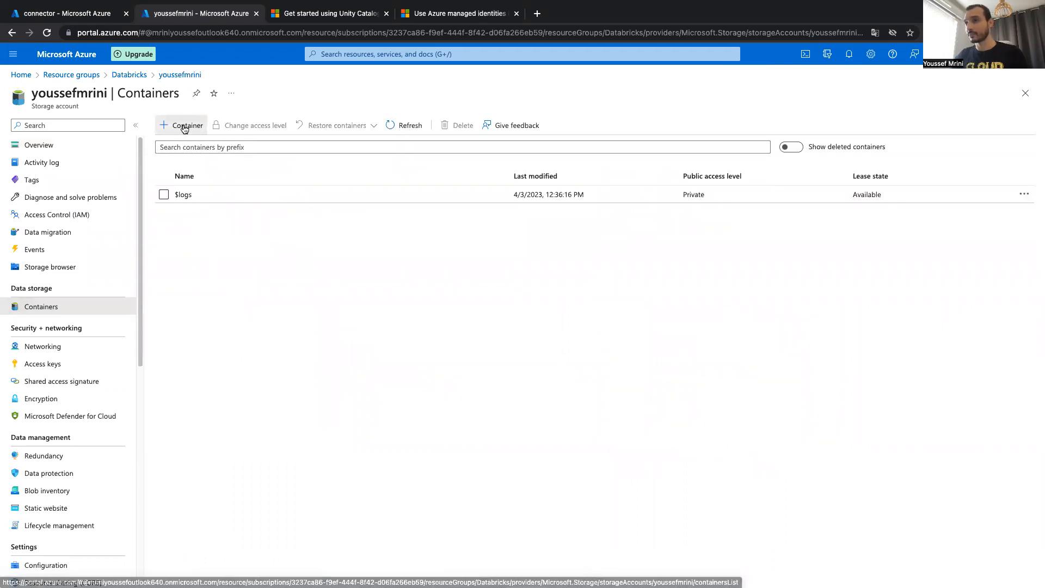
left_click(182, 125)
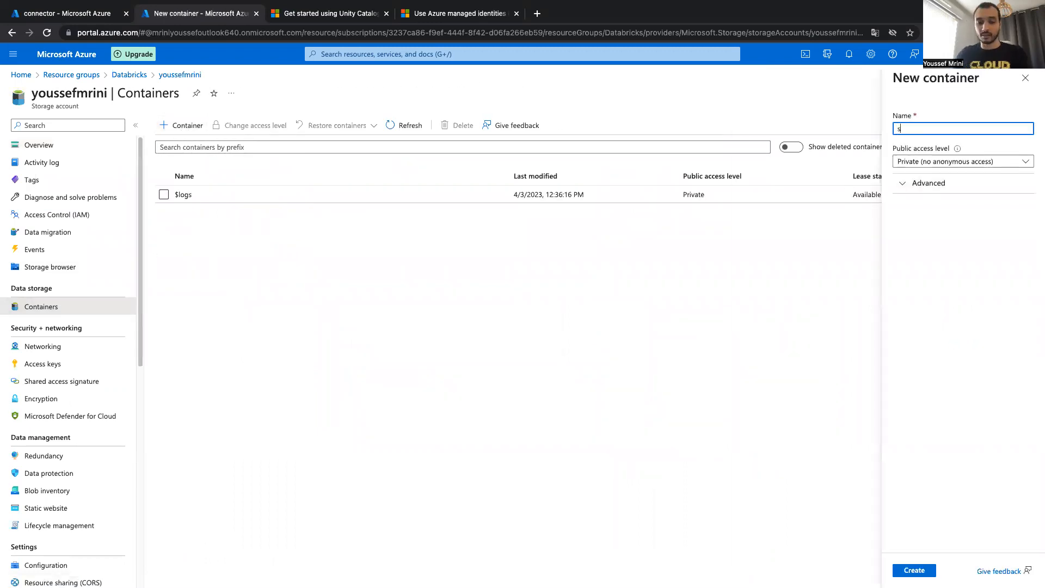
type("youssef")
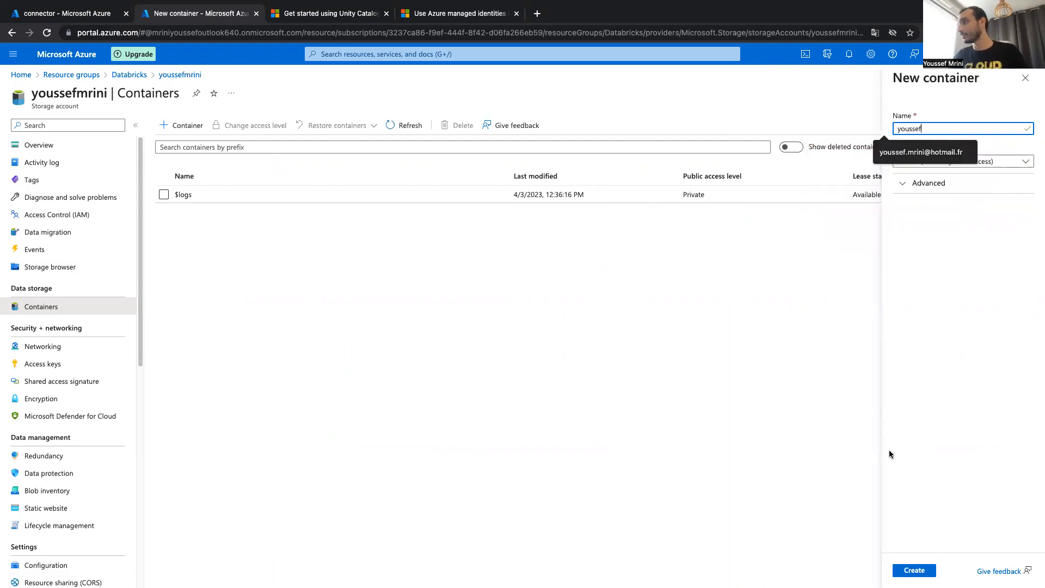
left_click(913, 570)
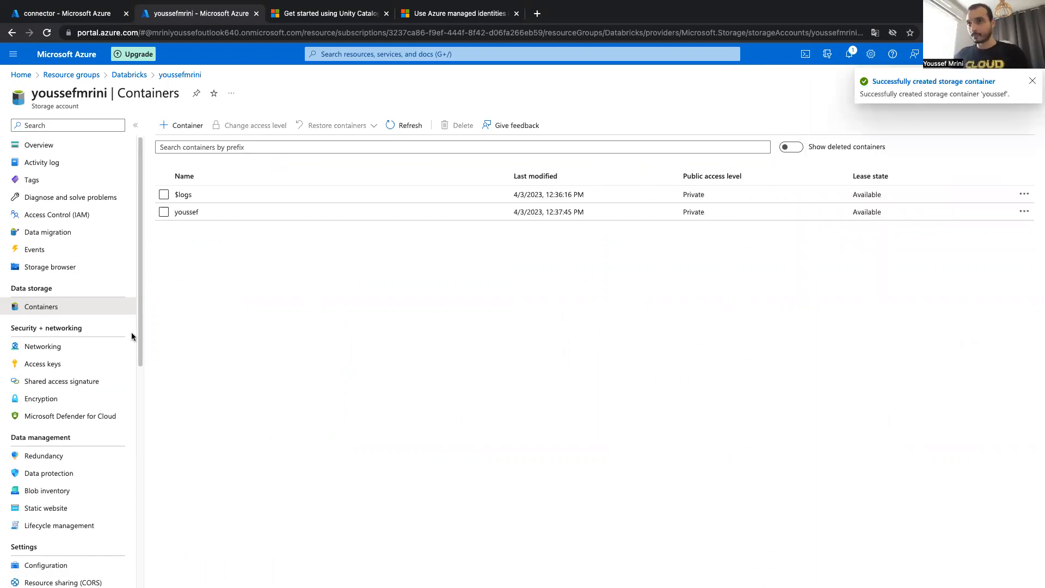
Start an IAM role assignment on youssefmrini with the Storage Blob Data Contributor role.
left_click(56, 214)
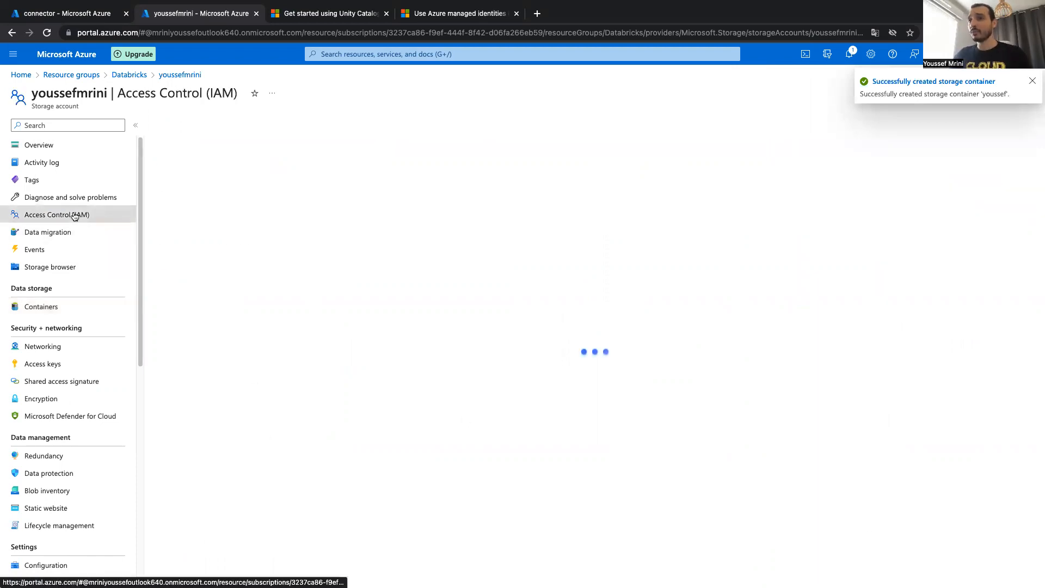
left_click(57, 214)
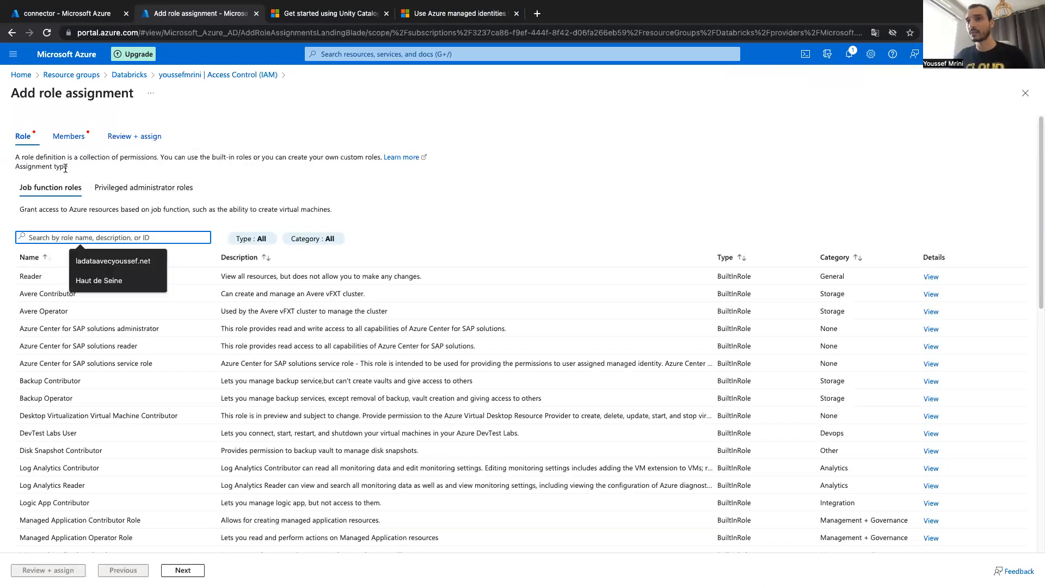
type("stor")
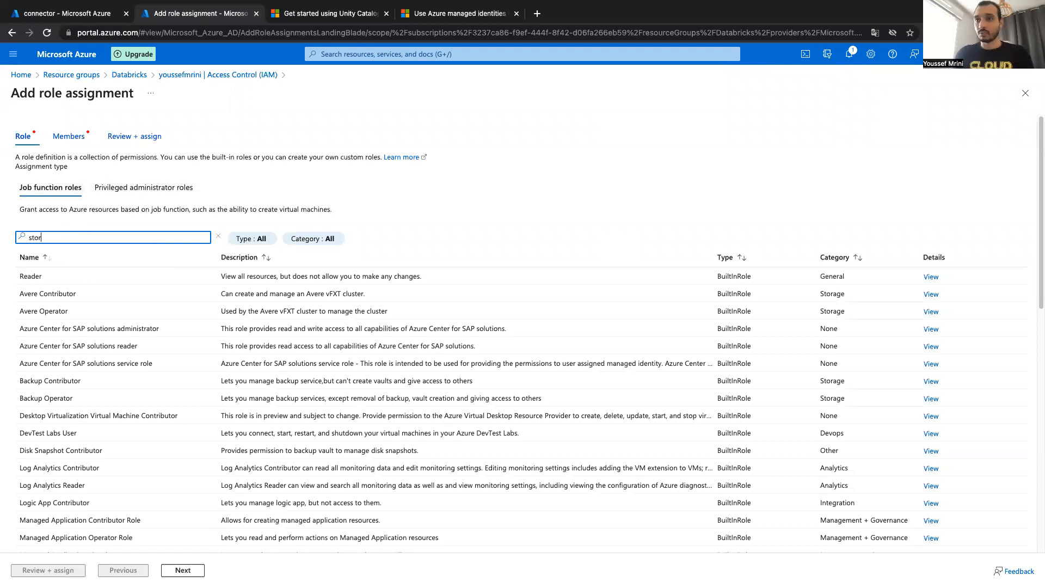
type("age blo")
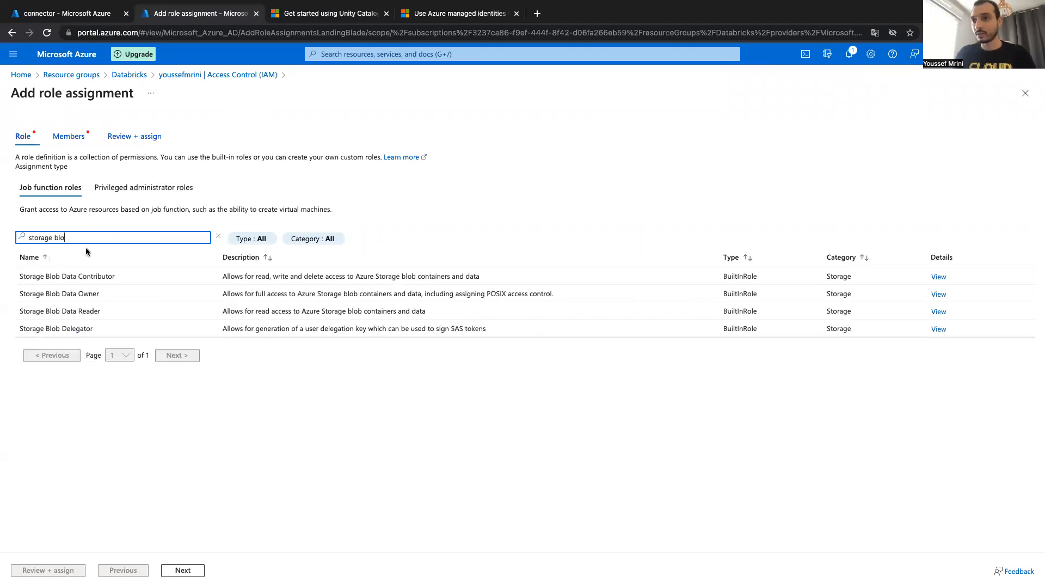
left_click(66, 276)
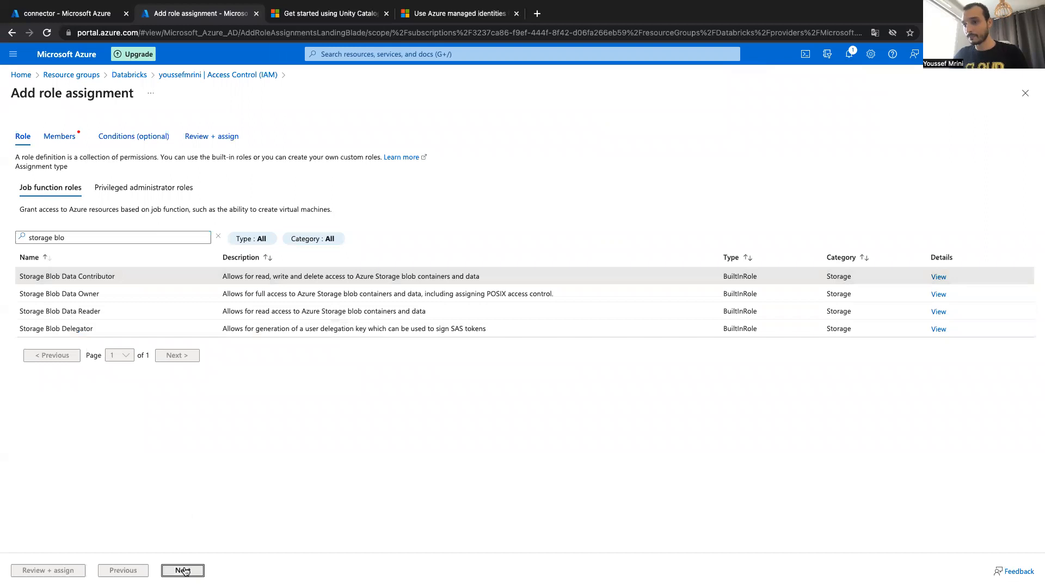
left_click(182, 570)
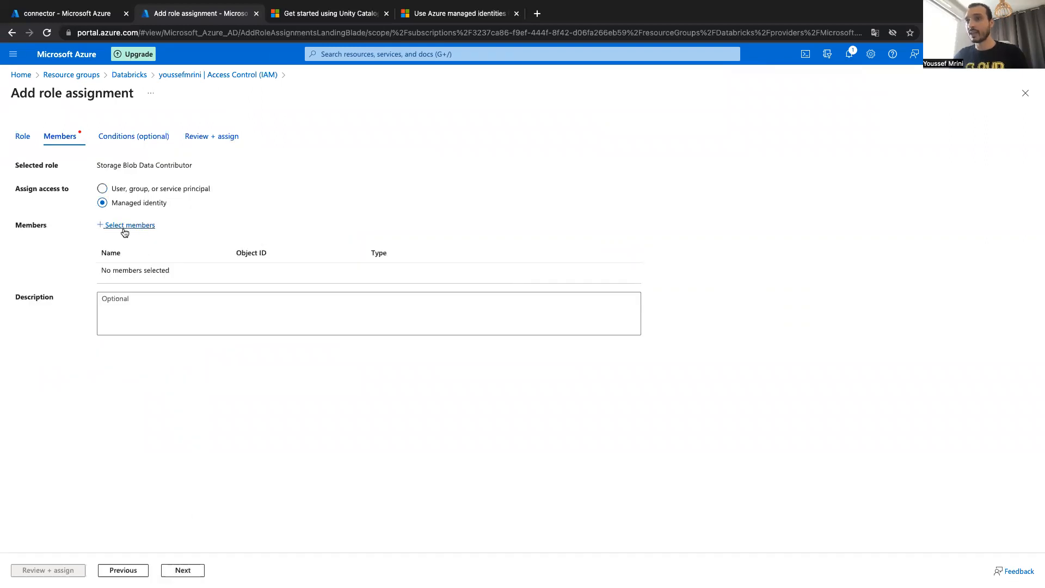
Select the 'connector' access connector managed identity as member and assign the role.
left_click(129, 224)
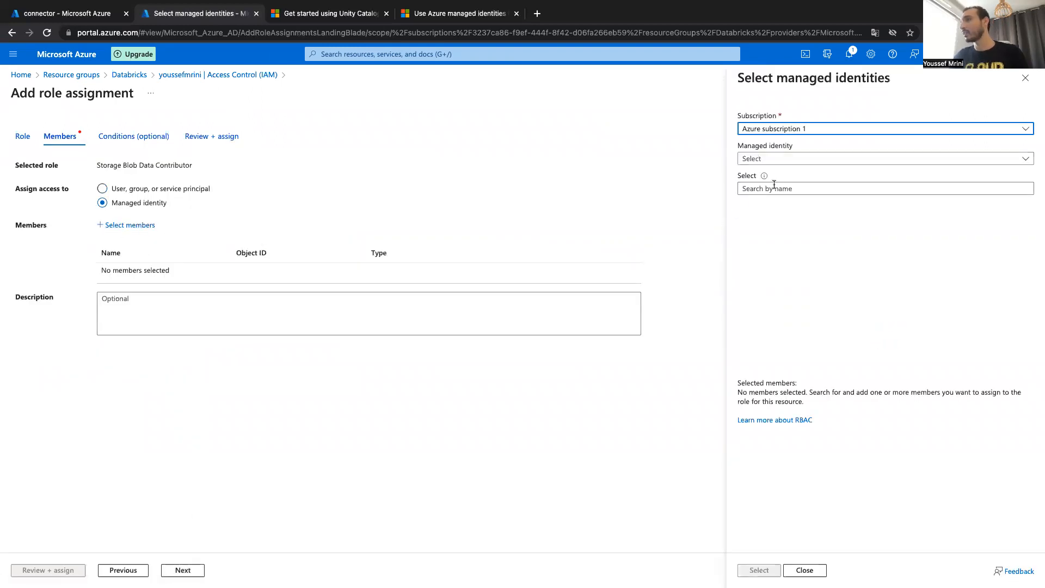
left_click(884, 158)
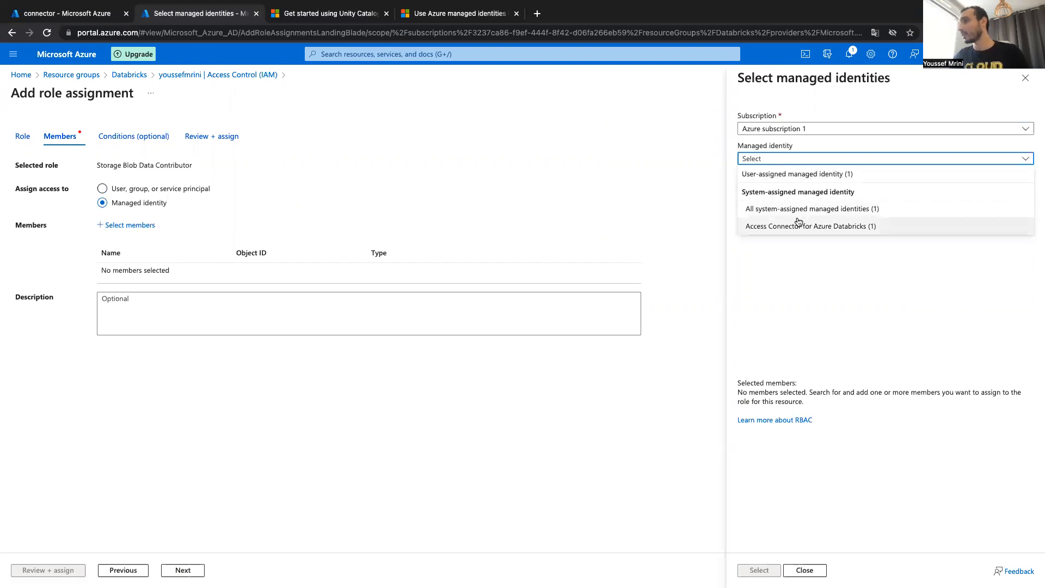
left_click(809, 226)
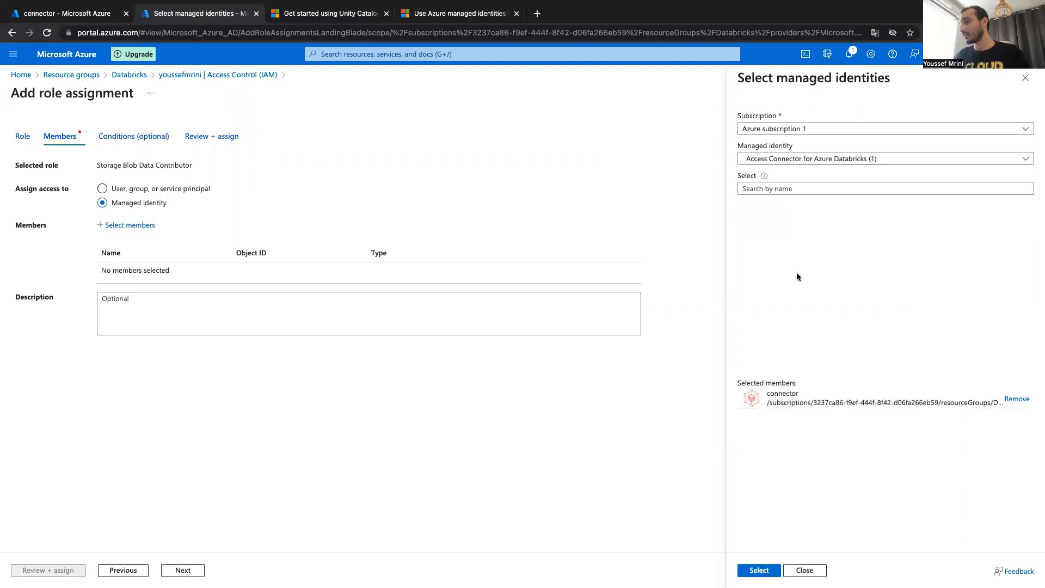
left_click(758, 570)
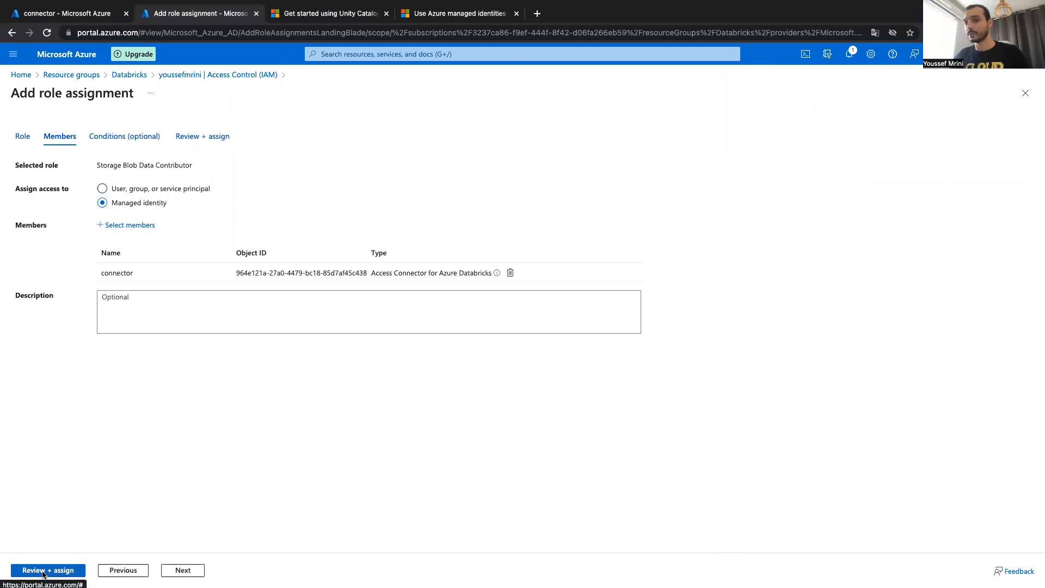
left_click(47, 570)
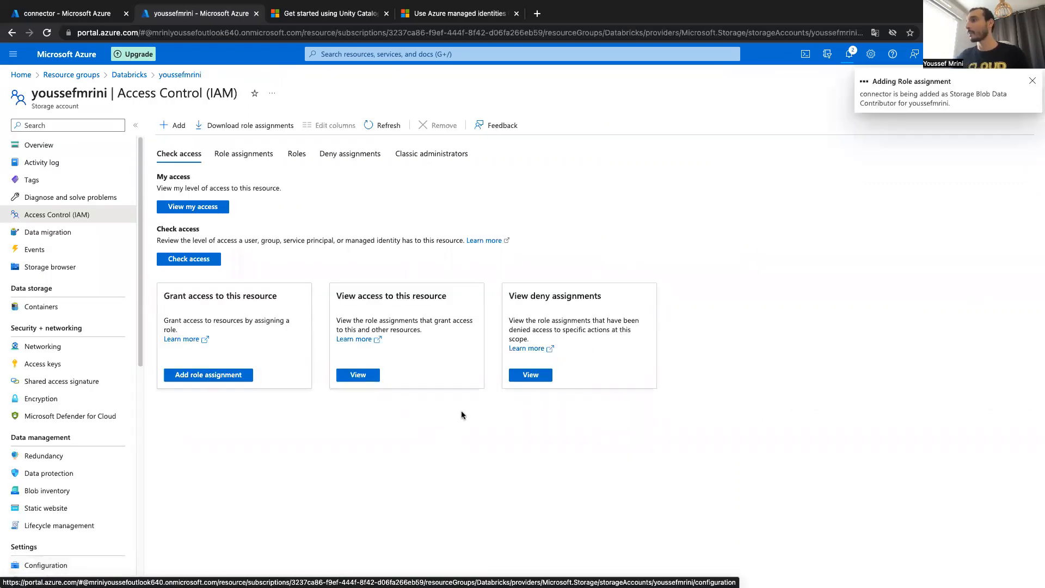
Verify the role assignment notification, then launch the youssefmrini Databricks workspace.
left_click(849, 54)
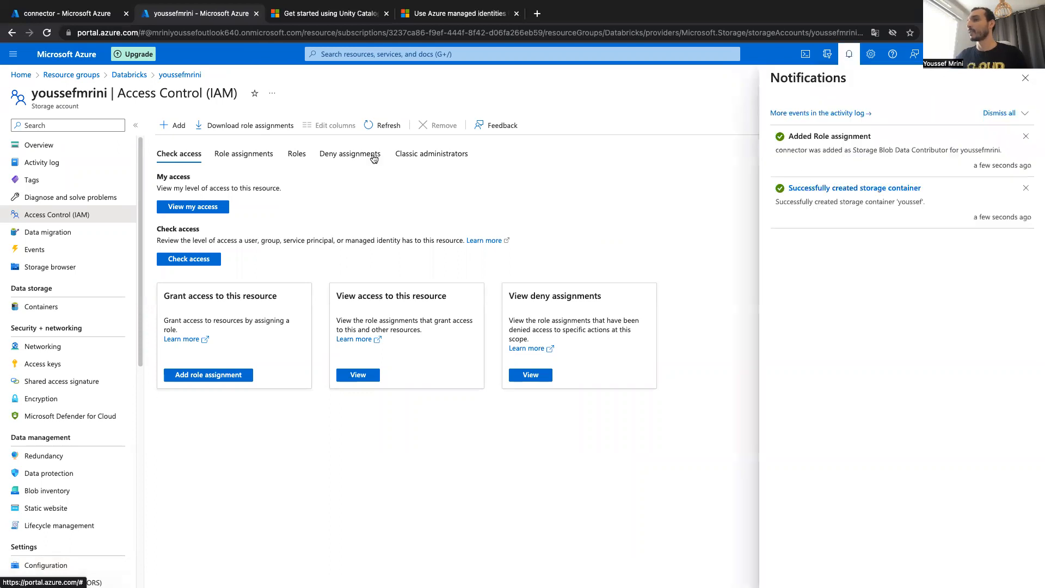
left_click(129, 74)
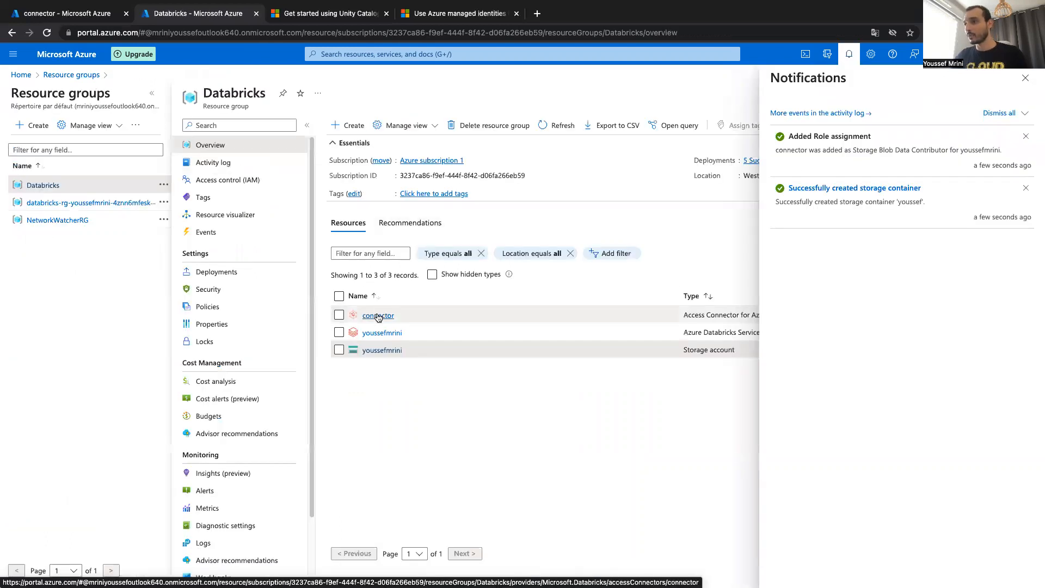
left_click(382, 332)
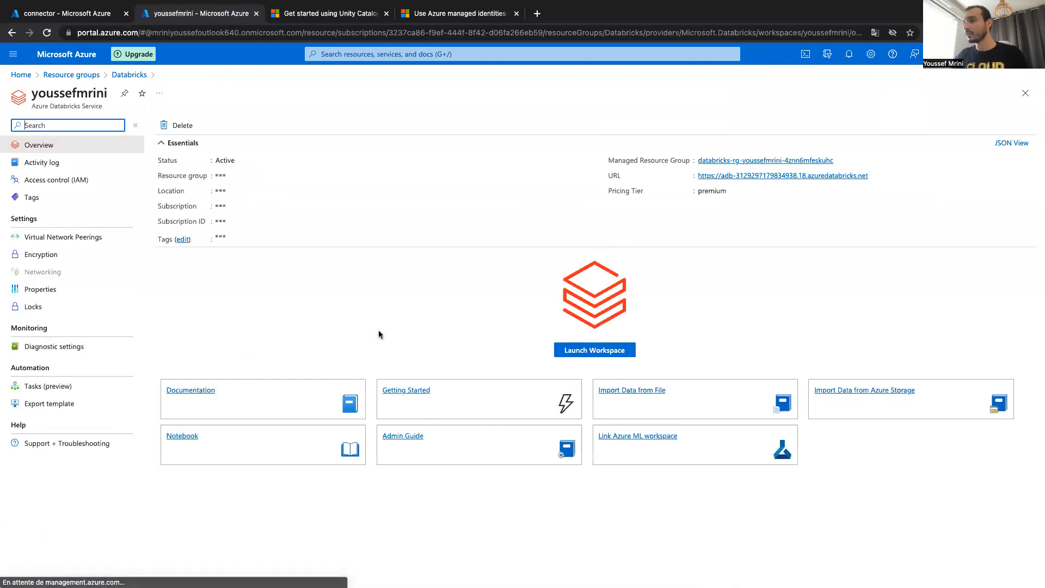
left_click(593, 350)
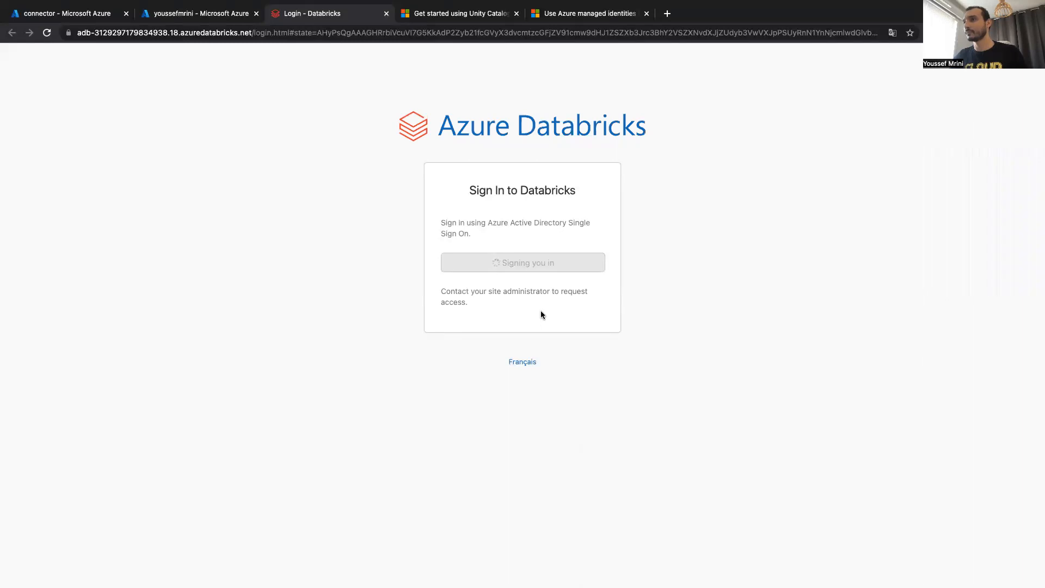
mouse_move(473, 305)
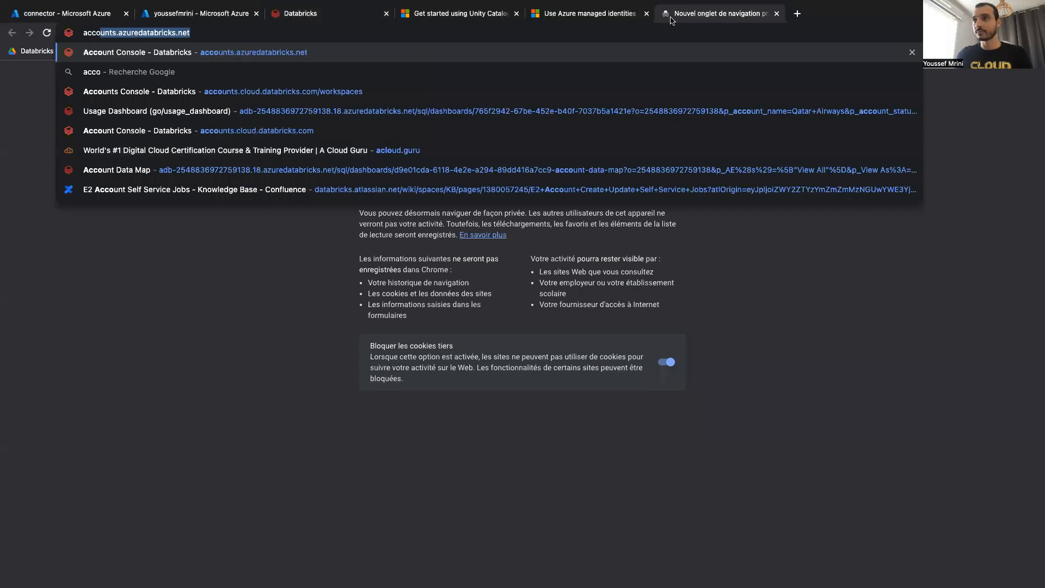
Open the existing youssef metastore and delete it, typing youssef to confirm.
key("Return")
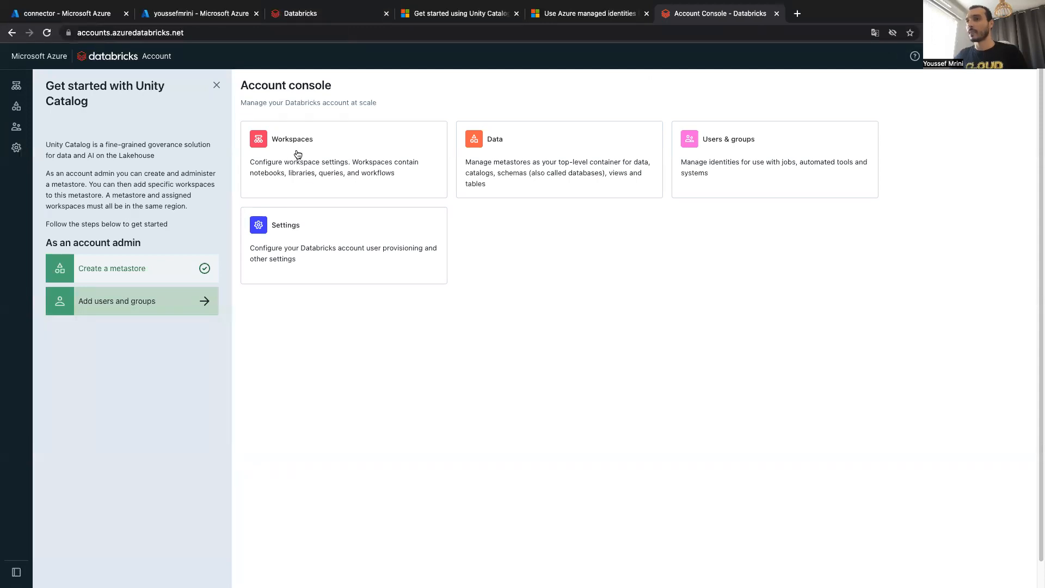
left_click(560, 159)
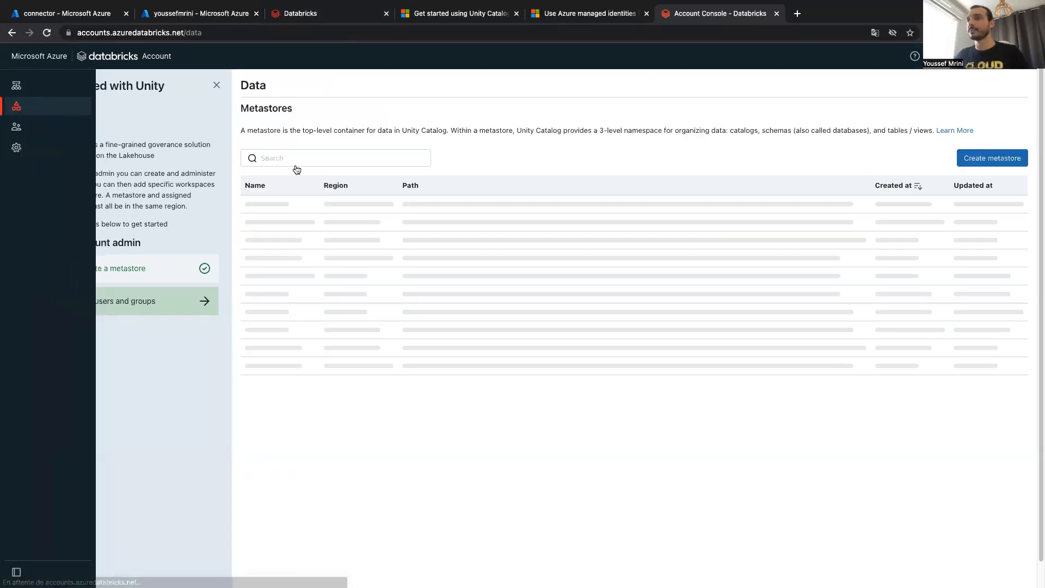
left_click(992, 158)
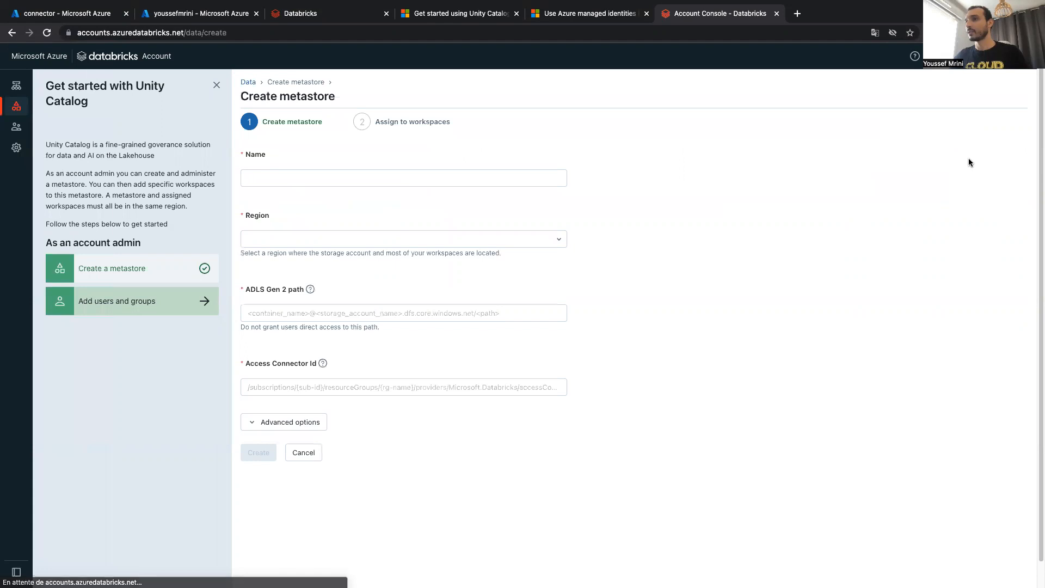
left_click(403, 177)
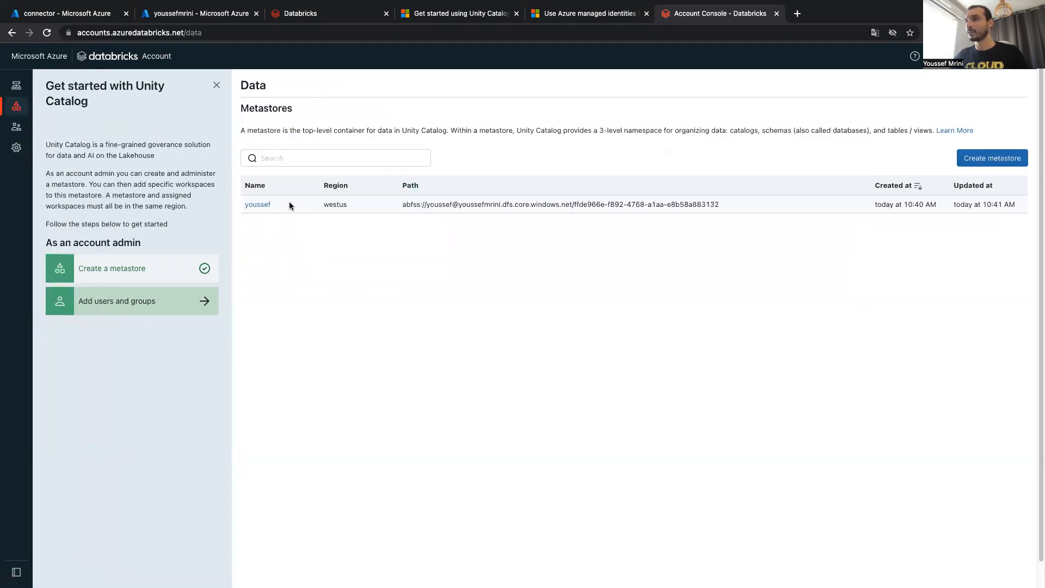
left_click(258, 204)
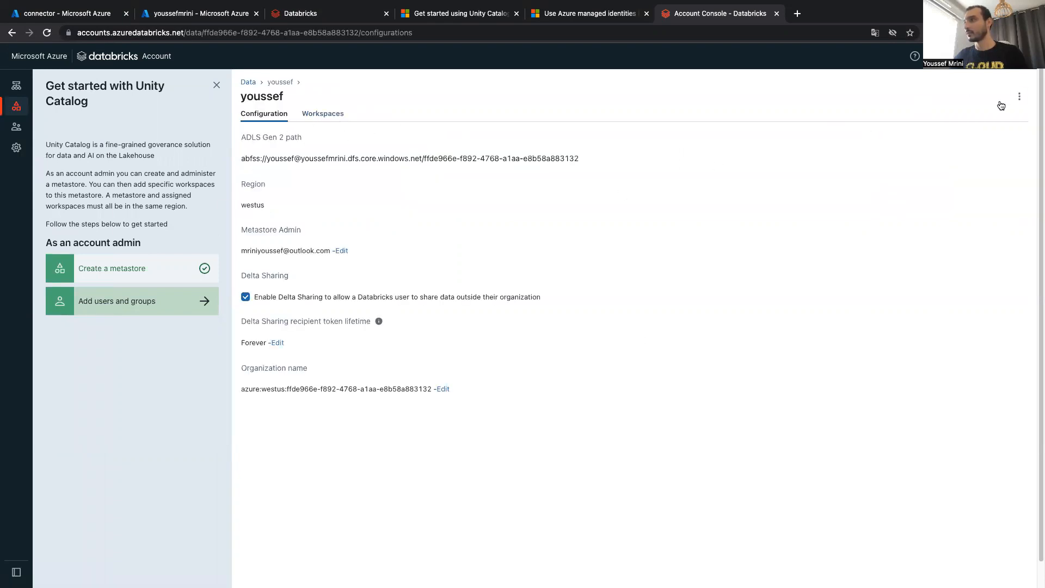
left_click(1018, 96)
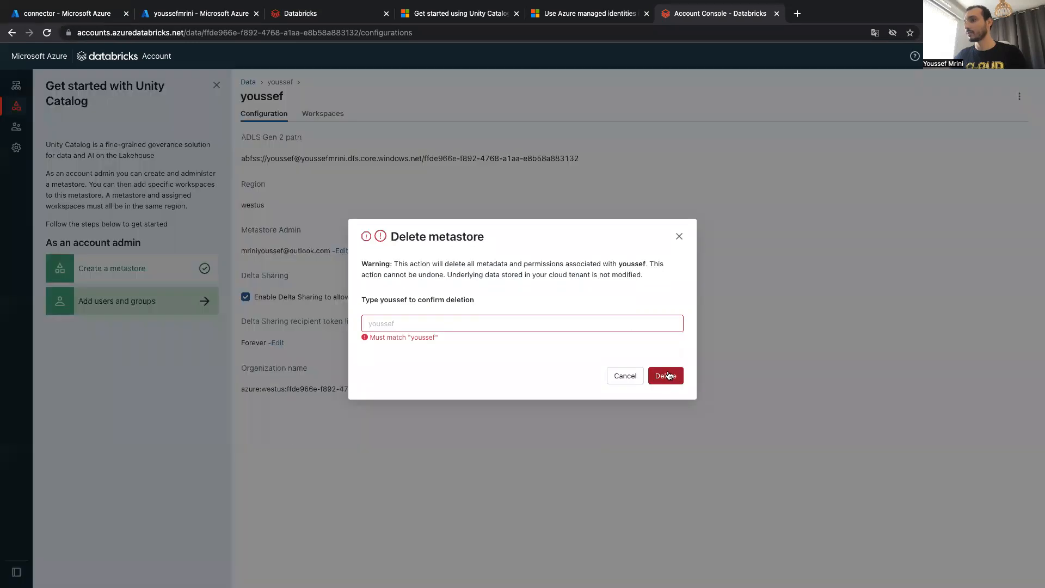
type("youss")
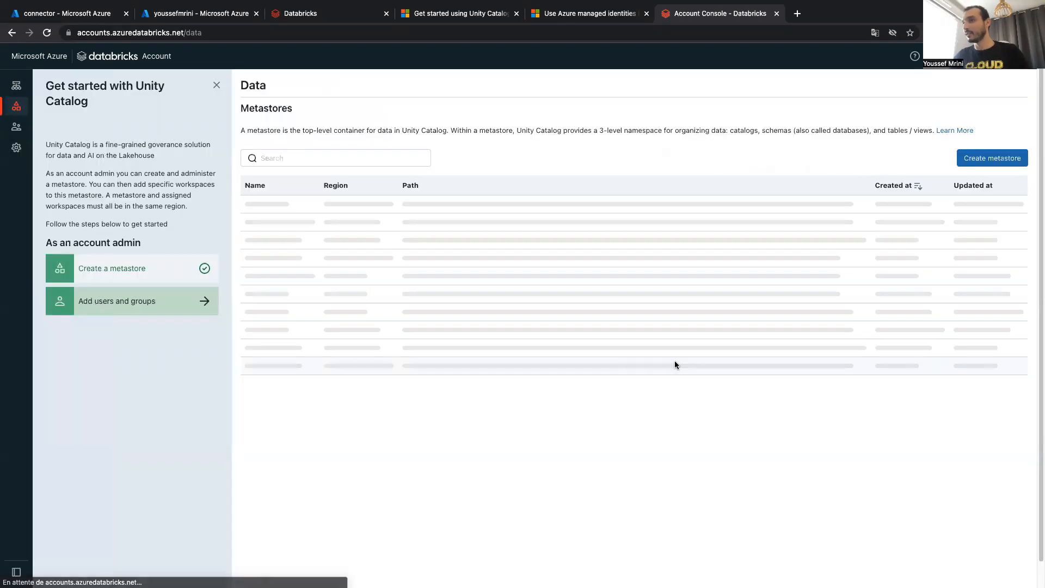
Start a new metastore named youssef with region westus.
left_click(992, 158)
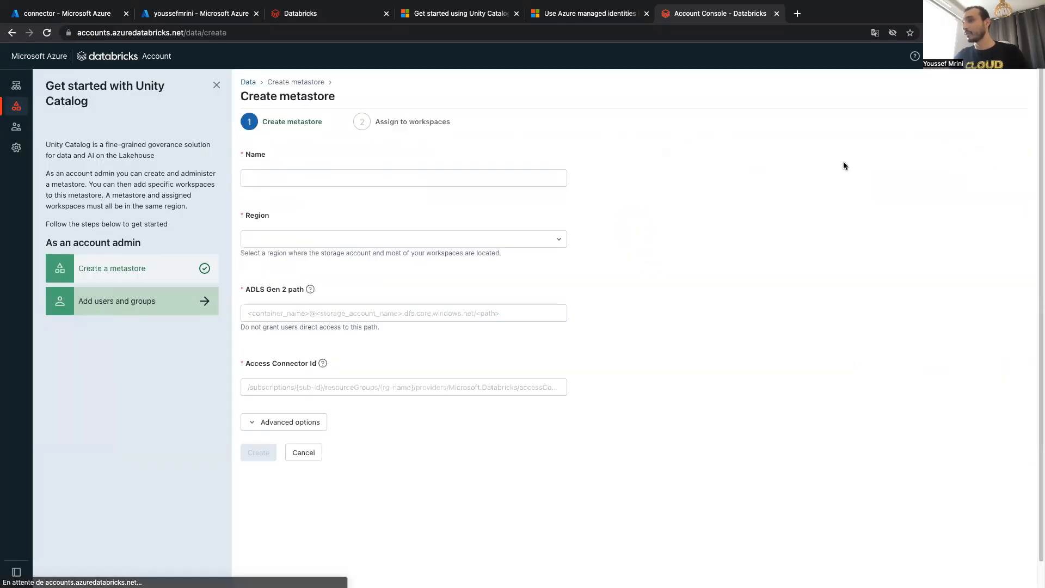
left_click(403, 177)
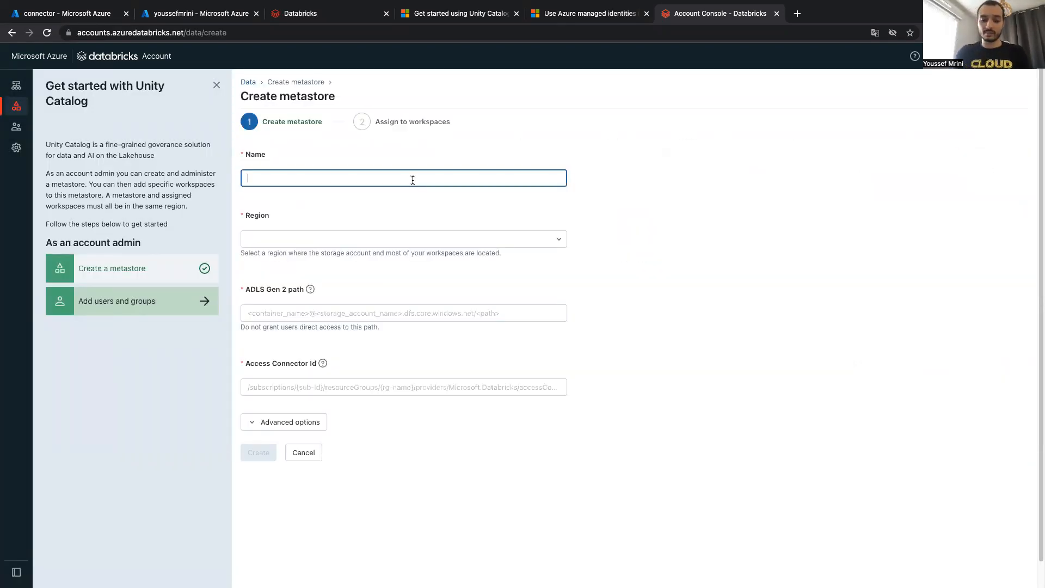
type("youssef")
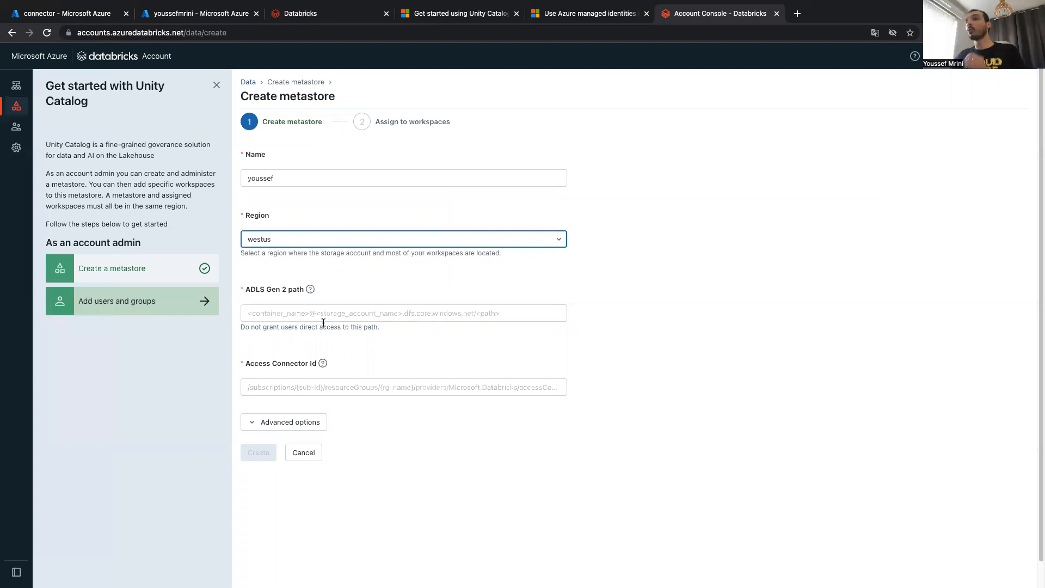
left_click(404, 312)
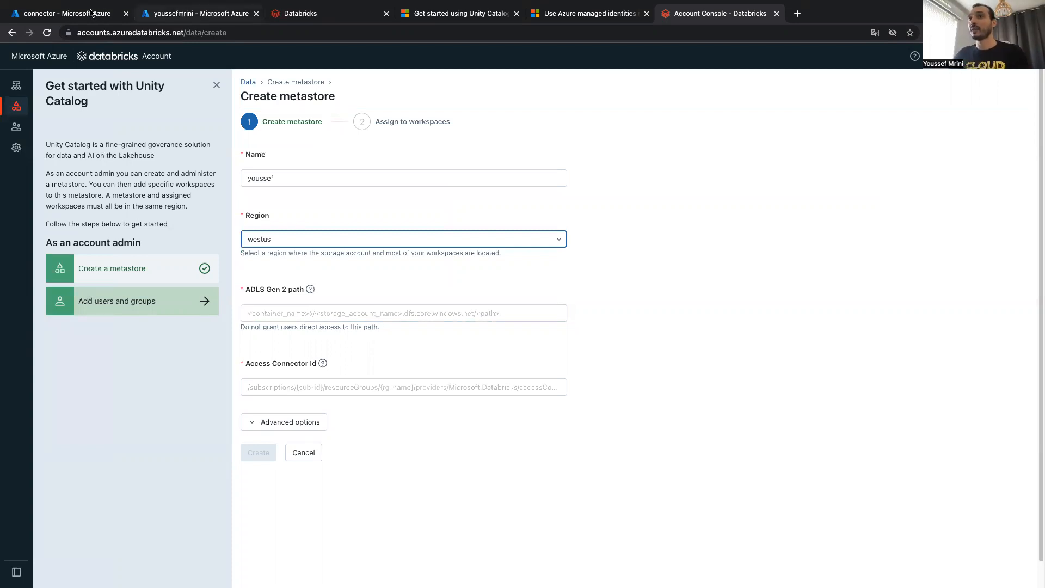
Copy the access connector's resource ID from Azure into the metastore form.
left_click(63, 13)
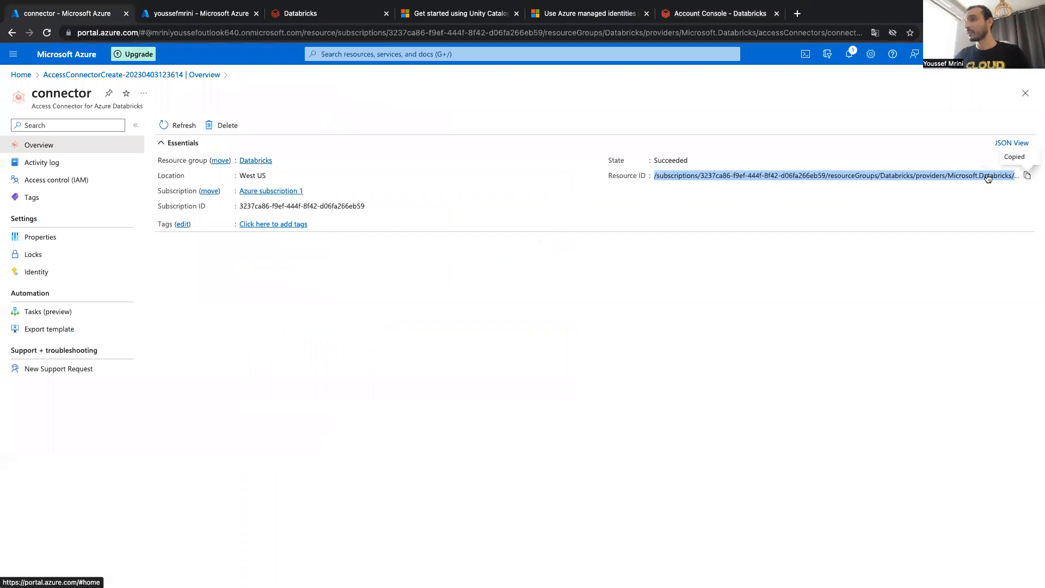
left_click(300, 13)
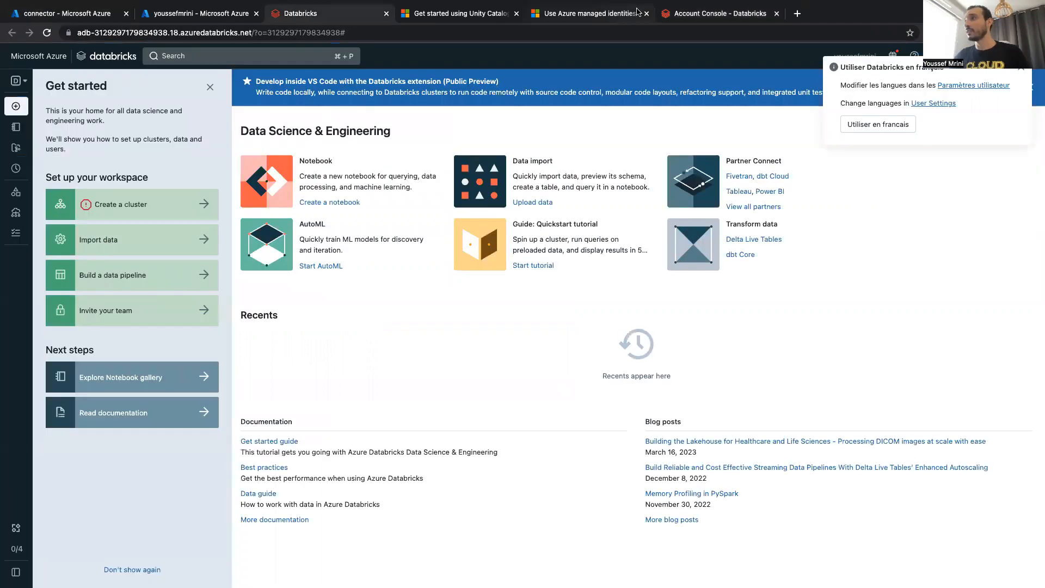
left_click(719, 13)
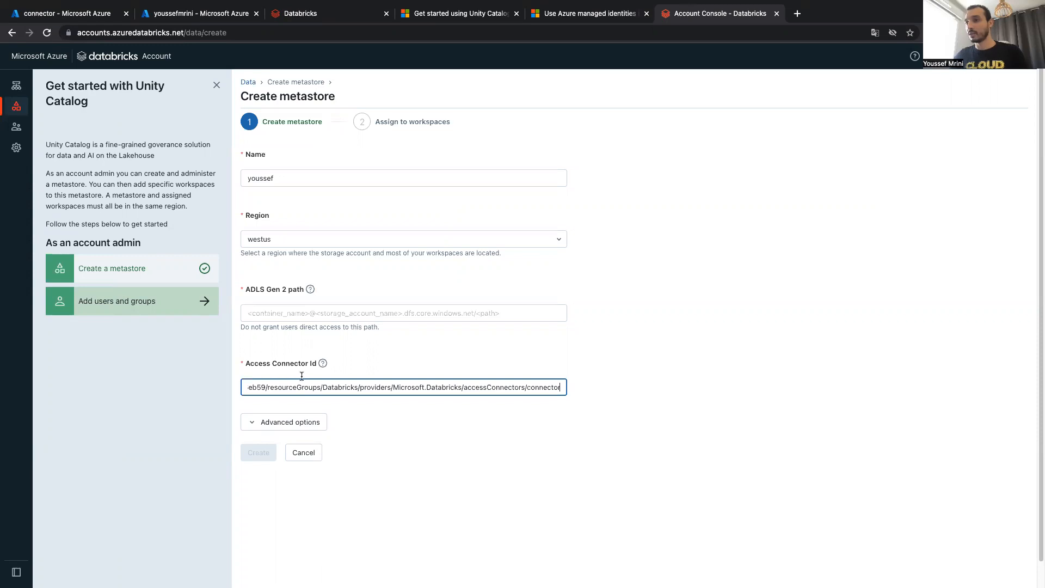
left_click(403, 312)
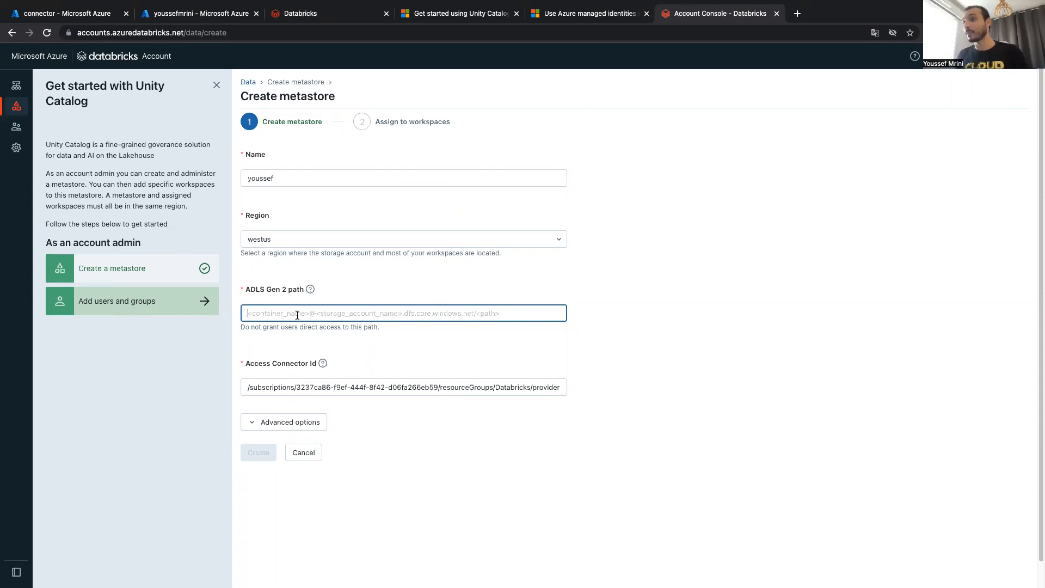
Begin the ADLS Gen 2 path and look up the storage account in the Databricks resource group.
type("you")
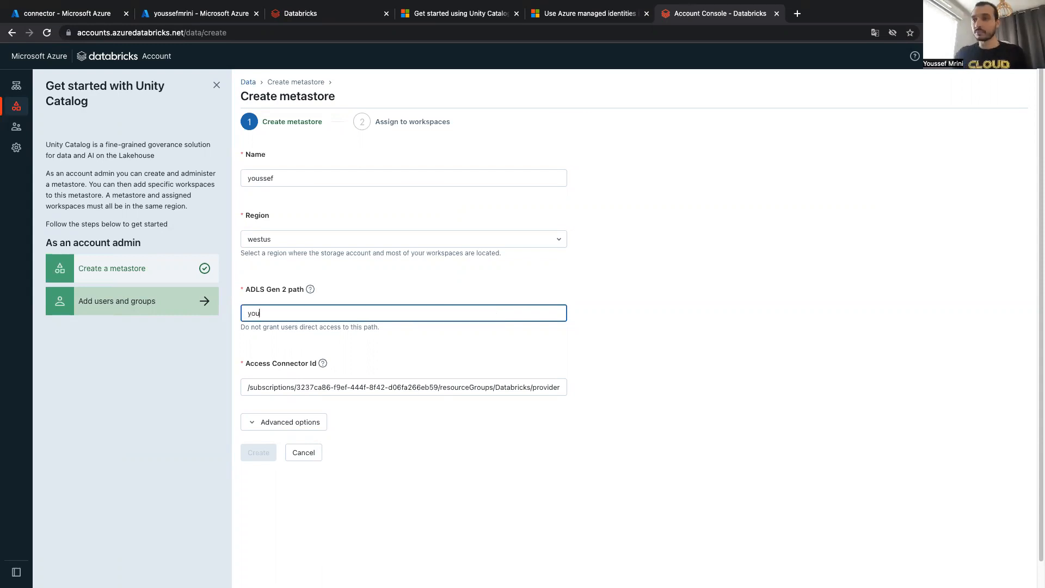
type("ssef@")
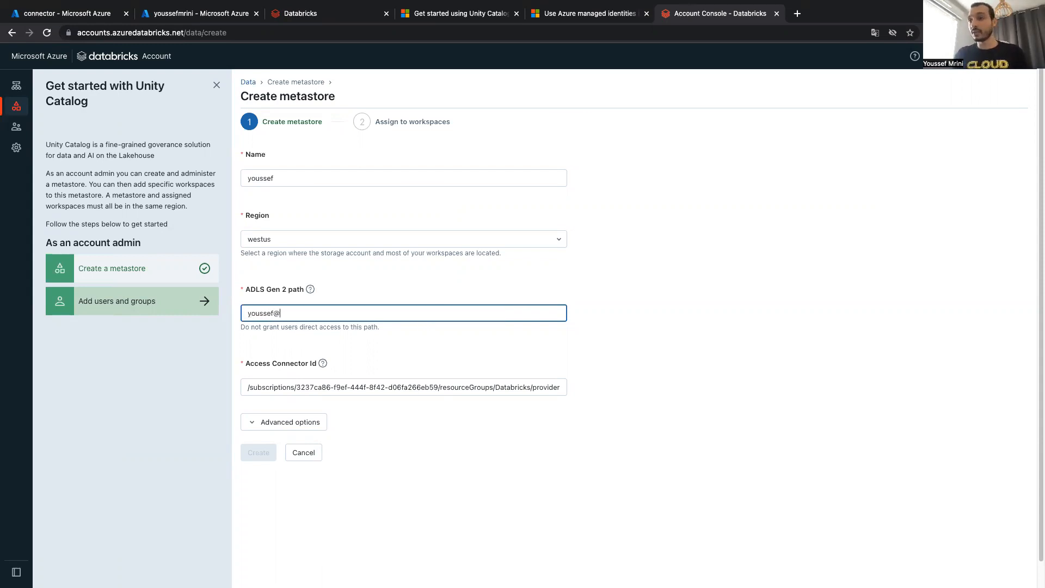
type("yousse")
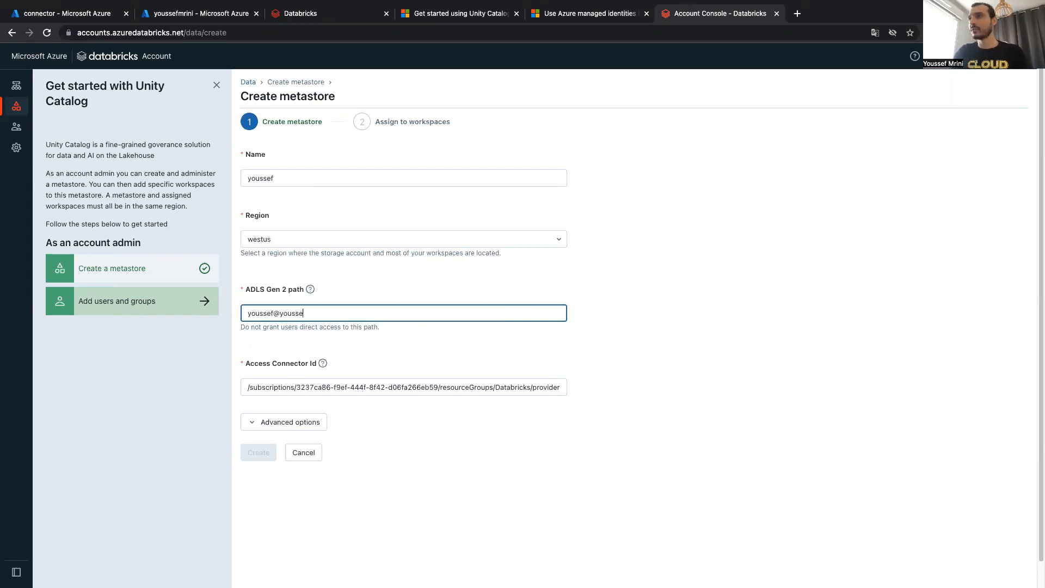
left_click(198, 13)
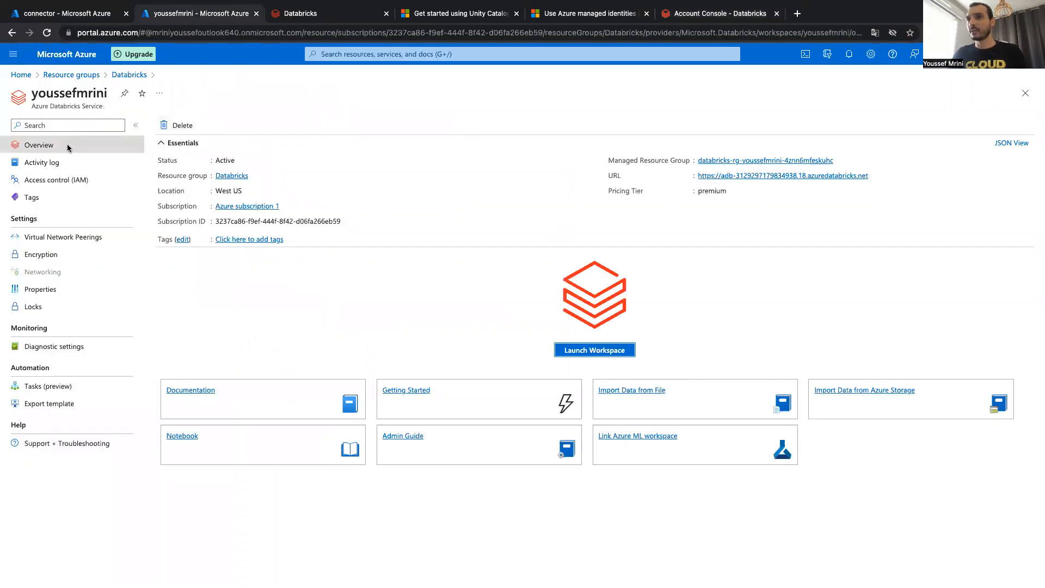
left_click(72, 74)
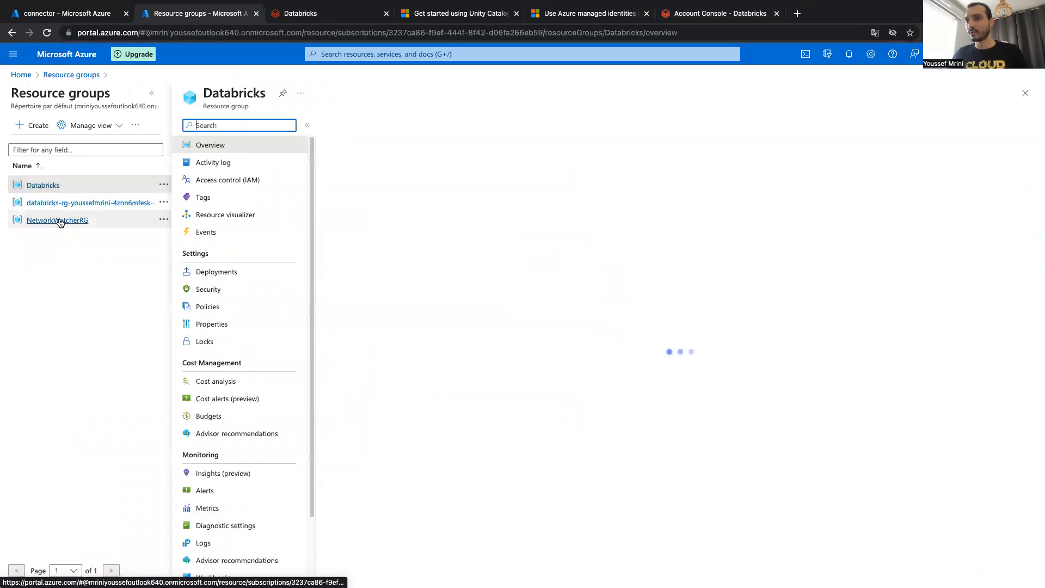
left_click(210, 145)
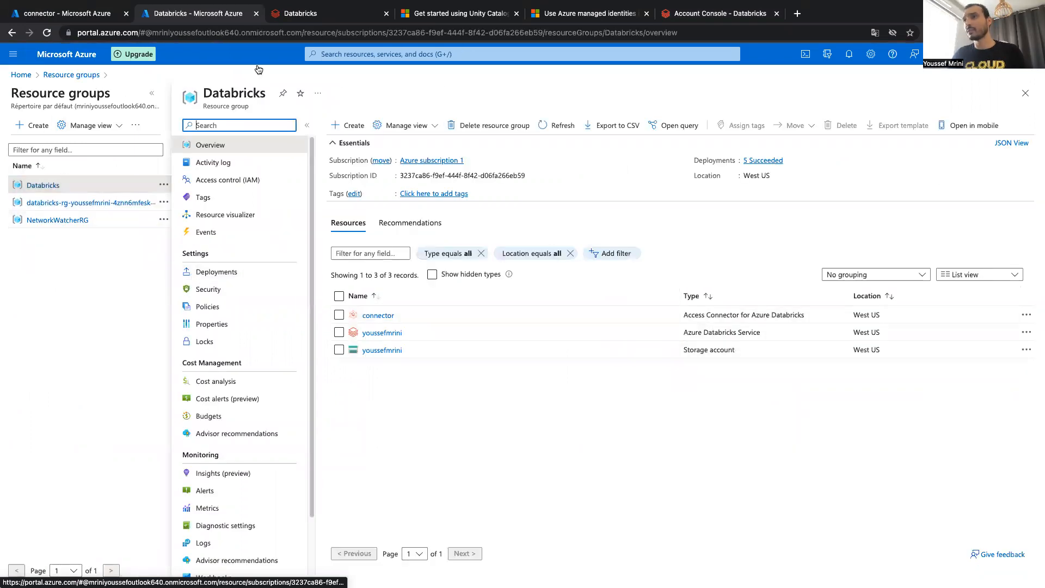
left_click(719, 13)
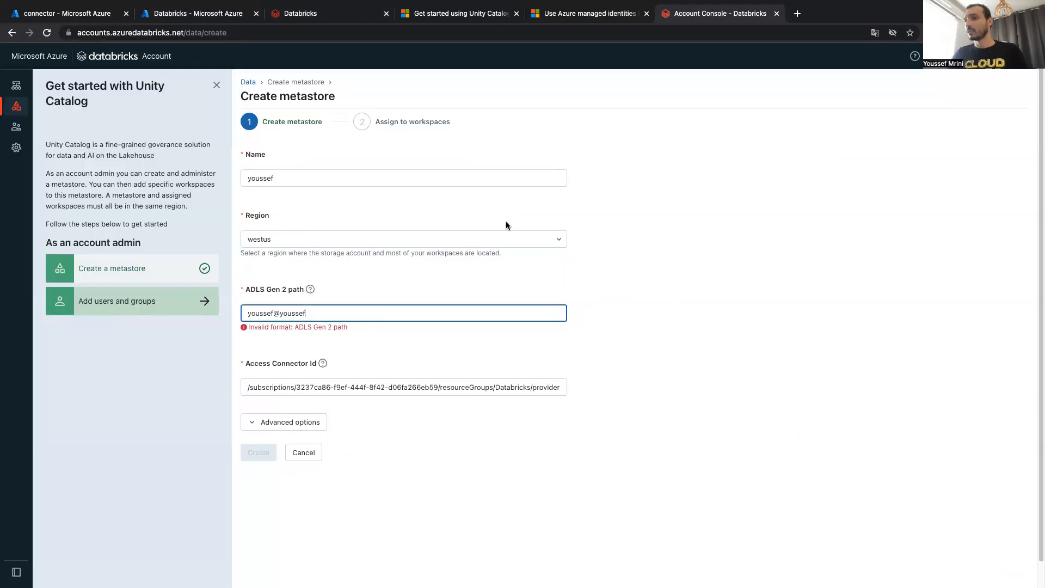
type("mrini")
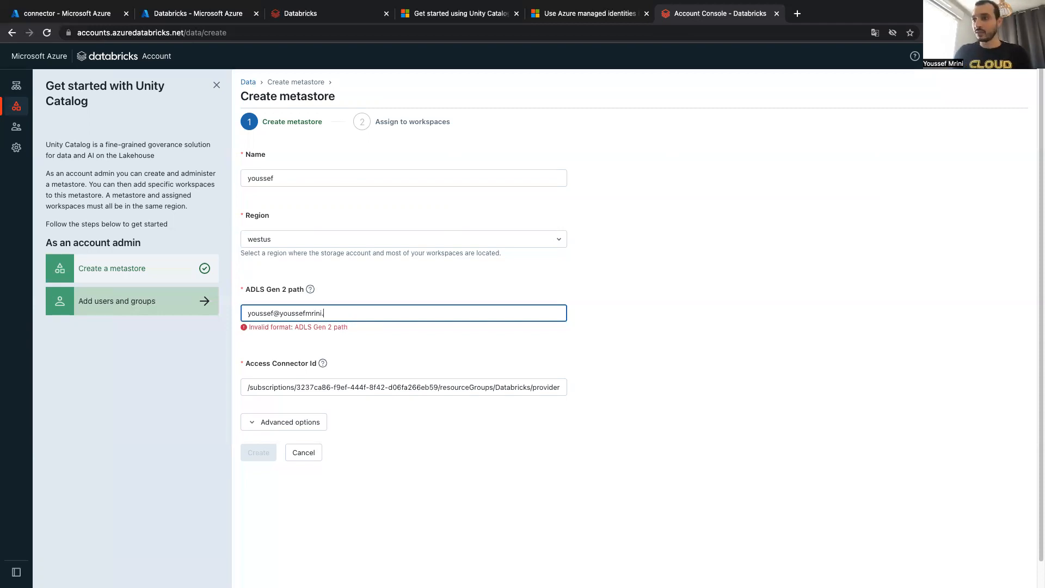
type(".dfs")
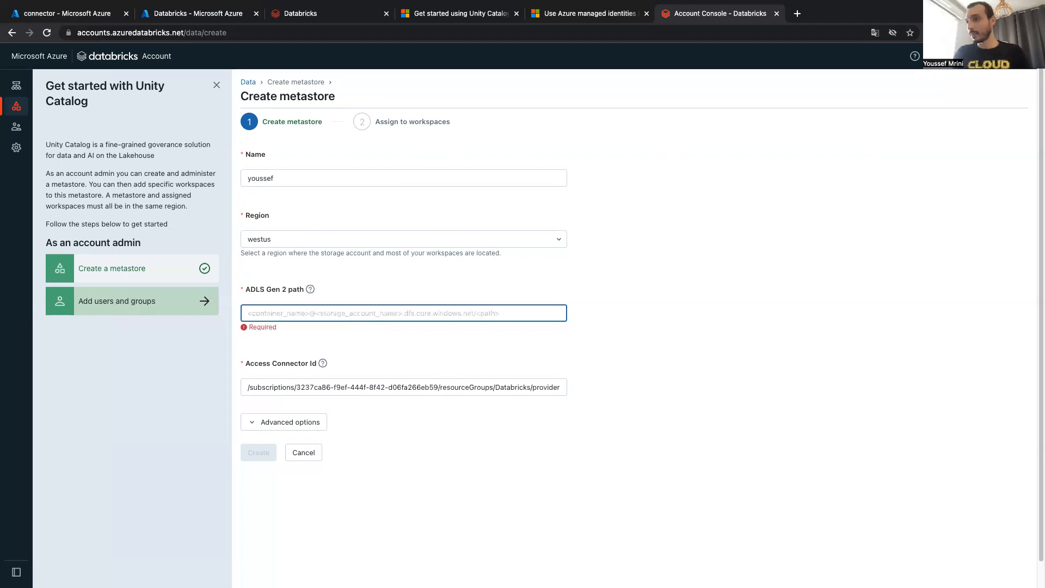
type("youssef@youssefmrini.dfs.core")
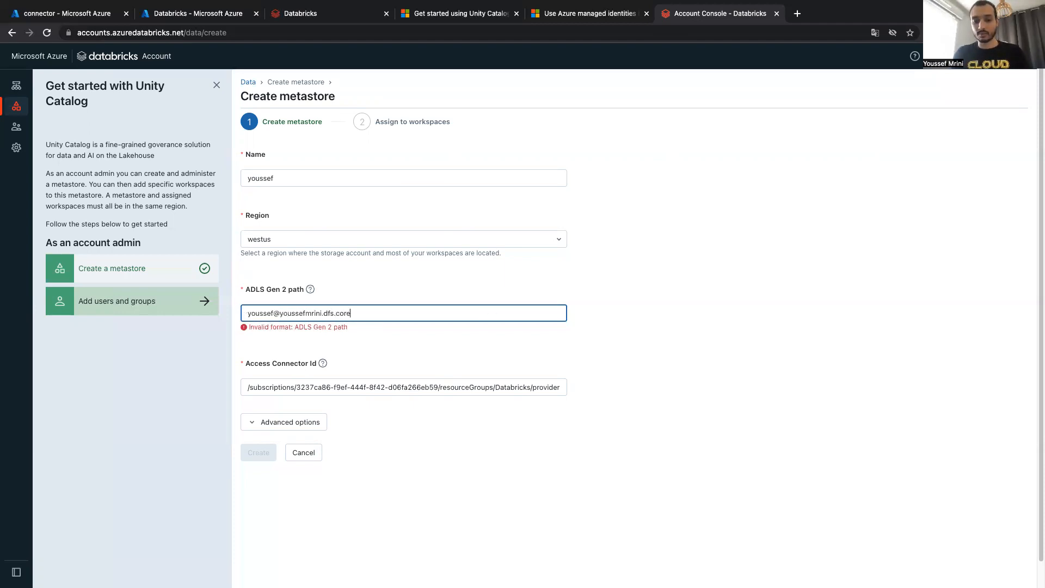
type(".windows")
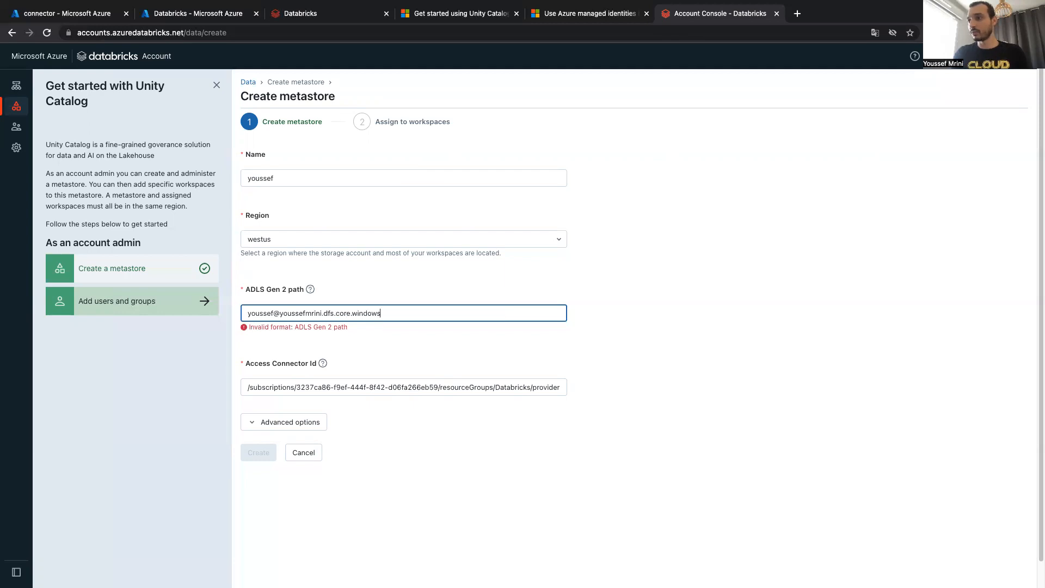
type(".net/")
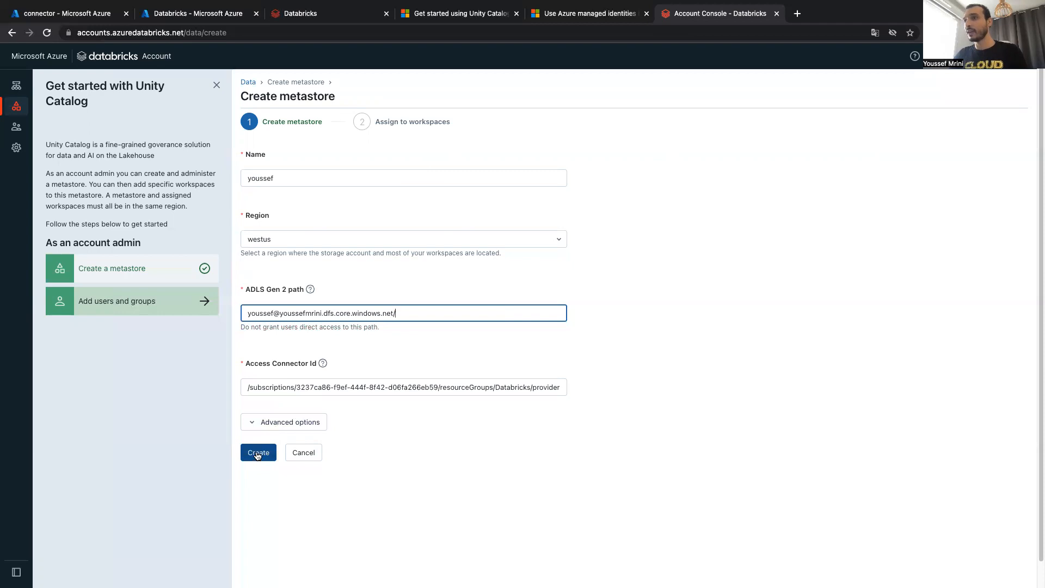
Create the youssef metastore and assign it to the youssefmrini workspace with Unity Catalog enabled.
left_click(258, 452)
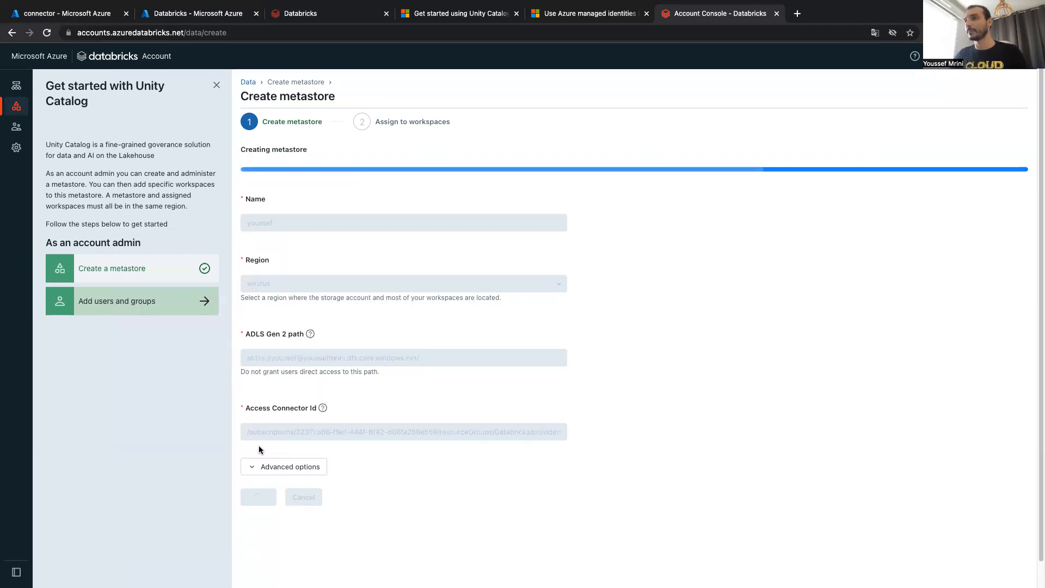
left_click(257, 497)
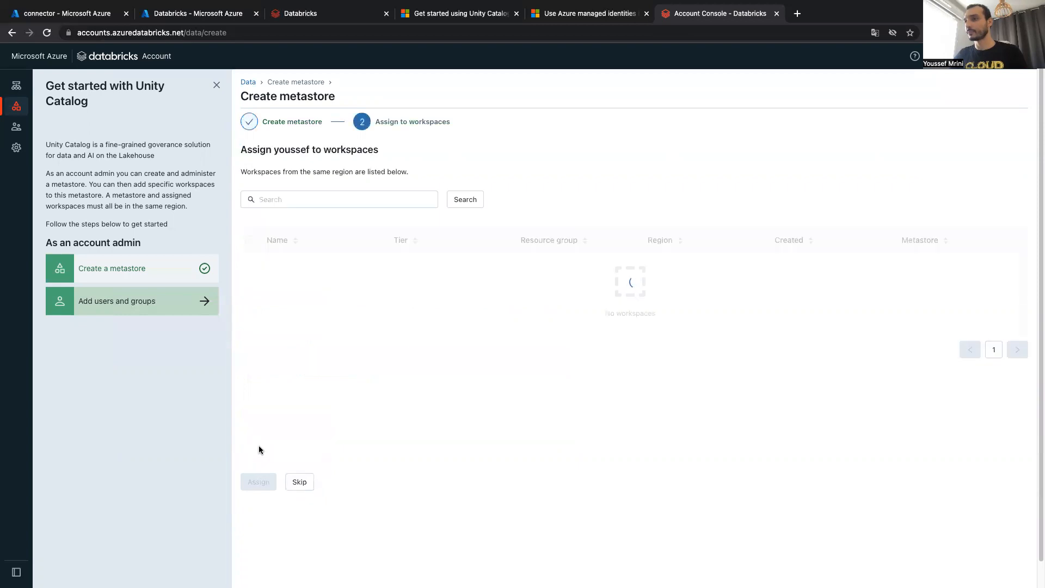
left_click(249, 270)
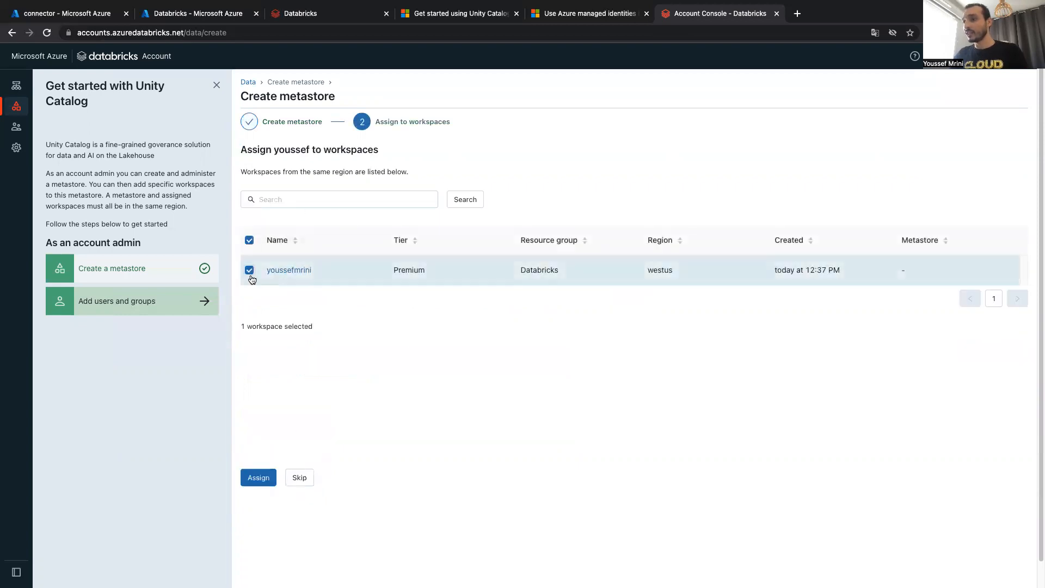
left_click(258, 478)
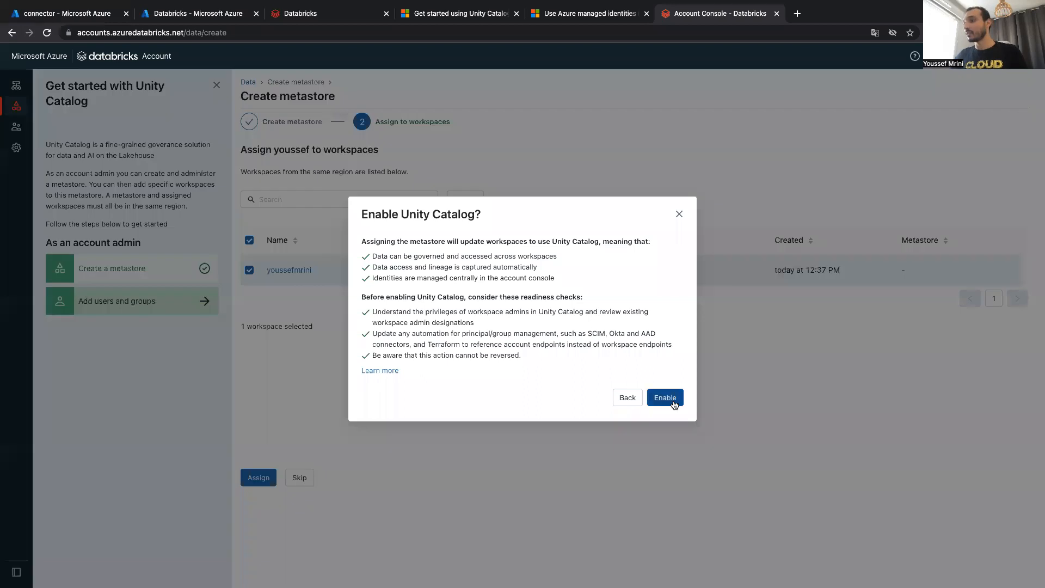
left_click(664, 398)
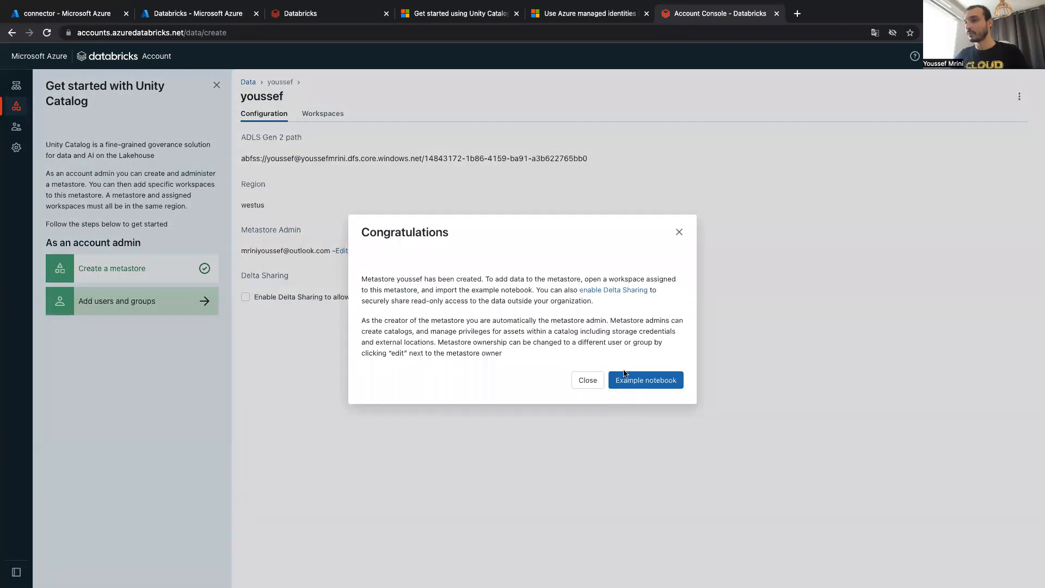
left_click(587, 380)
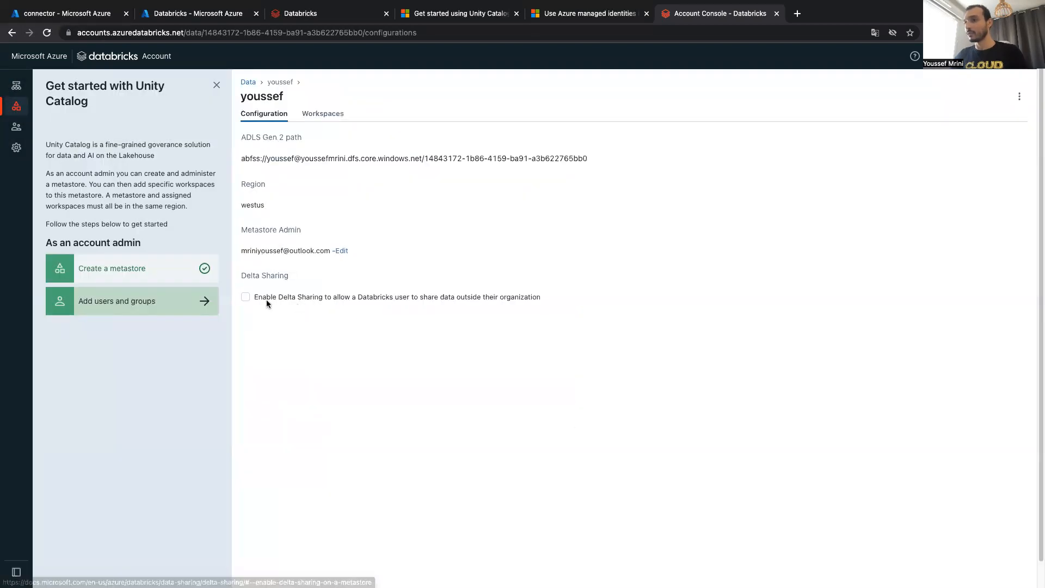
Enable Delta Sharing with non-expiring tokens and open the youssefmrini workspace.
left_click(246, 297)
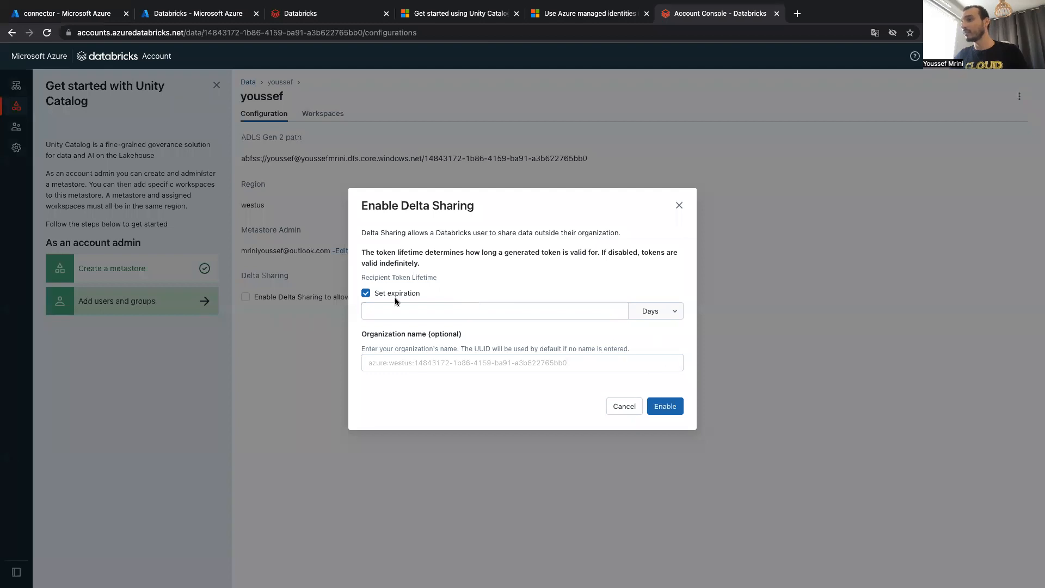
left_click(664, 406)
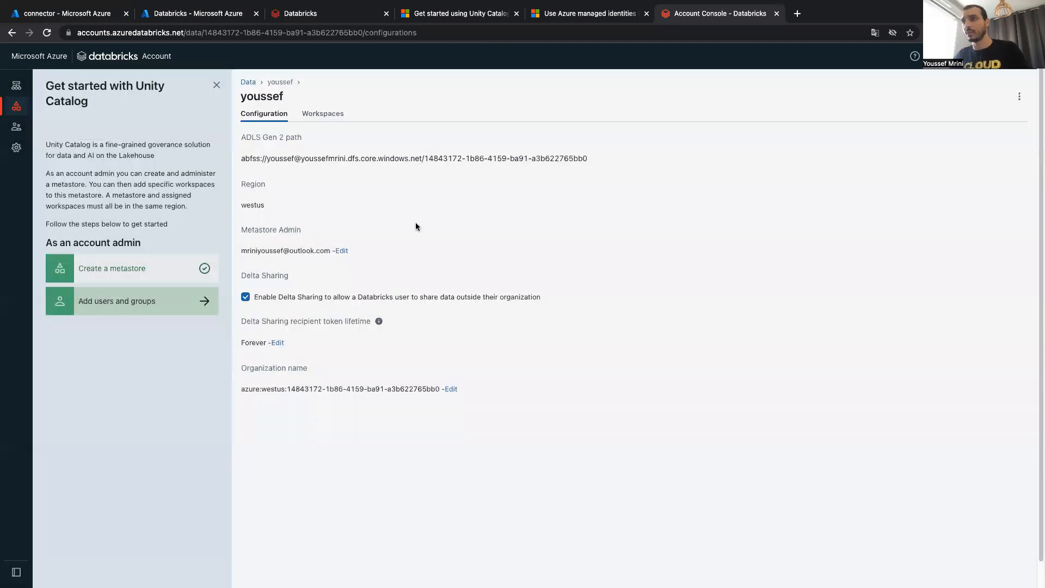
left_click(322, 113)
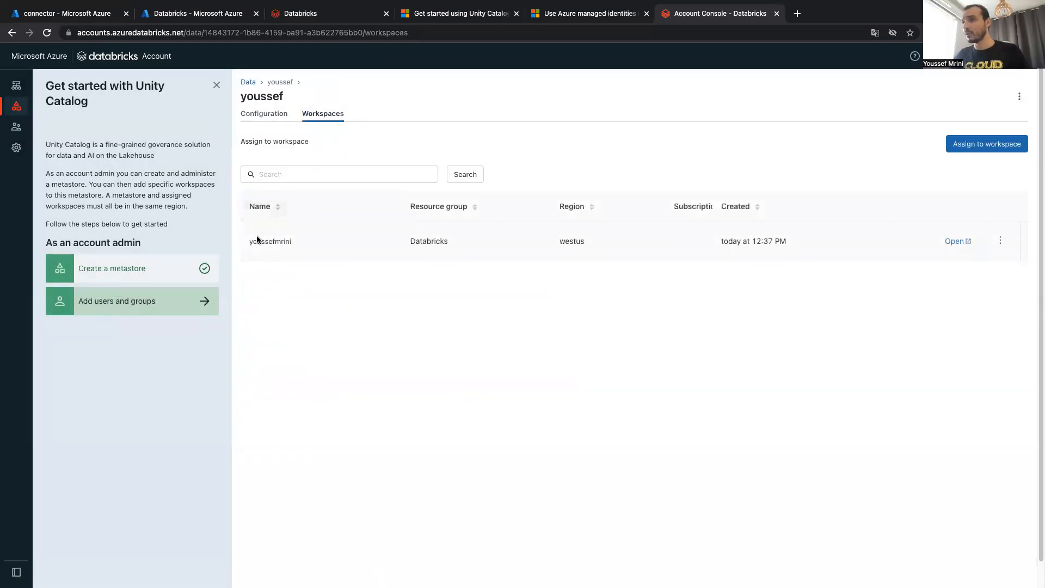
mouse_move(307, 235)
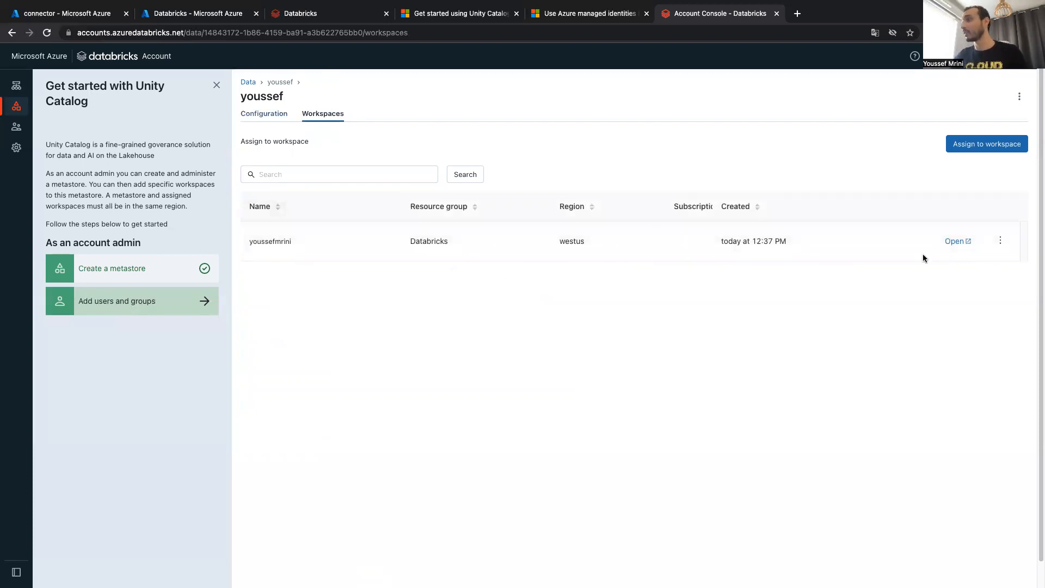
left_click(954, 241)
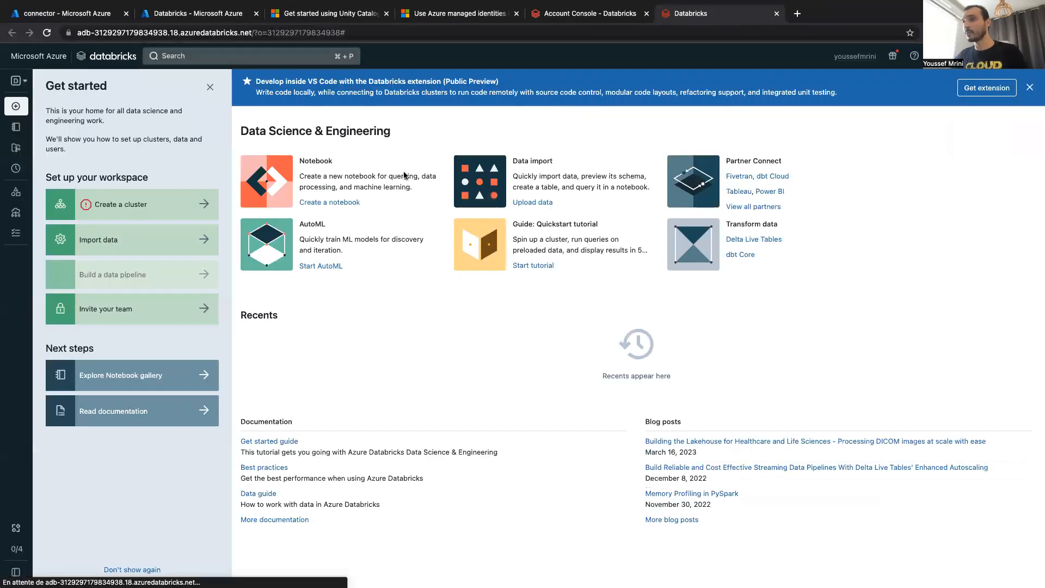
Create Youssef Mrini's Cluster as a single-node cluster with Photon acceleration on.
left_click(120, 205)
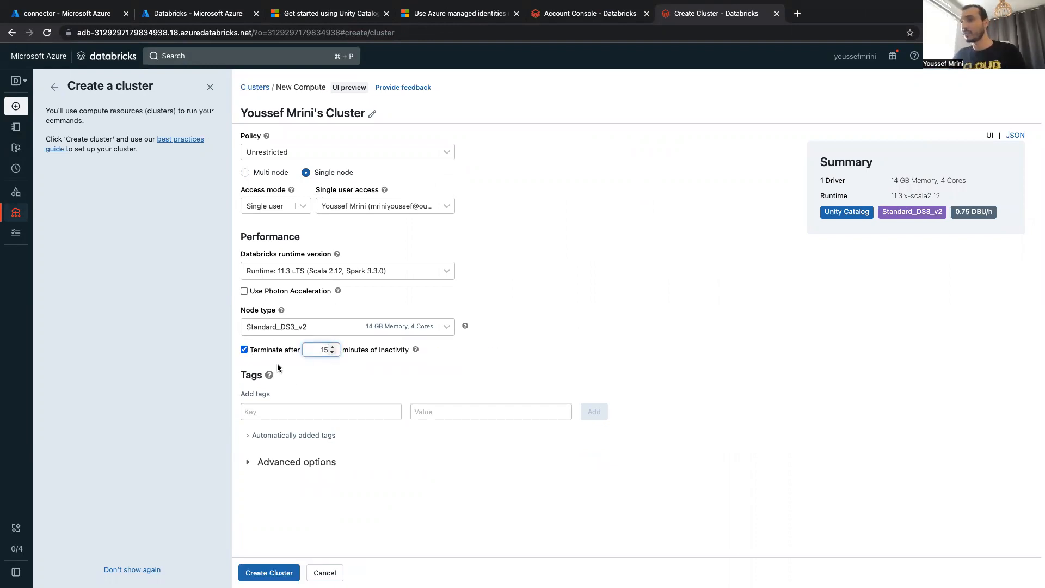
left_click(245, 291)
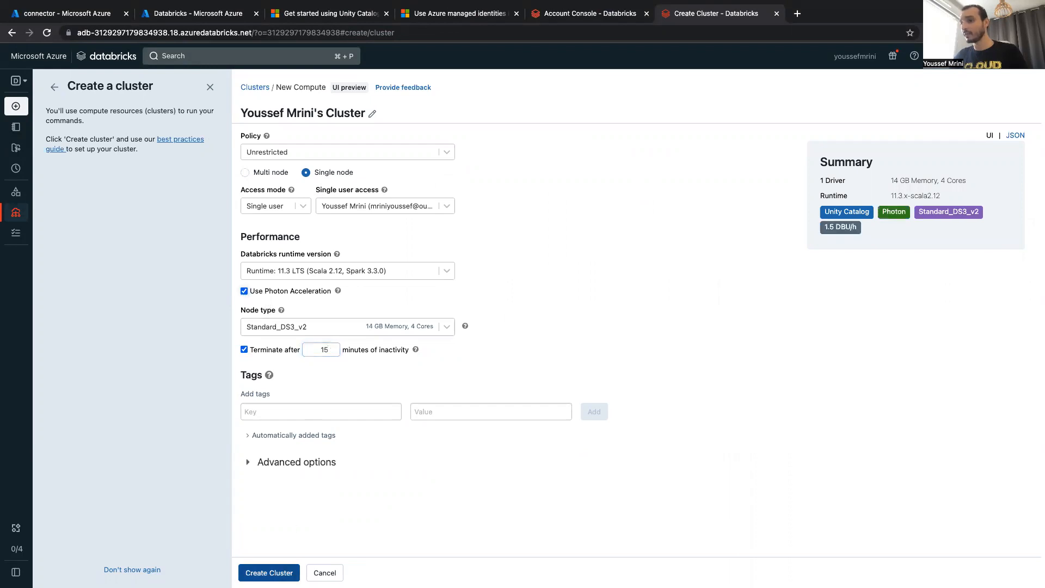
left_click(268, 572)
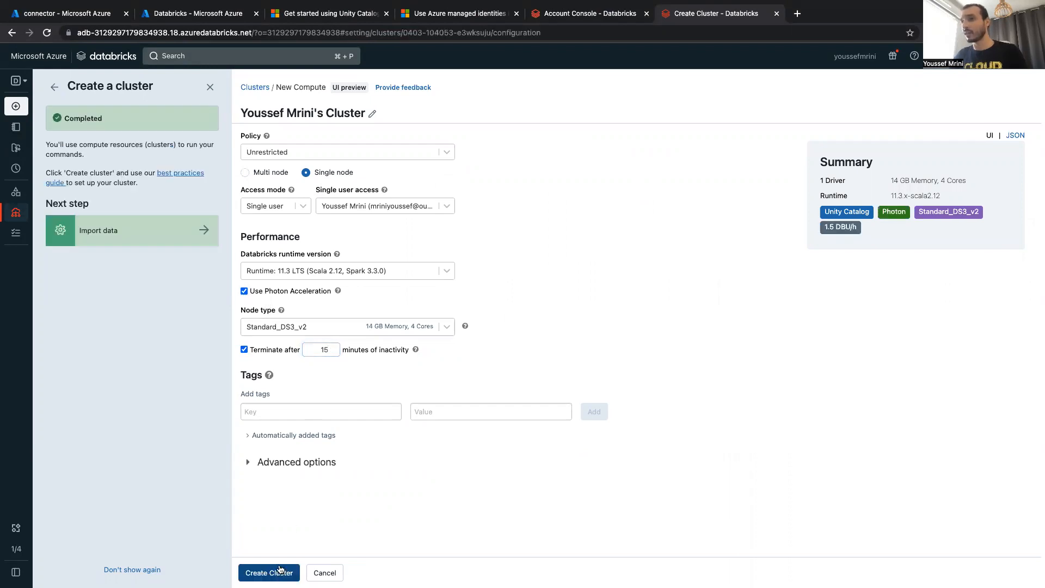
left_click(269, 572)
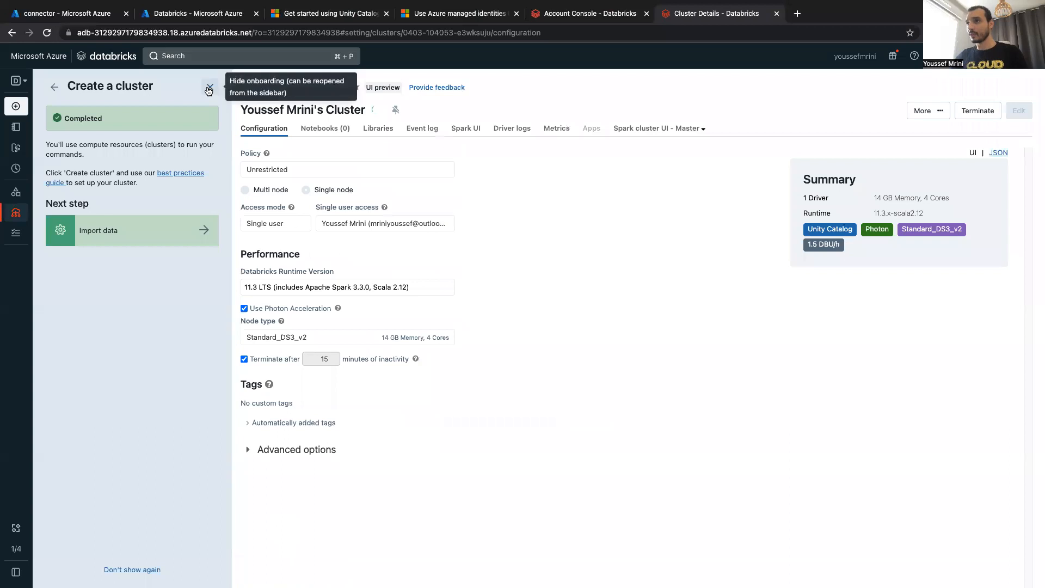
left_click(209, 87)
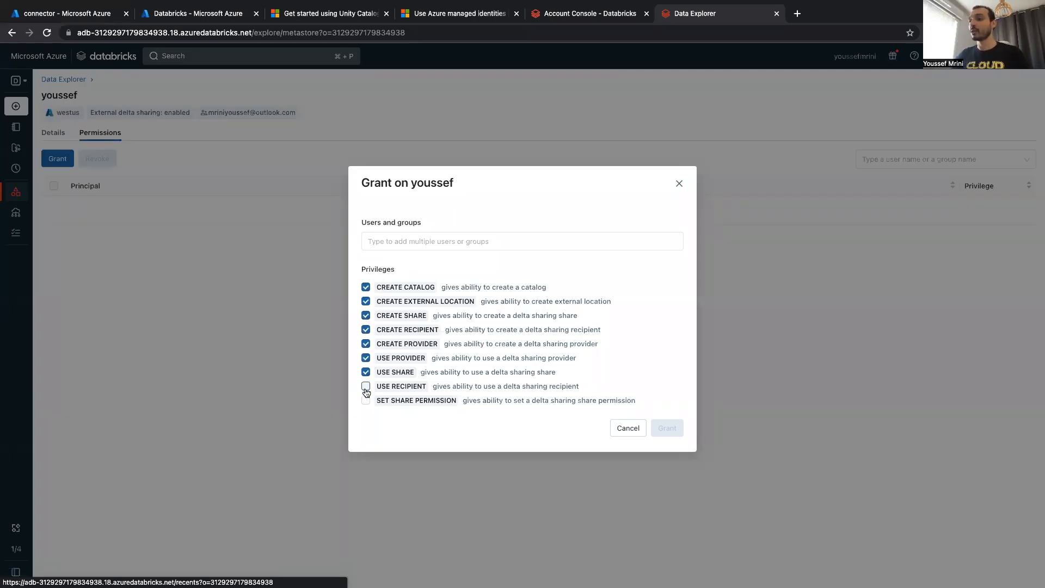
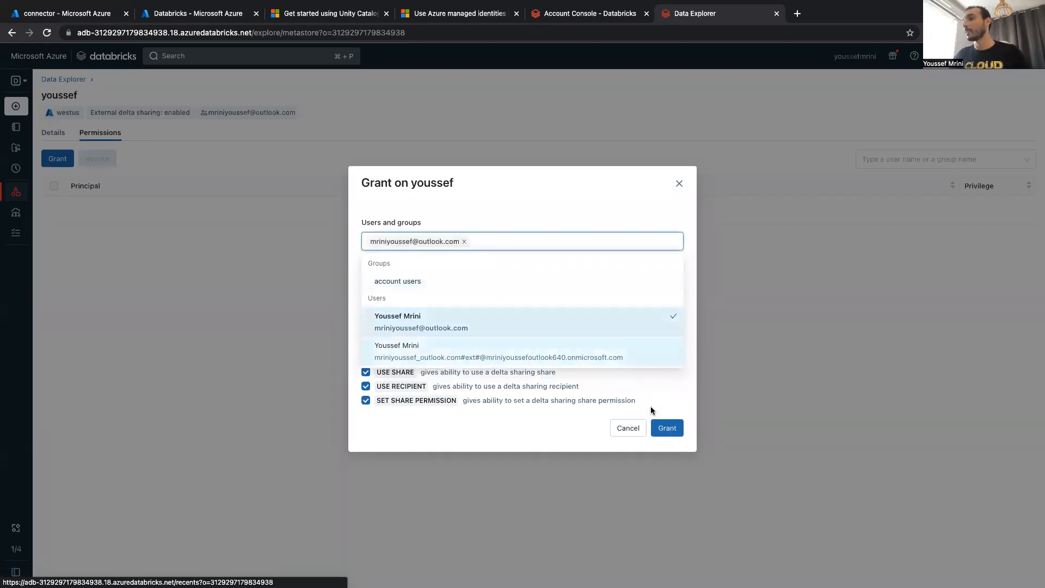
left_click(665, 427)
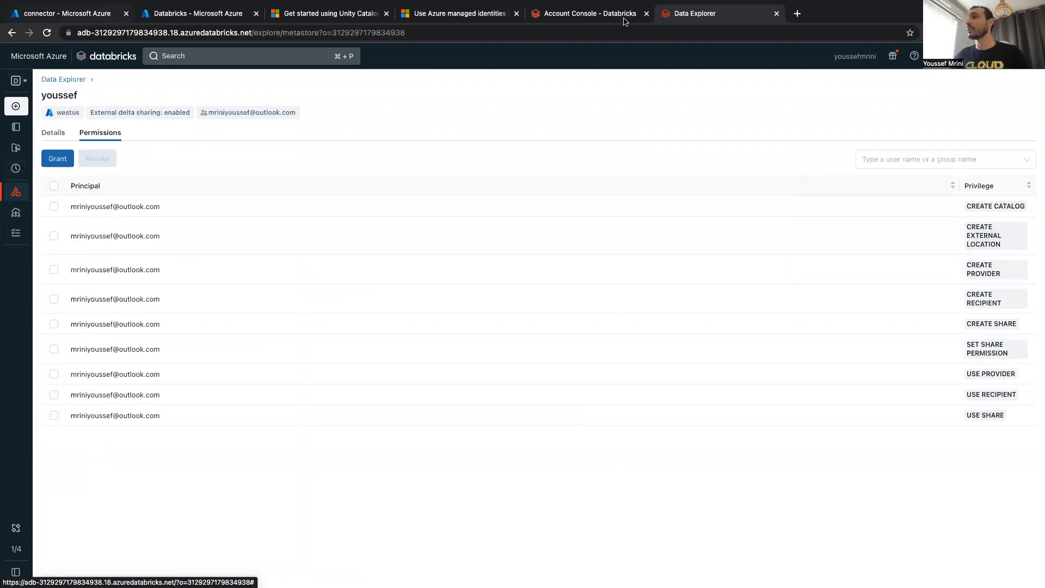
Set up user provisioning in the account settings, generating a SCIM token.
left_click(589, 13)
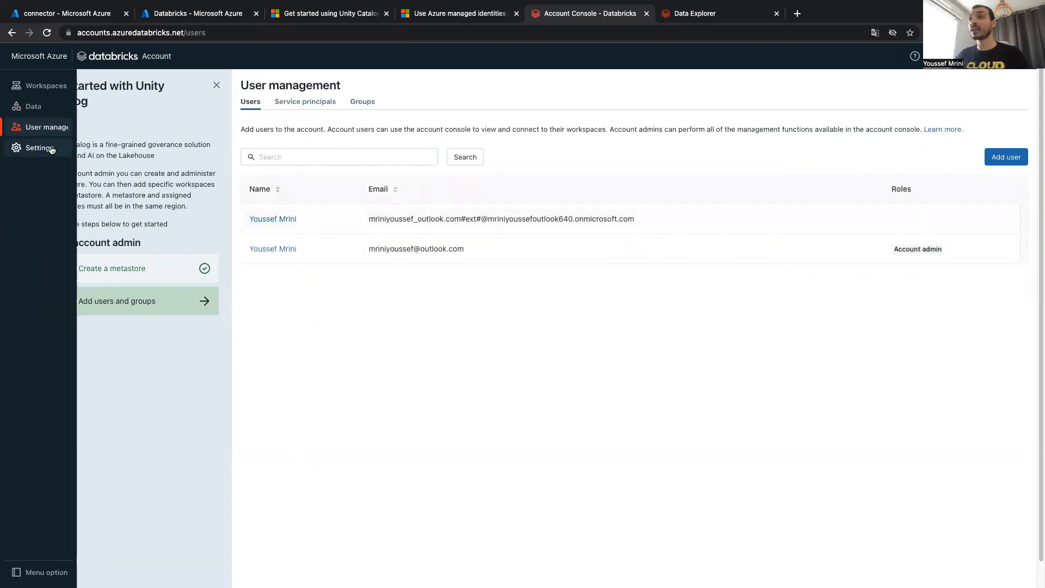
left_click(116, 300)
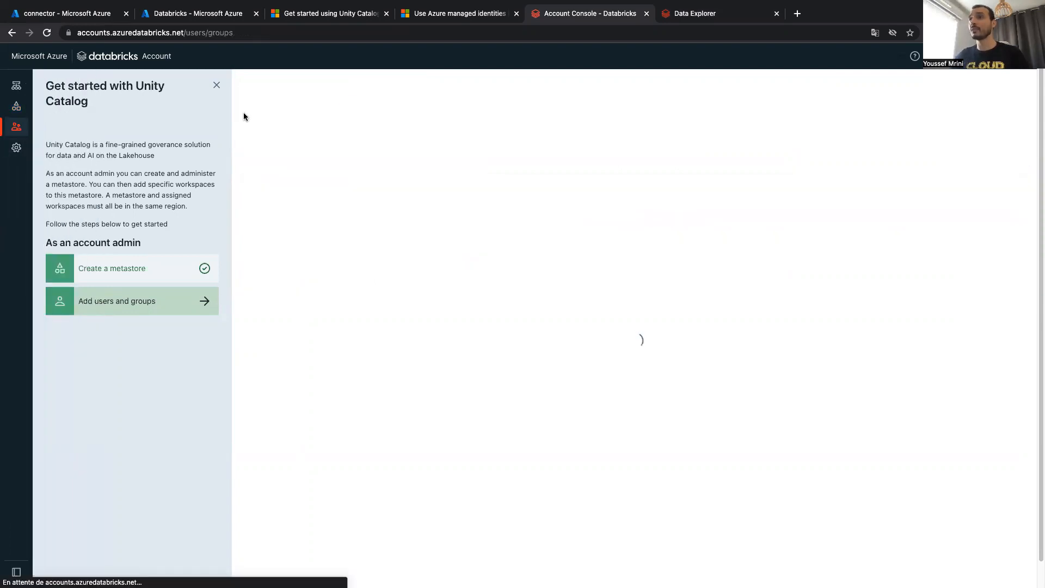
left_click(16, 147)
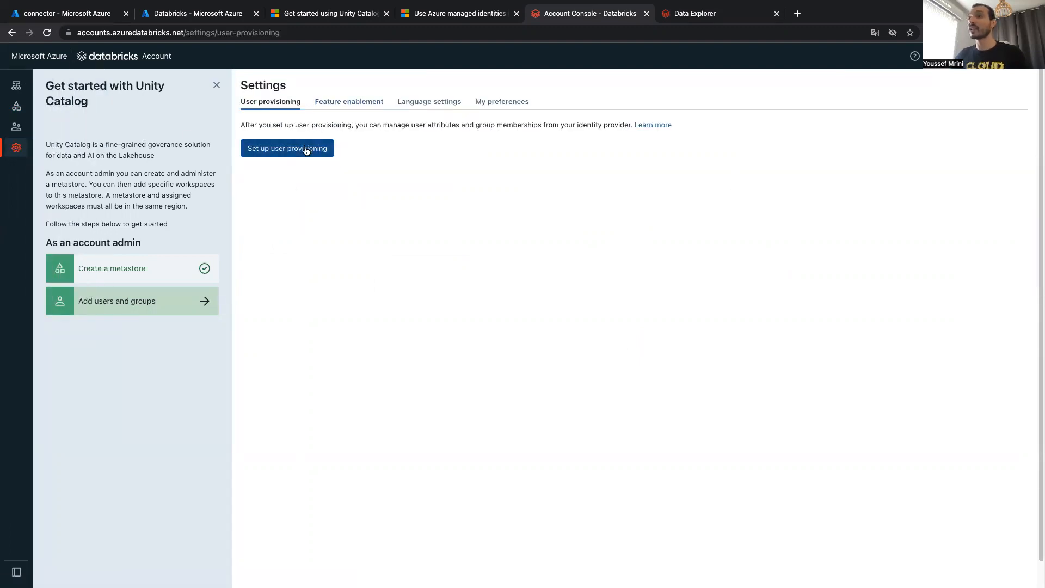
left_click(287, 149)
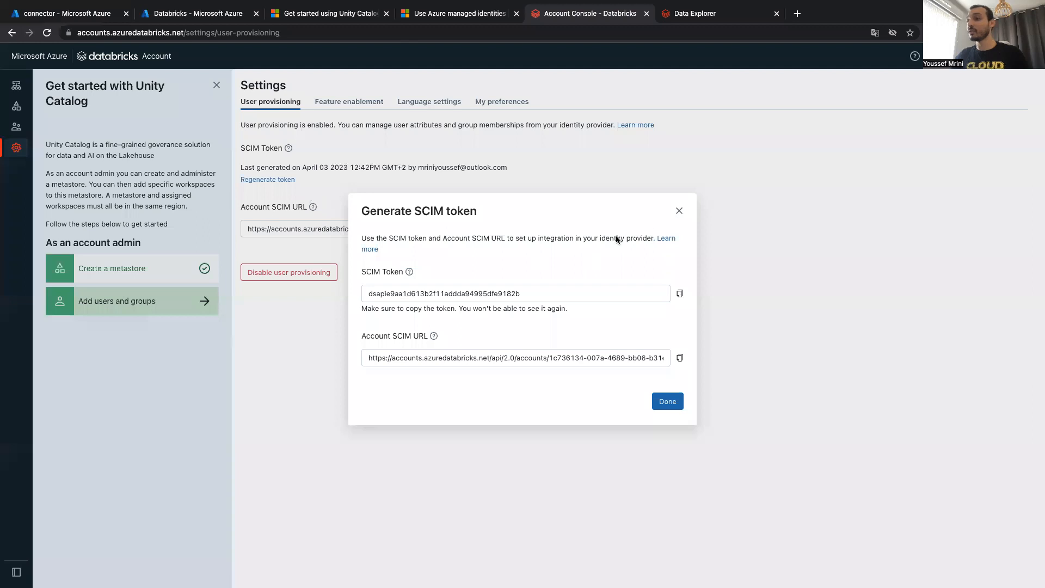
Review the feature enablement and other account settings, then return to Data Explorer.
left_click(348, 101)
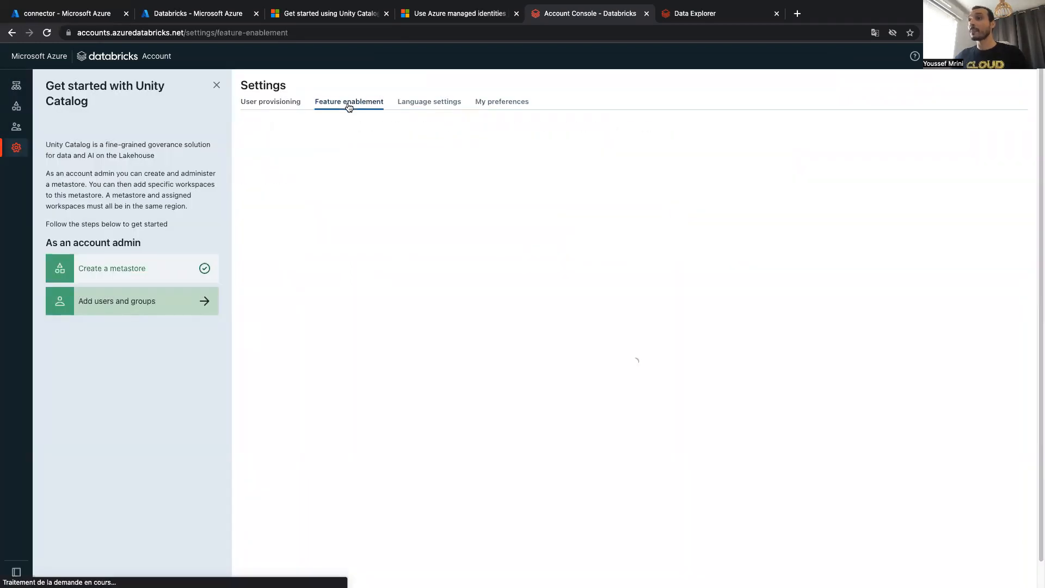
left_click(349, 102)
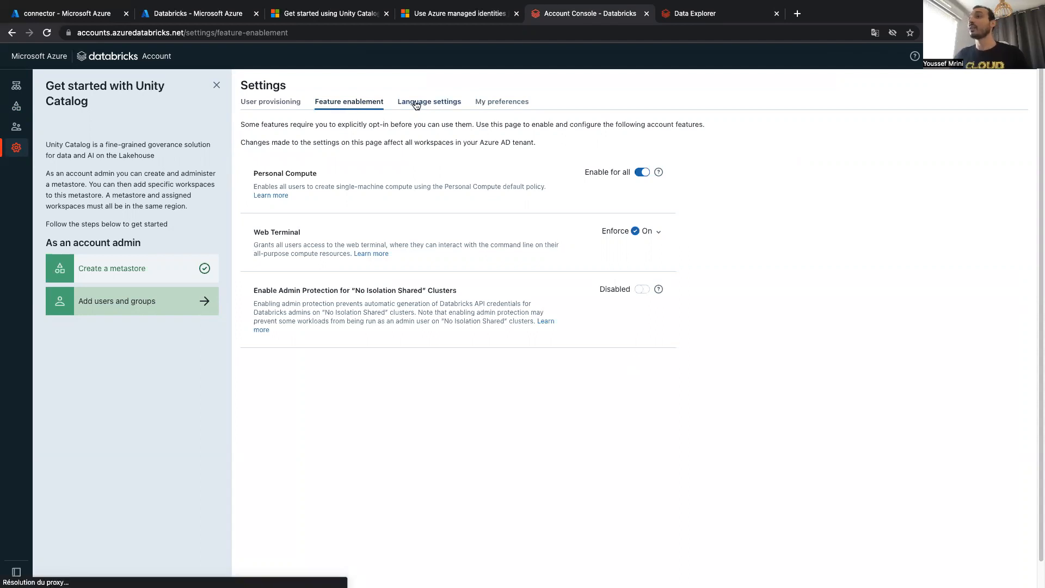
left_click(501, 101)
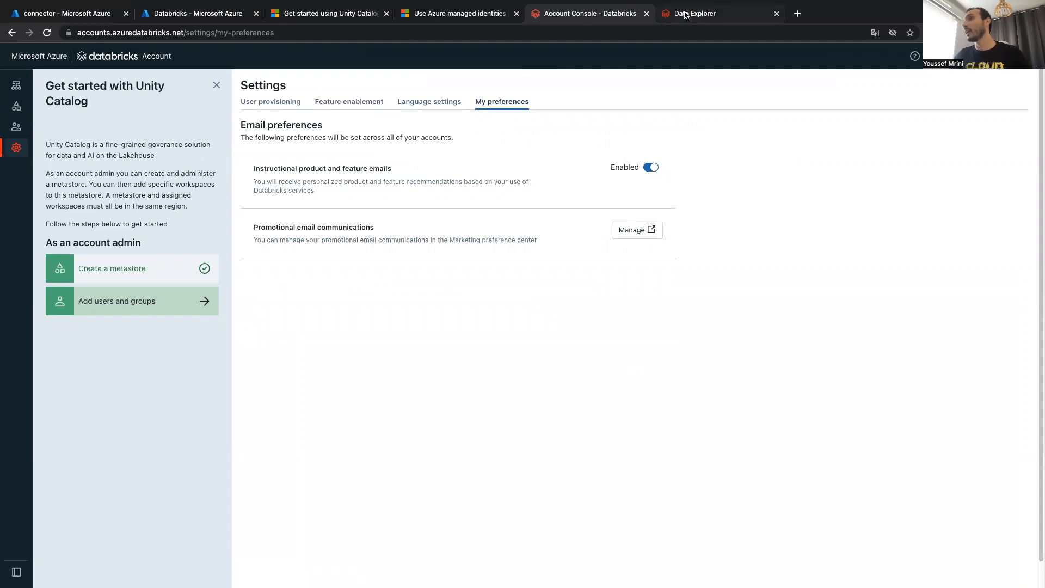
left_click(695, 13)
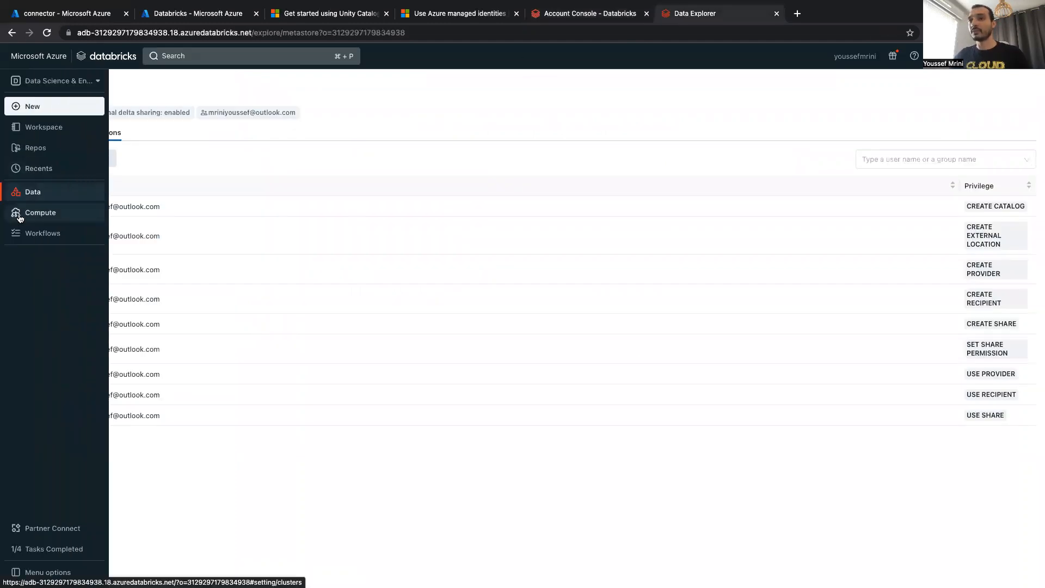
Create a SQL notebook named 'Getting Started with Unity Catalog' on the existing cluster.
left_click(40, 212)
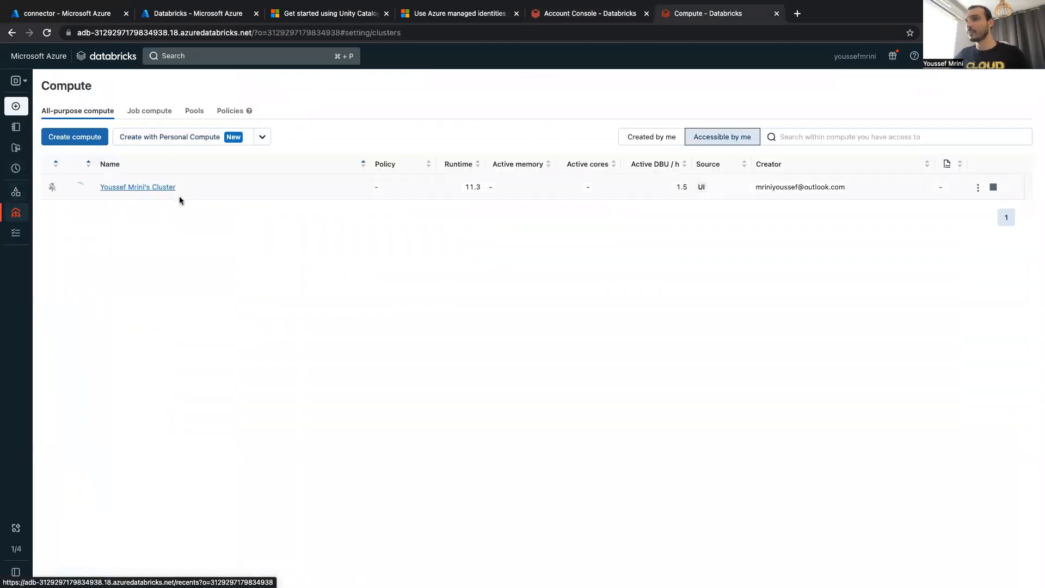
left_click(16, 105)
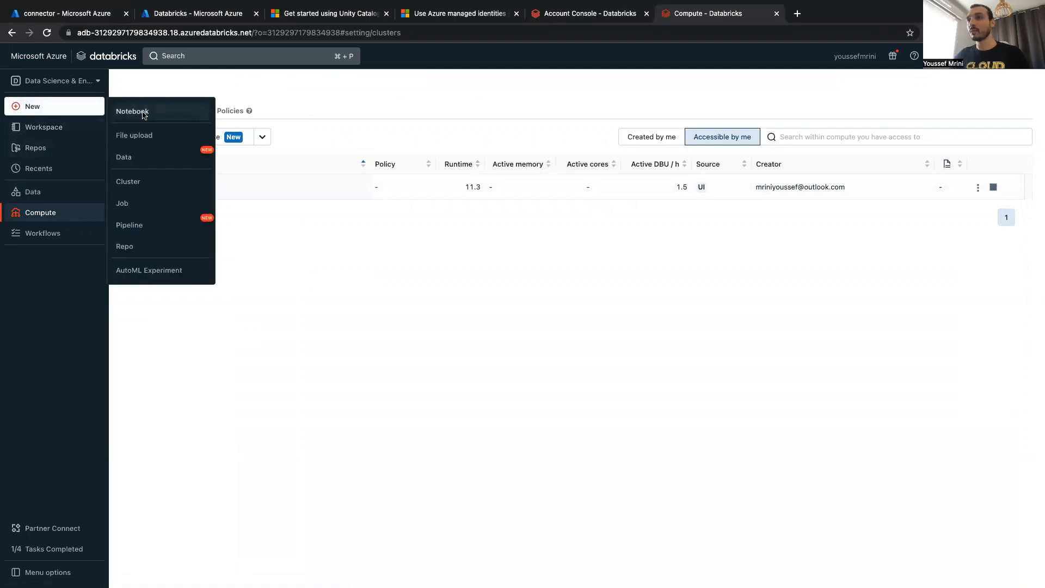
left_click(131, 111)
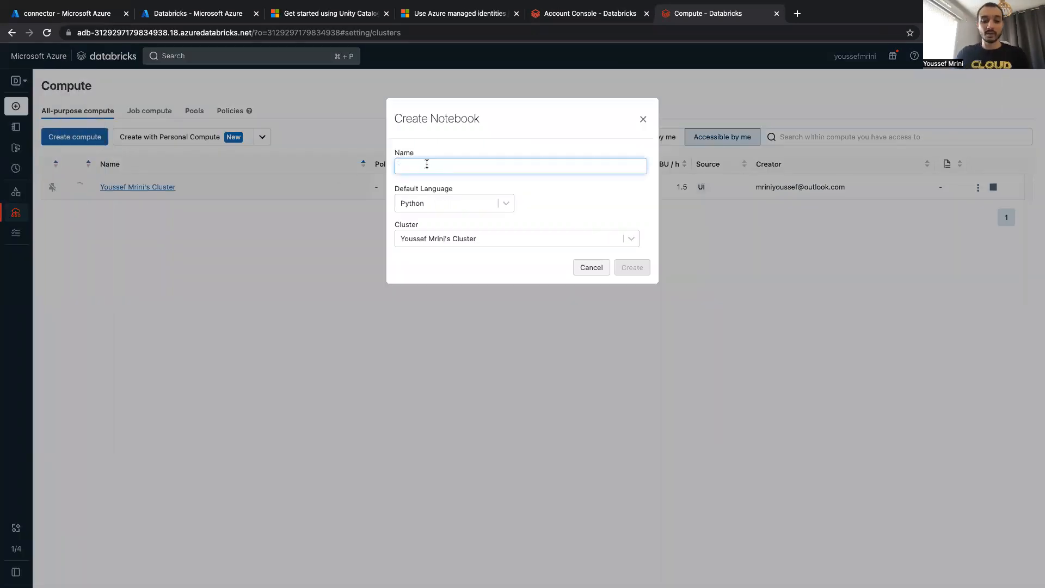
type("Getting St")
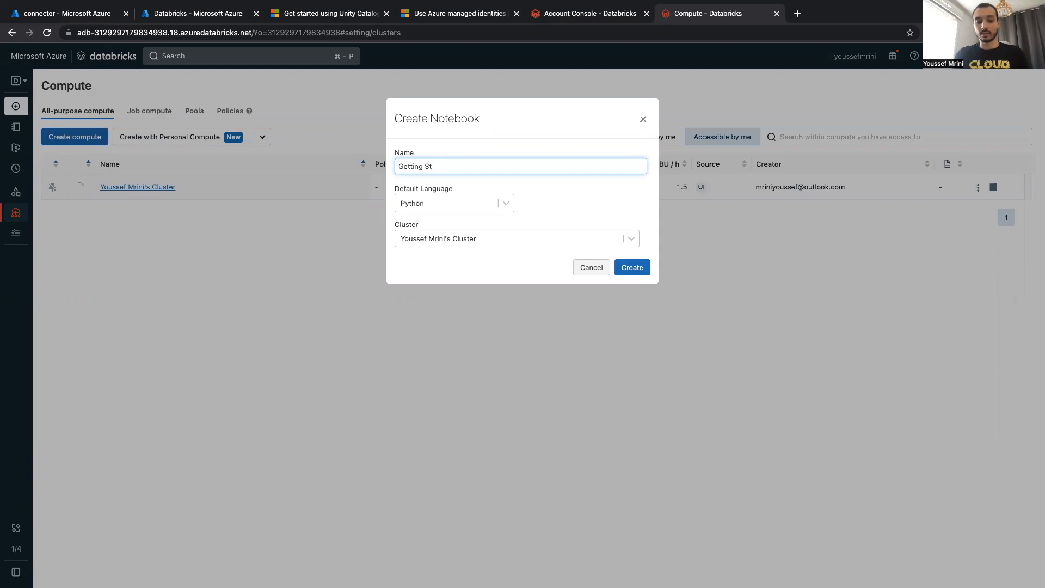
type("arted with Un")
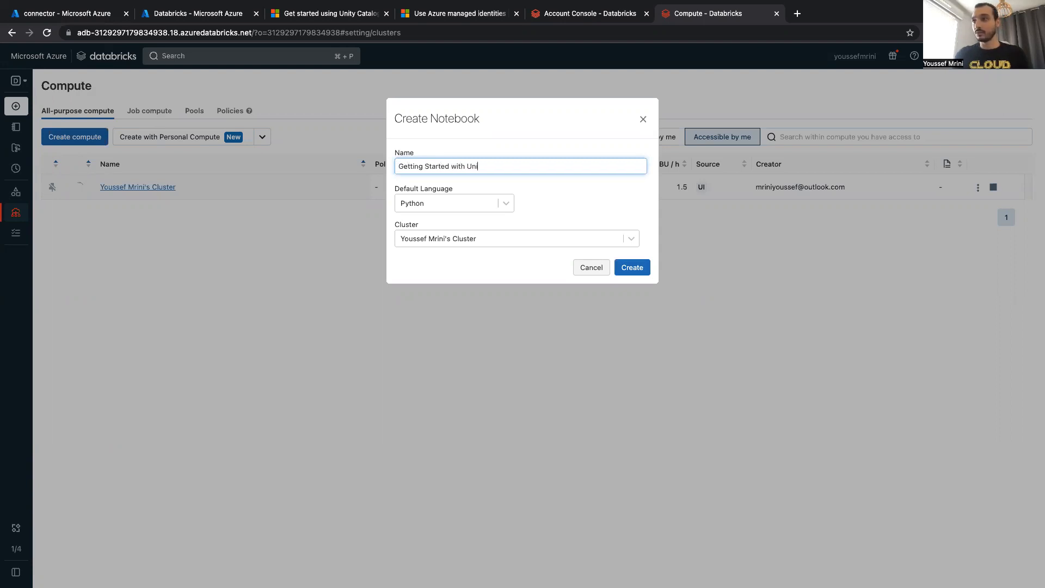
type("ity")
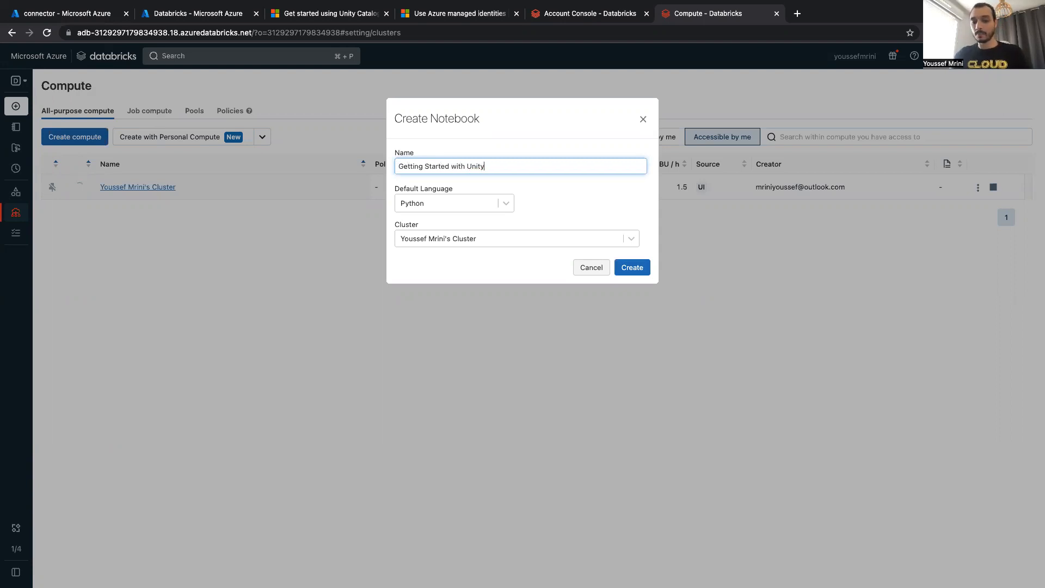
type("Catalog")
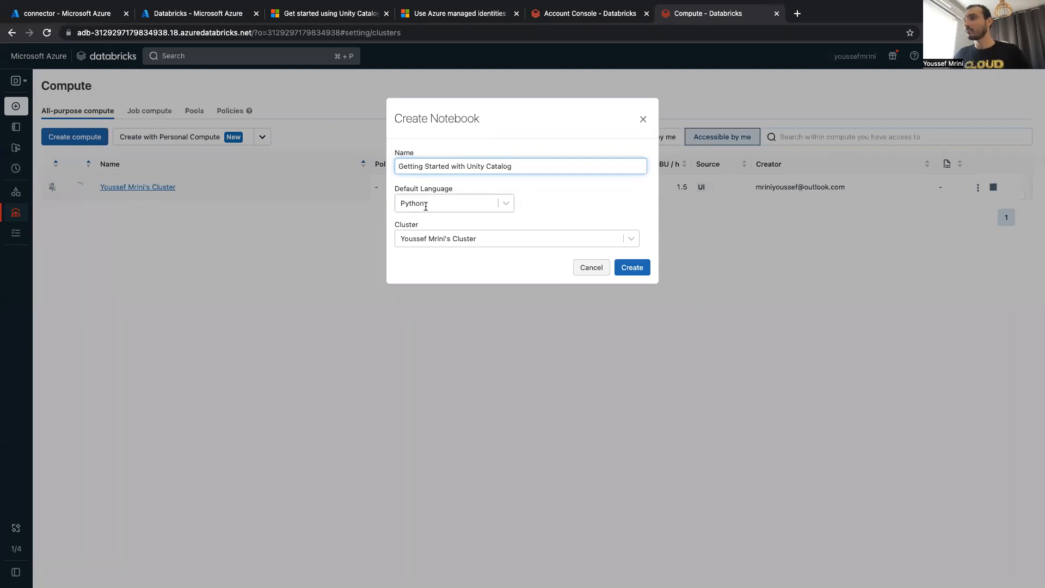
left_click(630, 268)
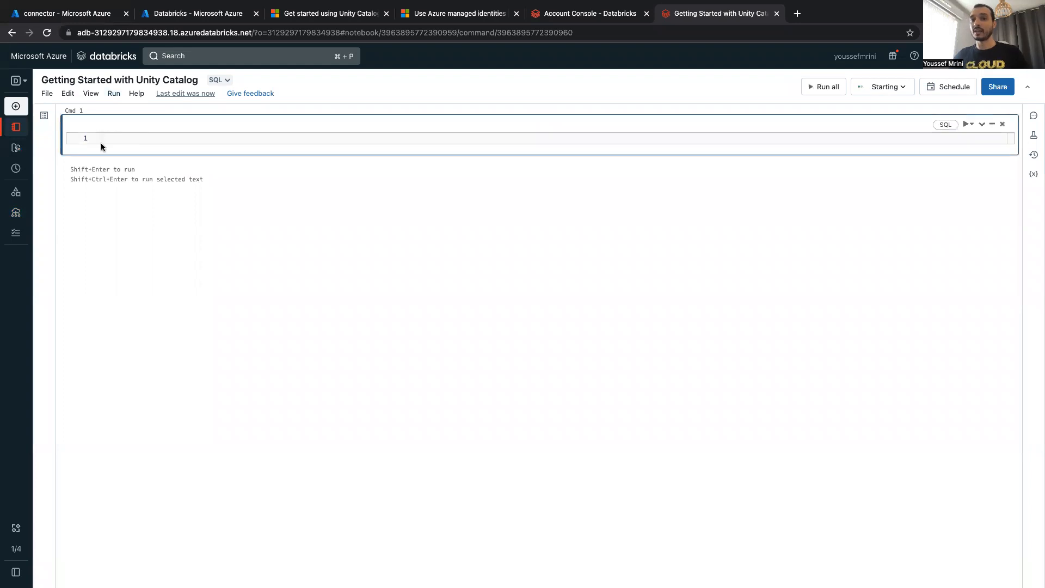
Write SQL creating catalog youssef, schema databricks_paris, and a partitioned Delta table colleagues.
type("%")
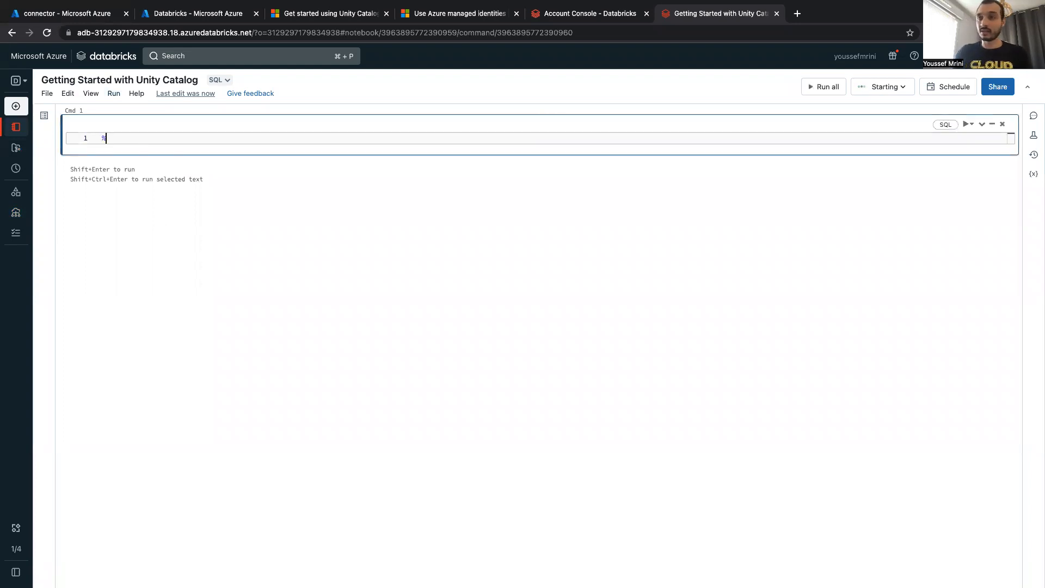
type("create")
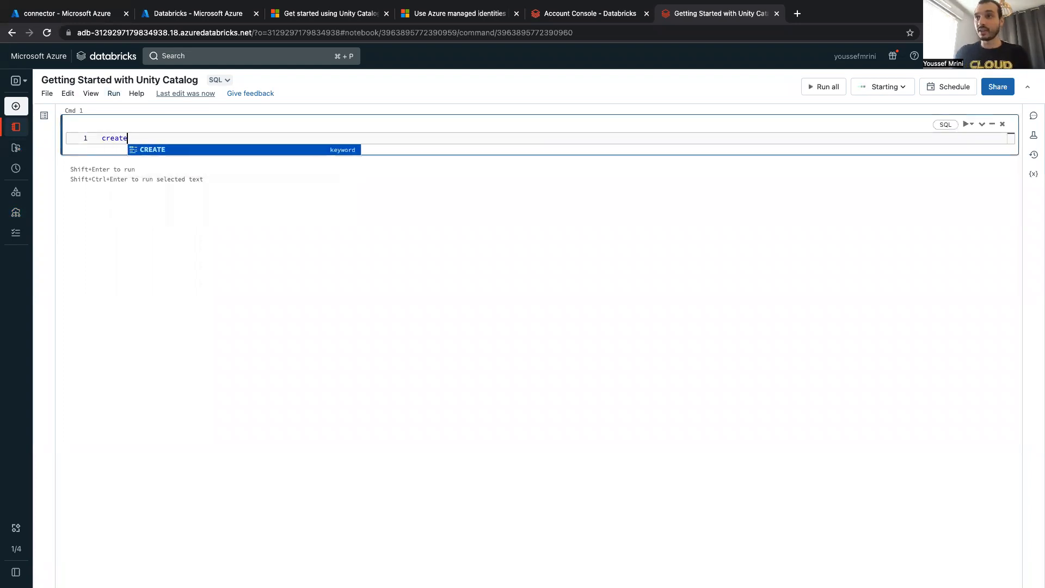
type("ctaa")
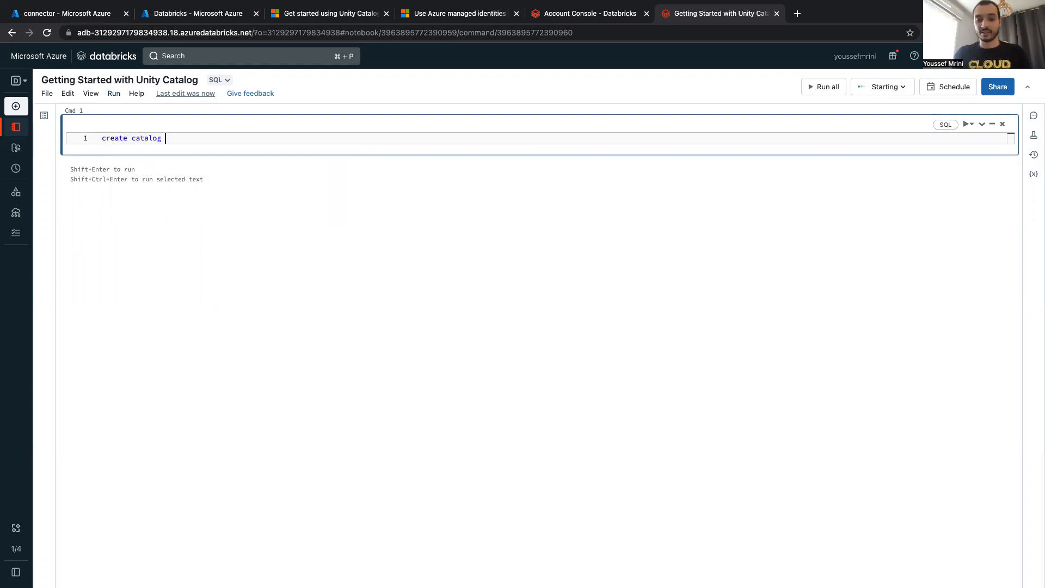
type("youssef;")
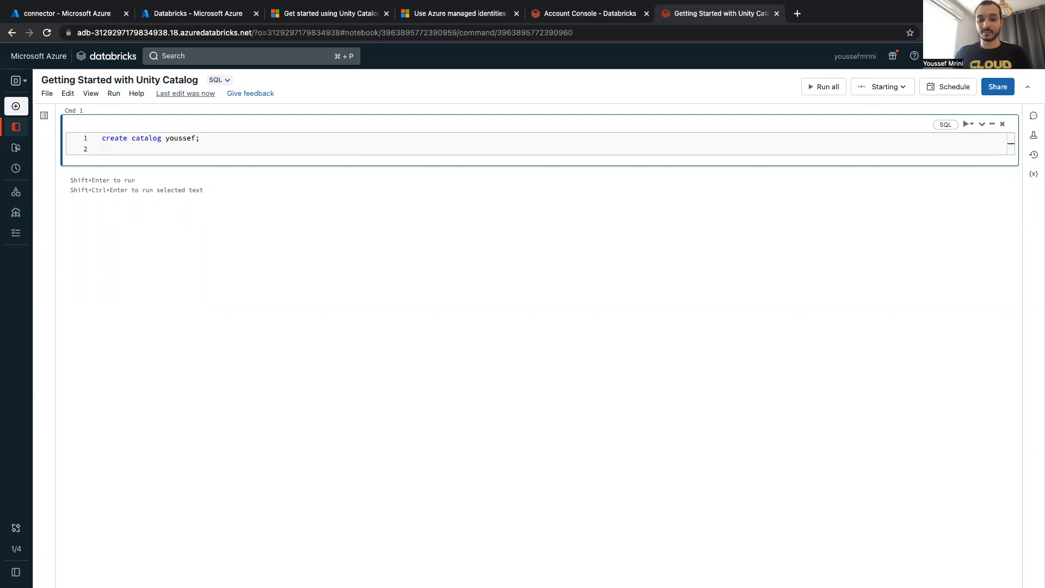
type("use catalog youssef;")
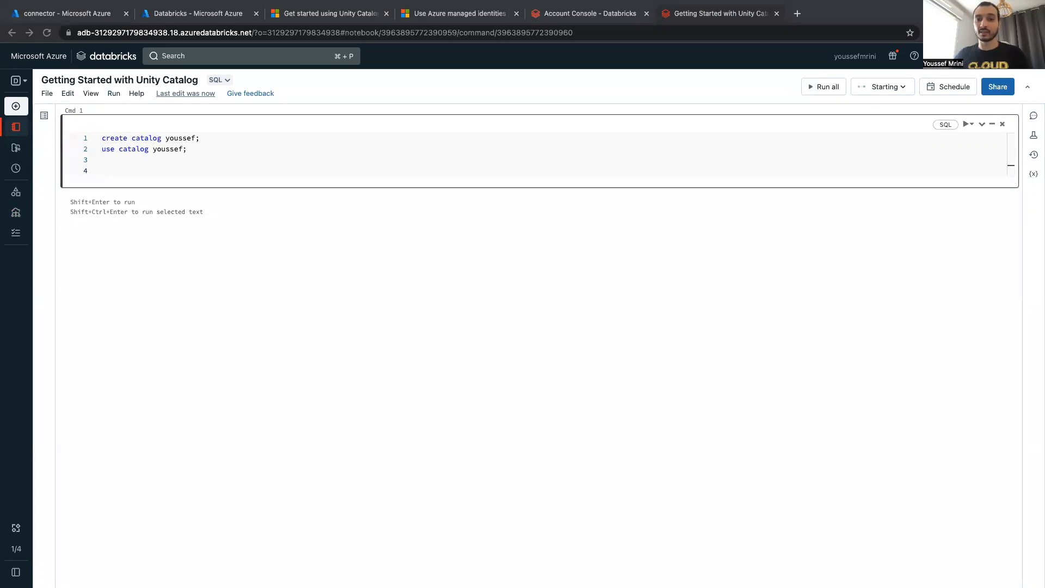
mouse_move(100, 282)
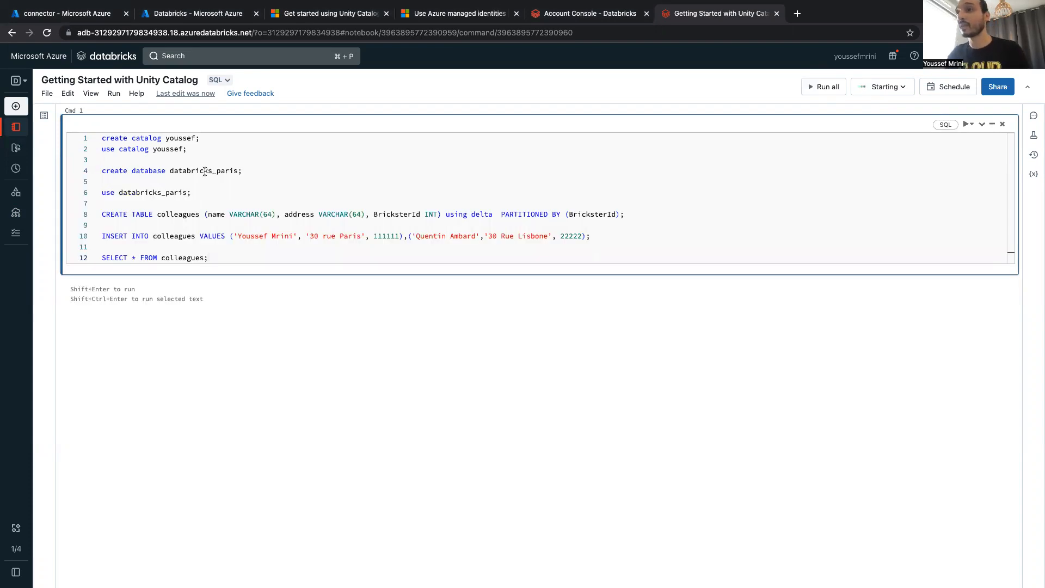
double_click(203, 171)
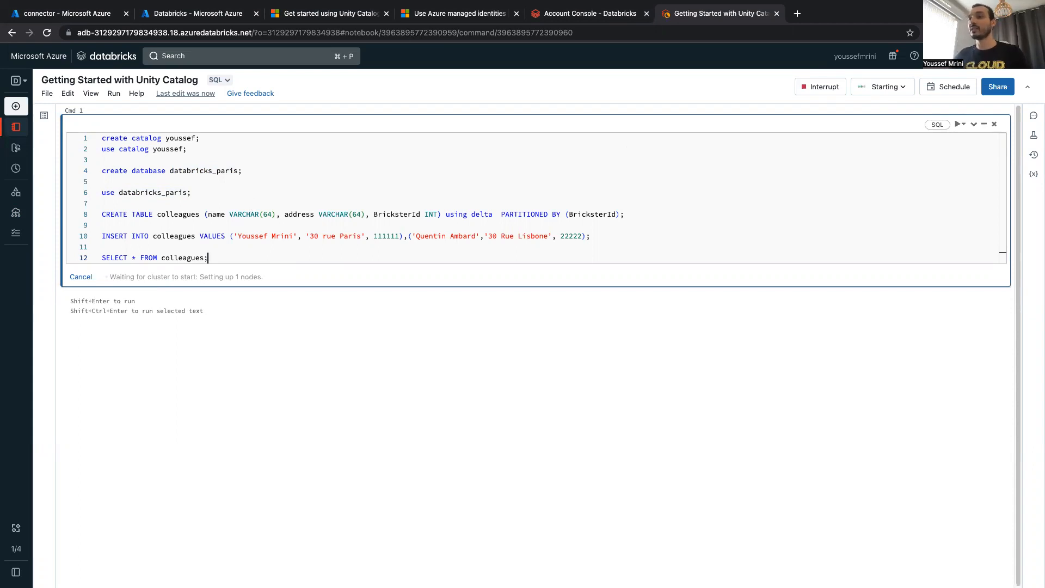
mouse_move(679, 142)
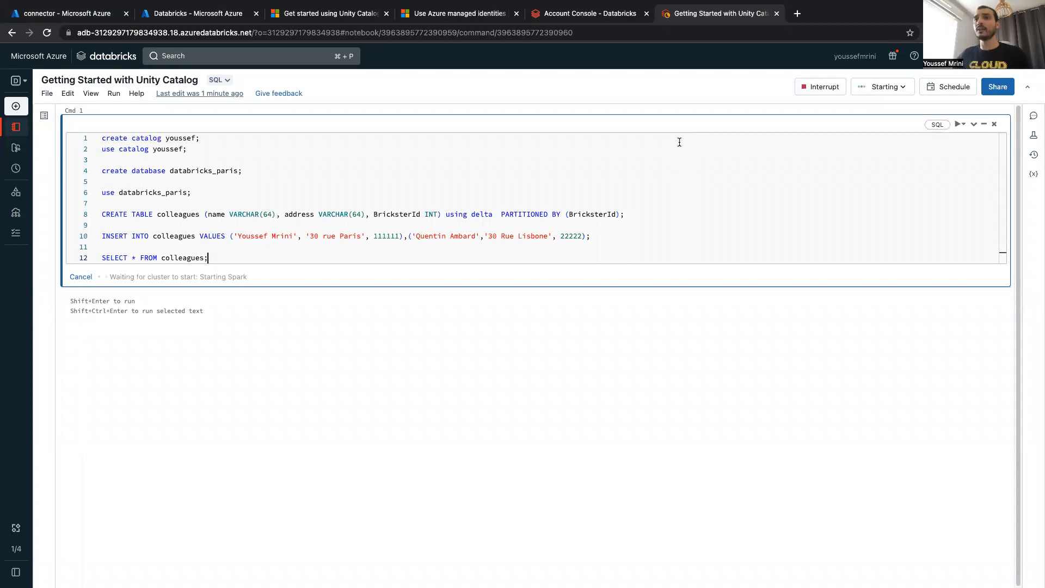
Run the SQL cell and wait while the cluster starts.
left_click(15, 80)
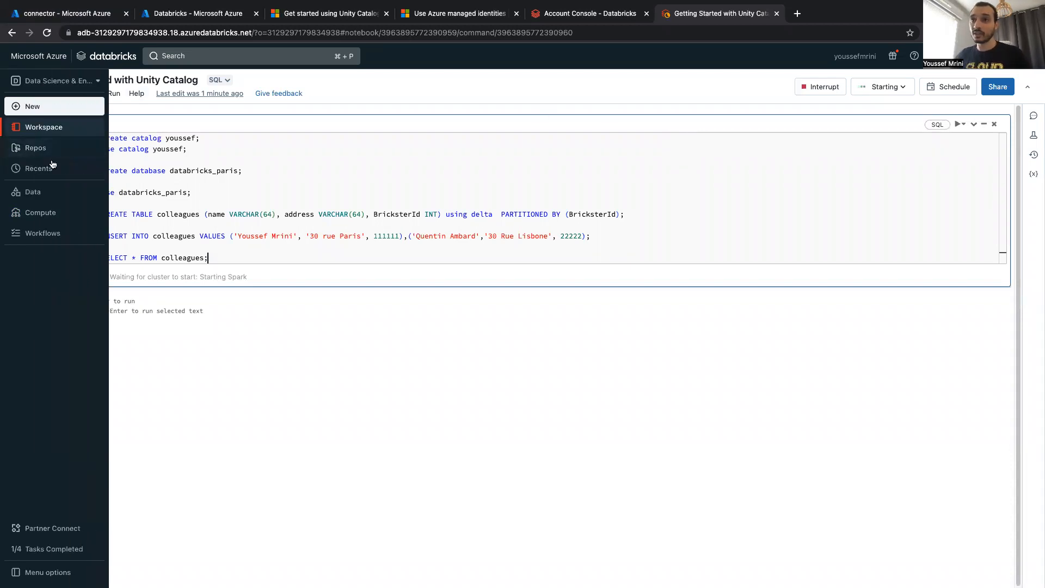
mouse_move(32, 192)
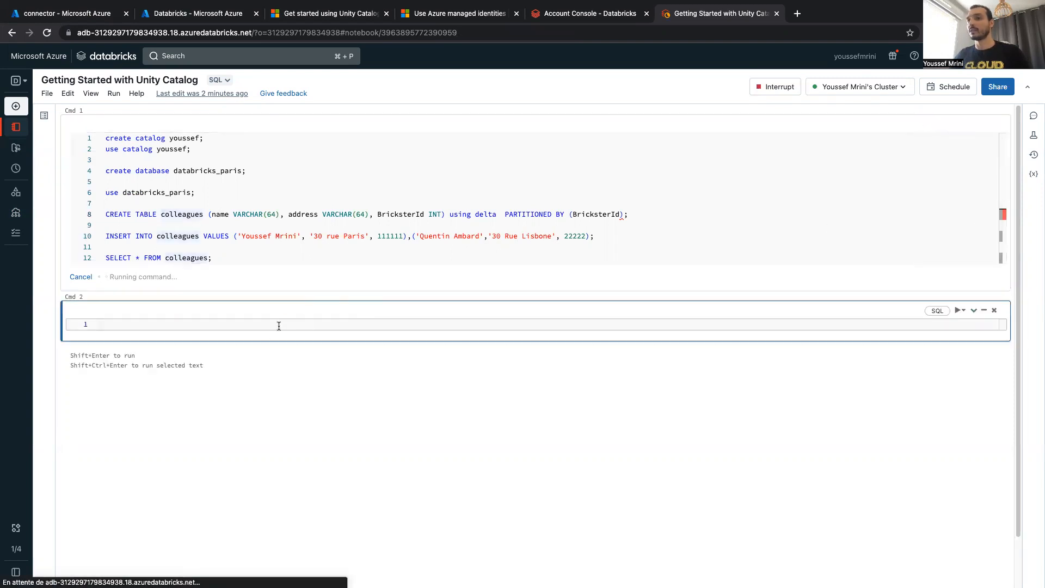
Run youssef.databricks_paris.colleagues CREATE TABLE in Cmd 2 and dismiss auto-save failure warnings.
left_click(1033, 125)
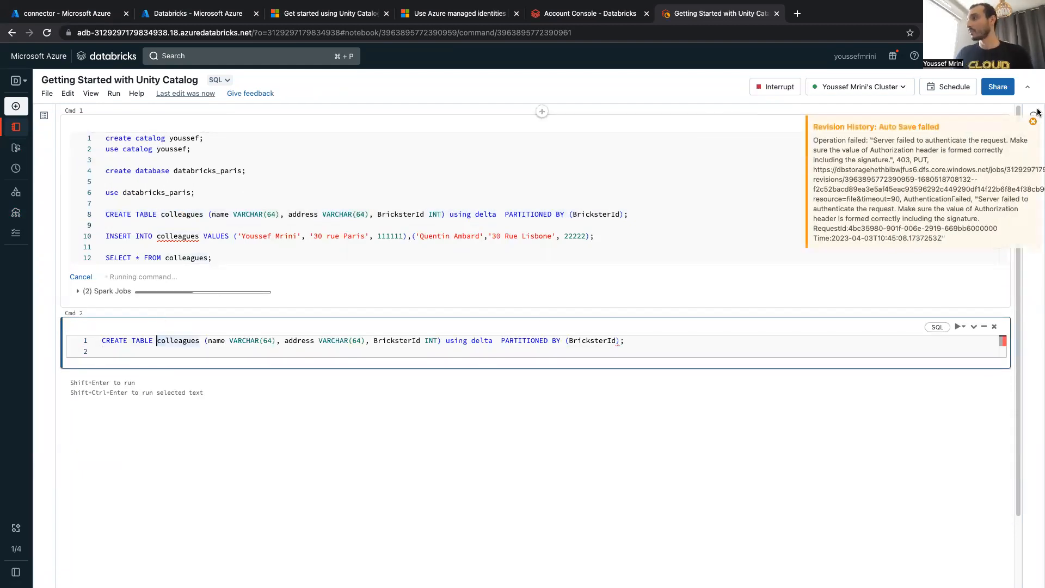
left_click(1033, 121)
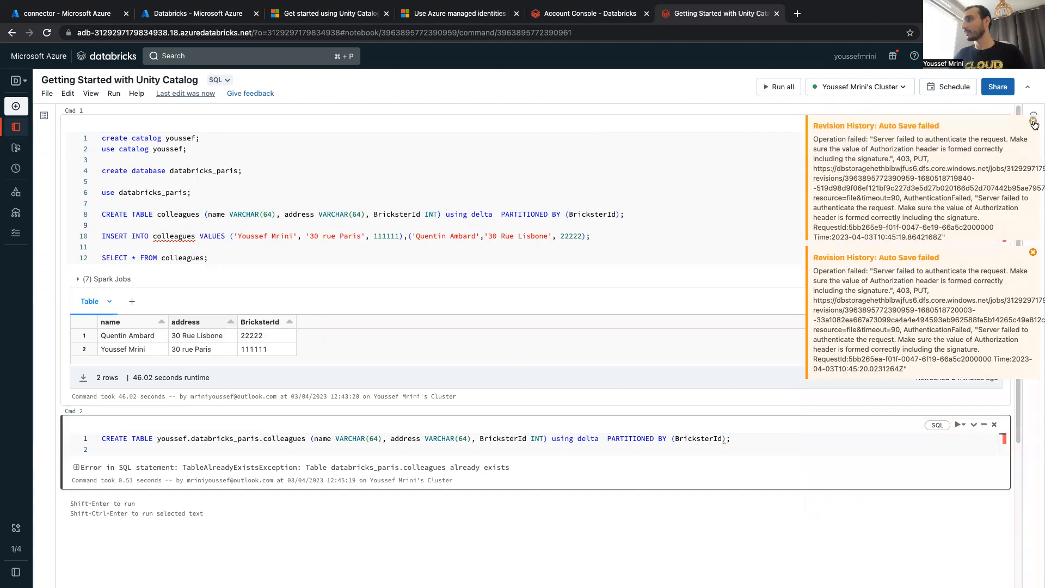
left_click(1033, 121)
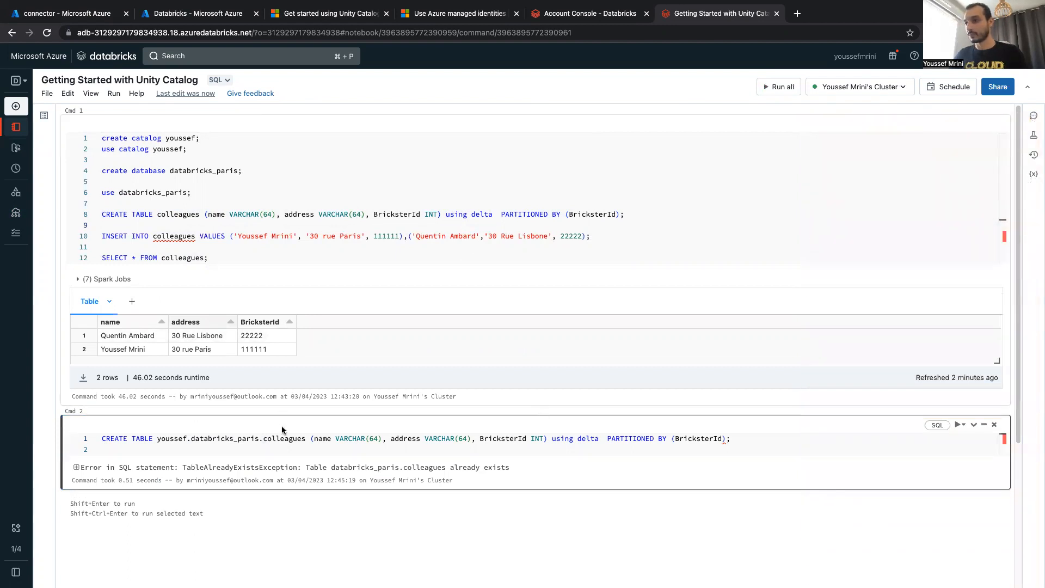
Browse Data Explorer to youssef > databricks_paris > colleagues and view its Sample Data rows.
left_click(32, 193)
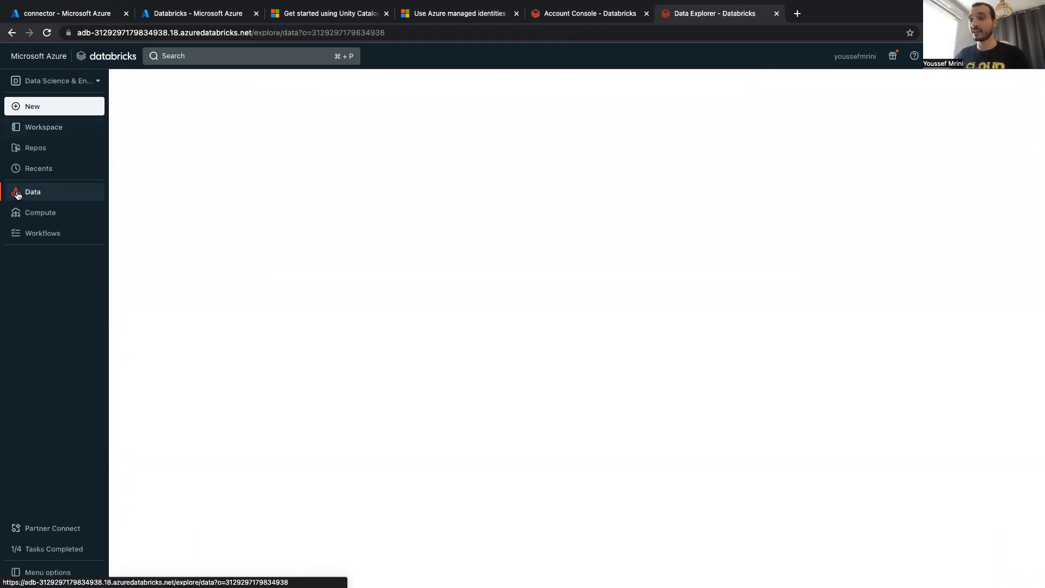
left_click(32, 193)
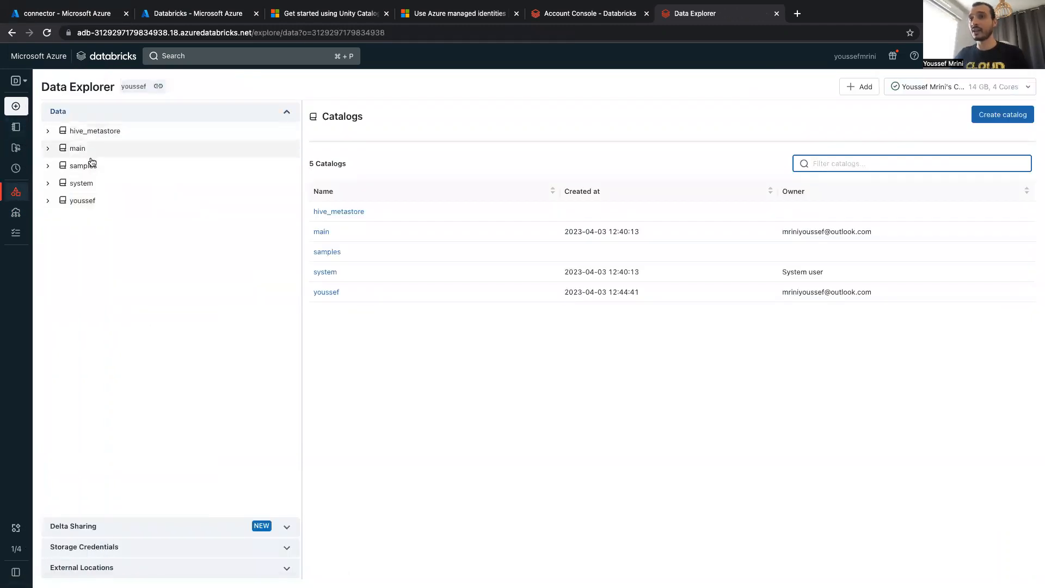
left_click(82, 200)
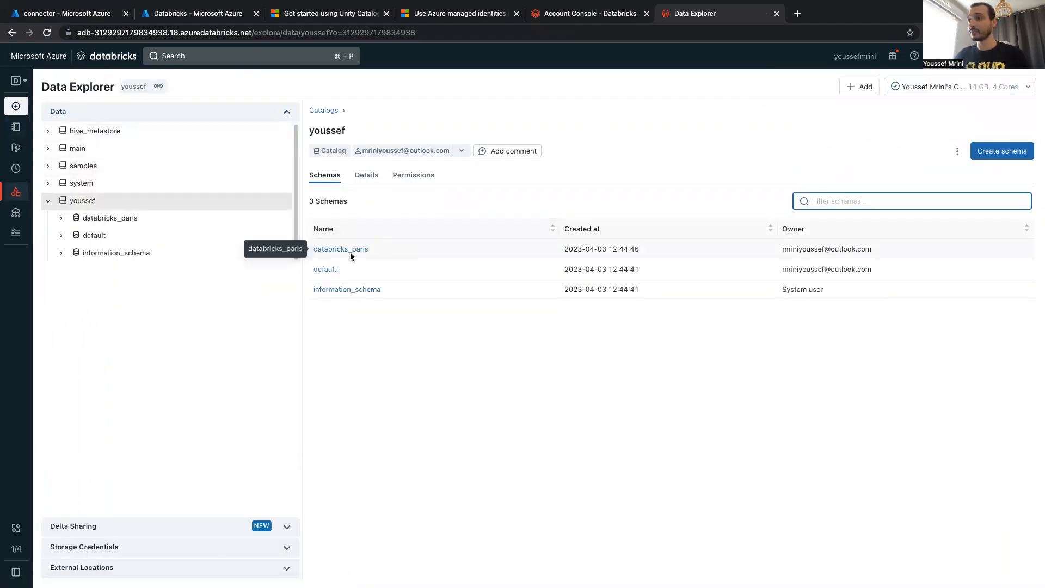
left_click(341, 248)
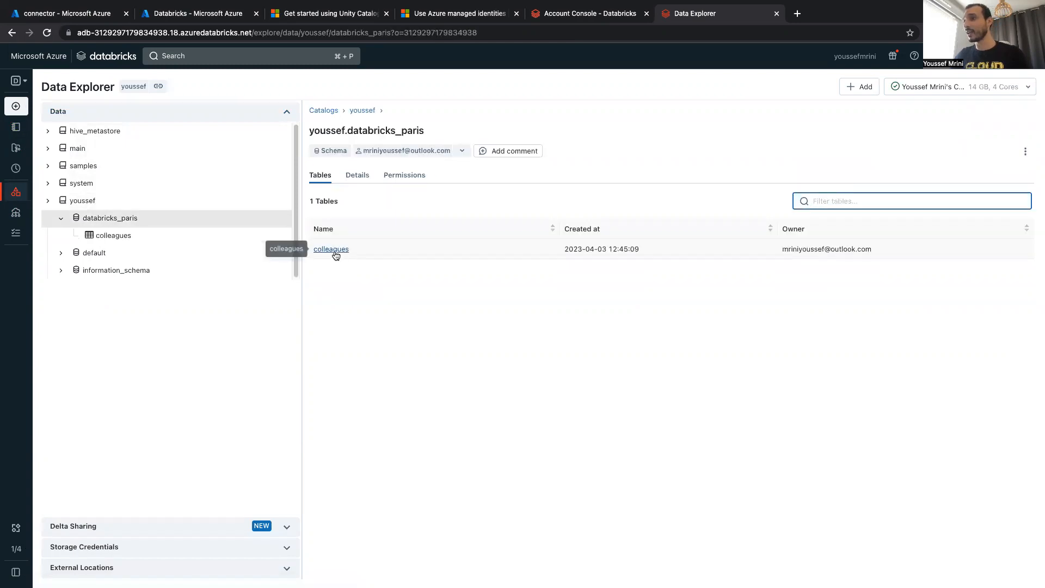
left_click(331, 249)
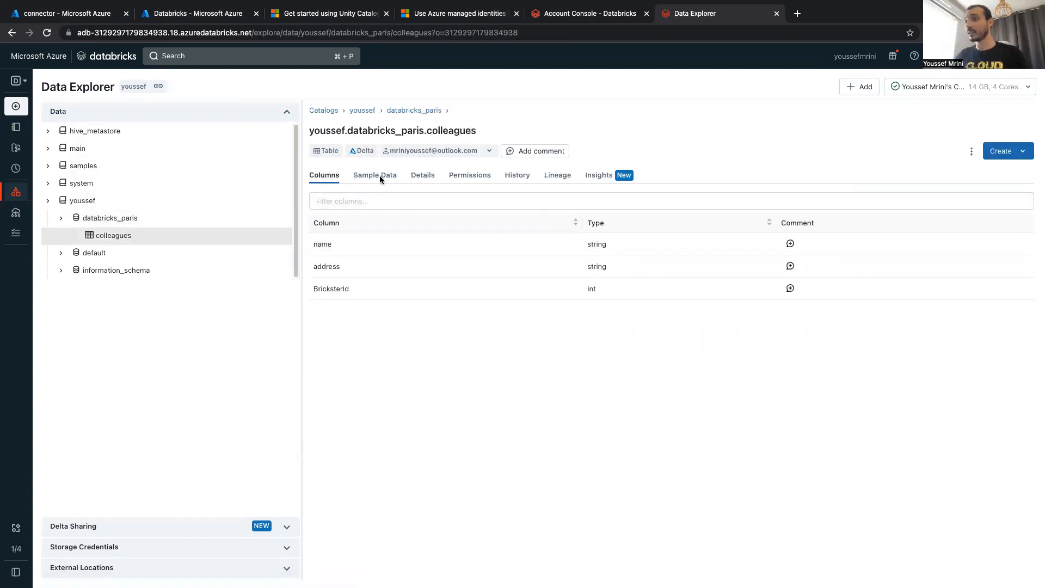
left_click(375, 175)
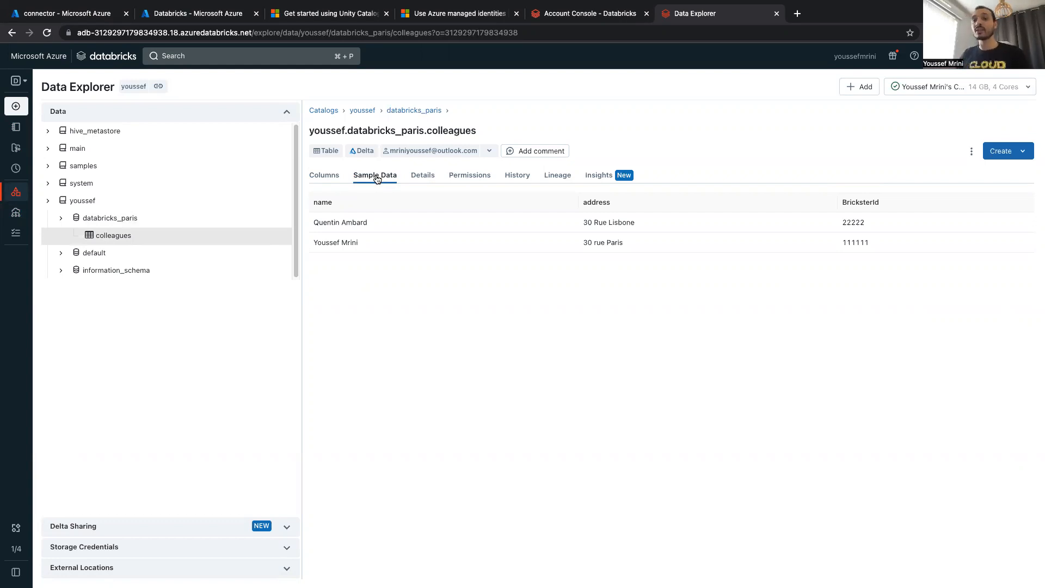
mouse_move(377, 180)
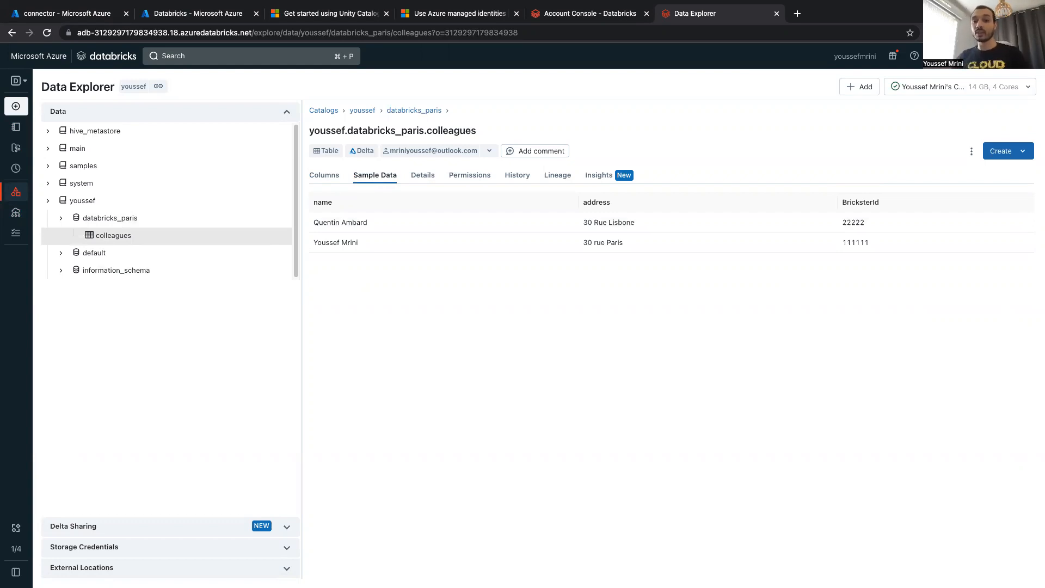